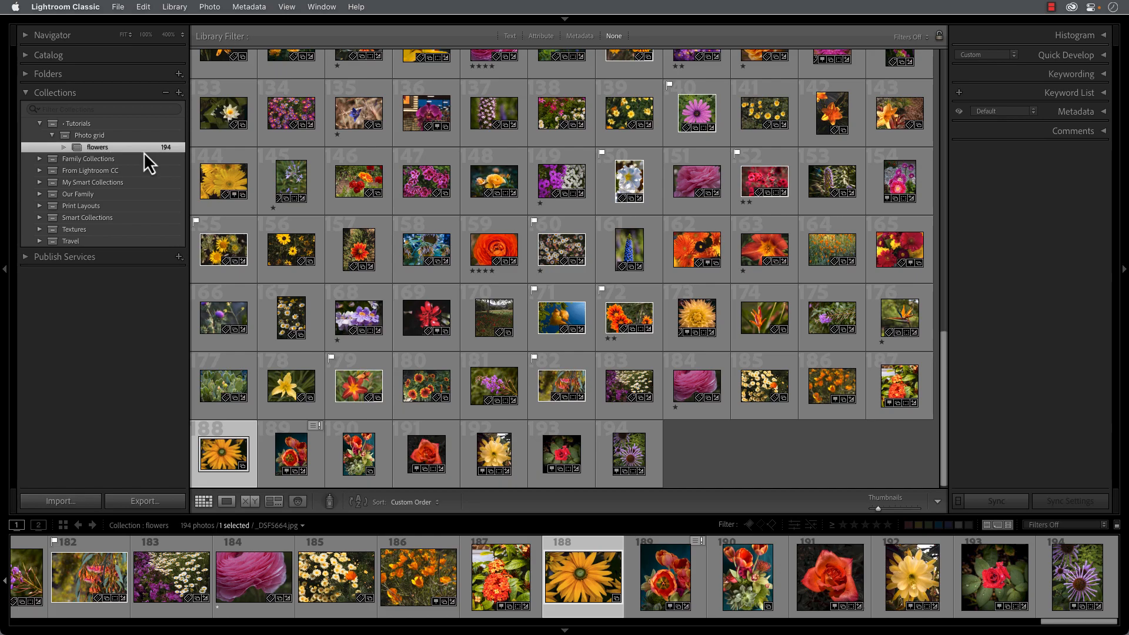
mouse_move(151, 163)
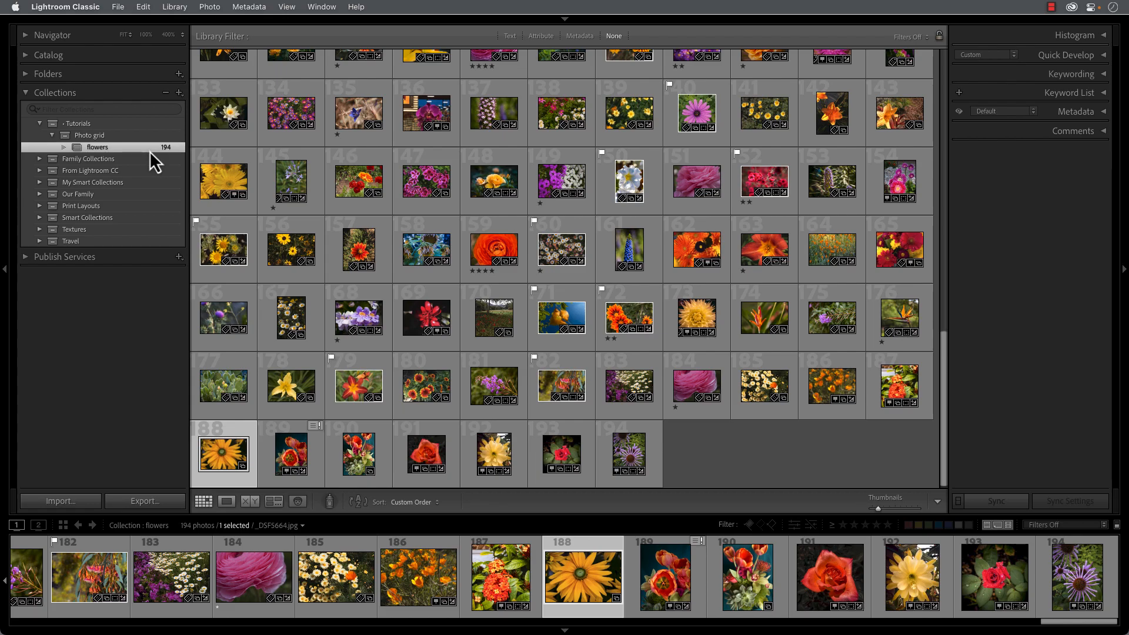
mouse_move(153, 160)
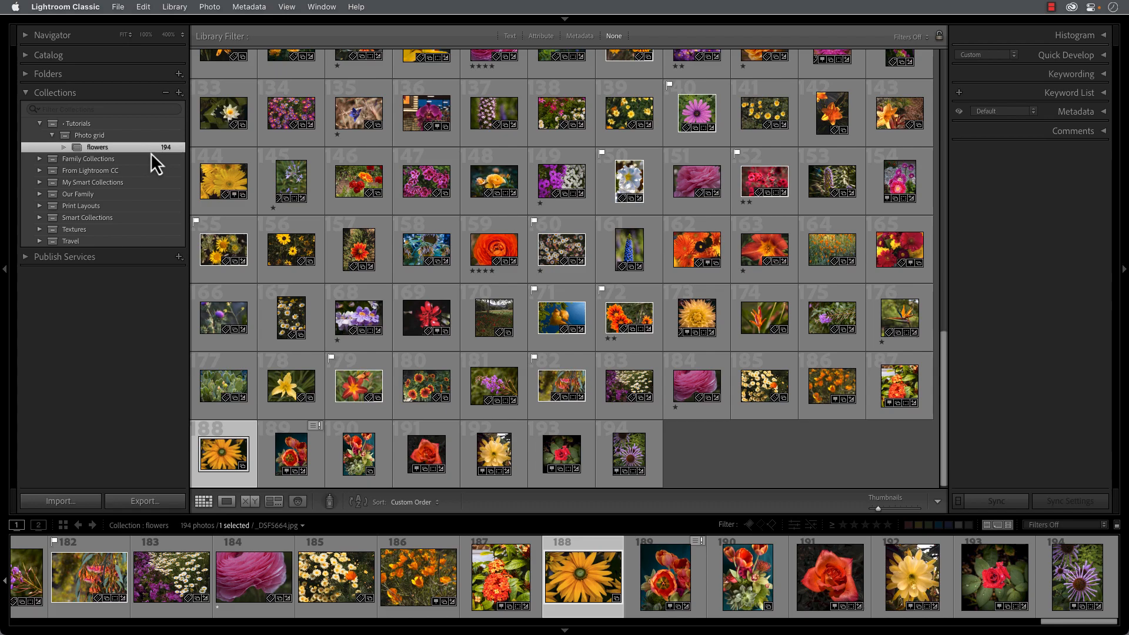
mouse_move(155, 163)
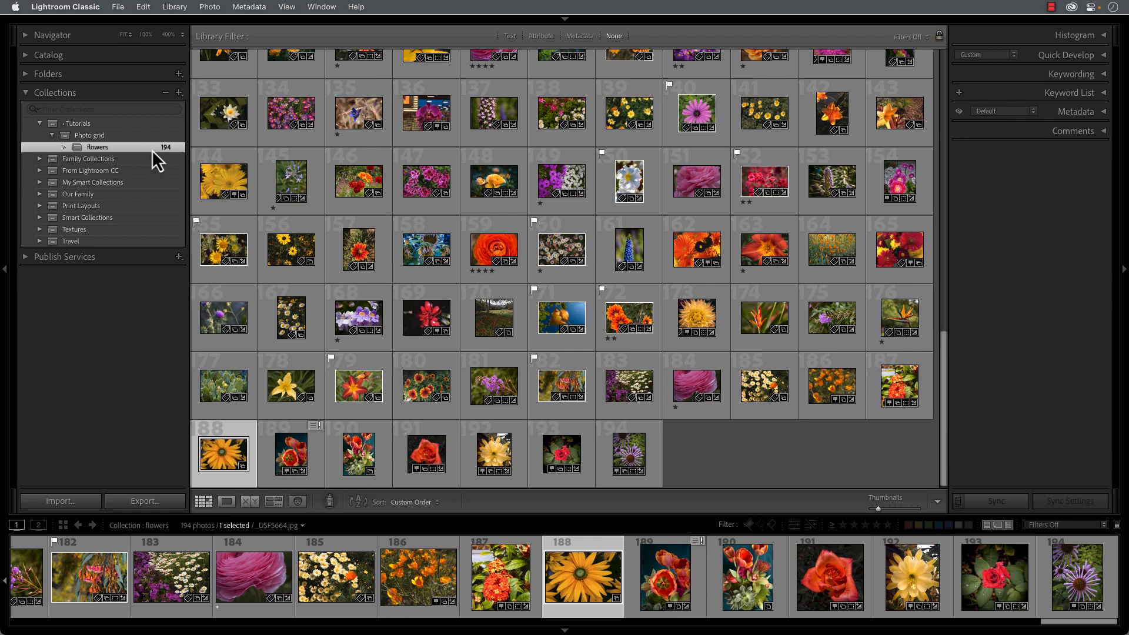
mouse_move(151, 160)
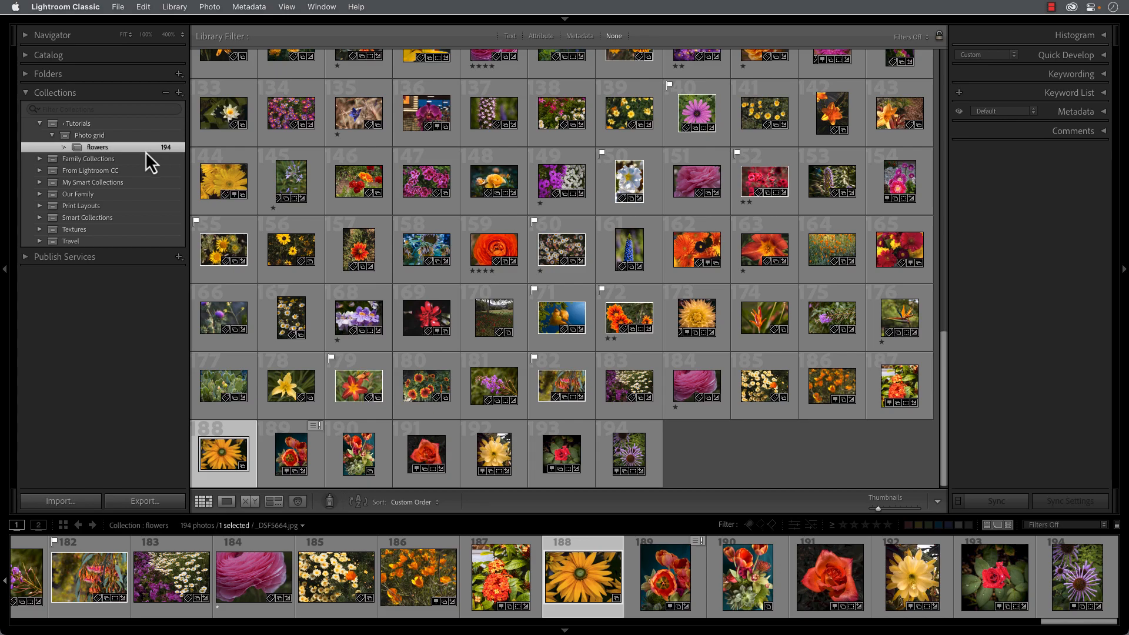
mouse_move(986, 45)
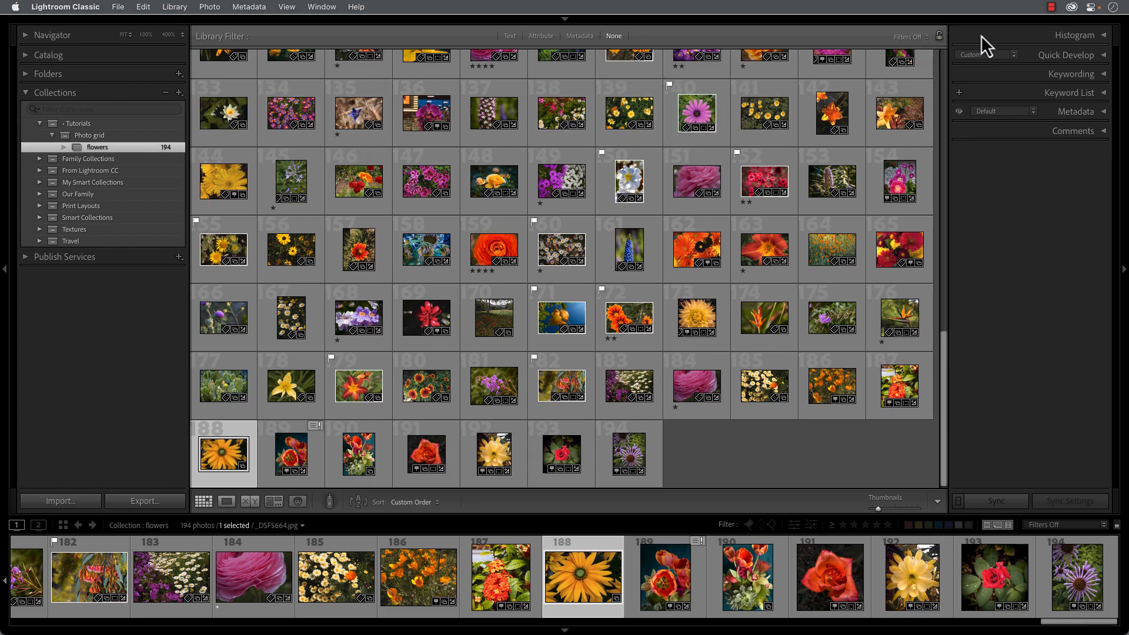
mouse_move(569, 29)
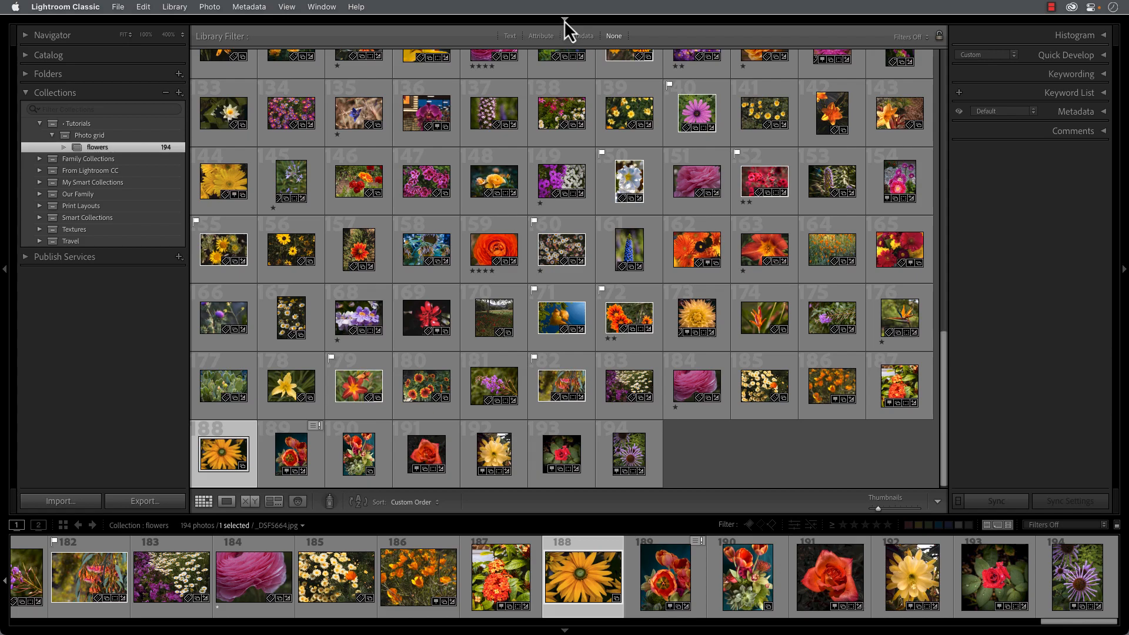
- Open the Print module showing the yellow daisy on a US Letter page
left_click(564, 20)
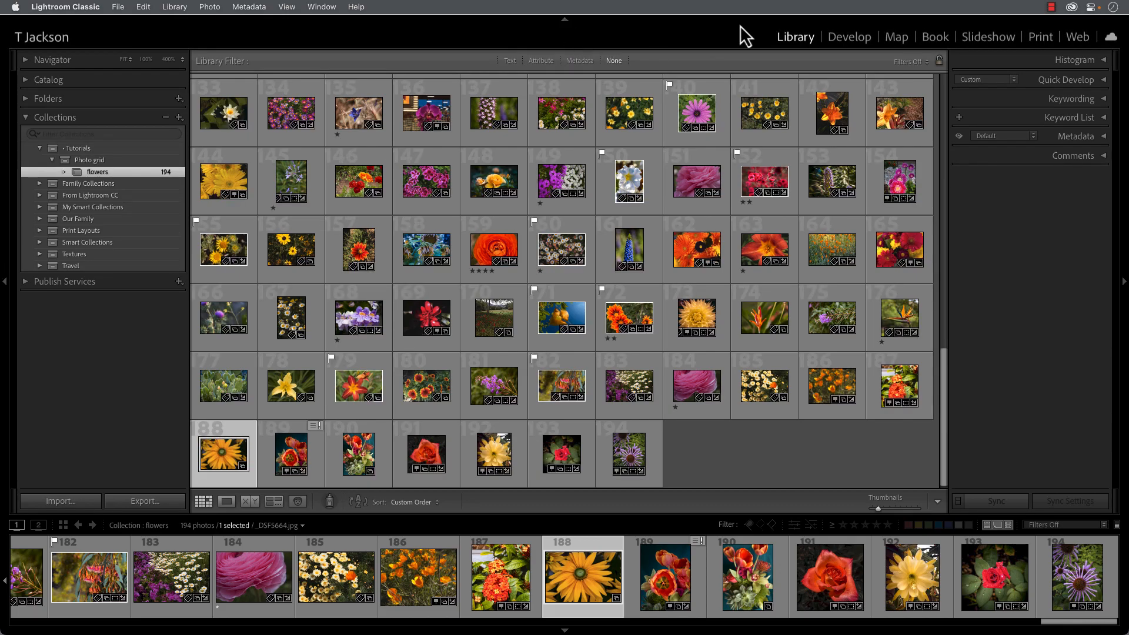
mouse_move(1042, 36)
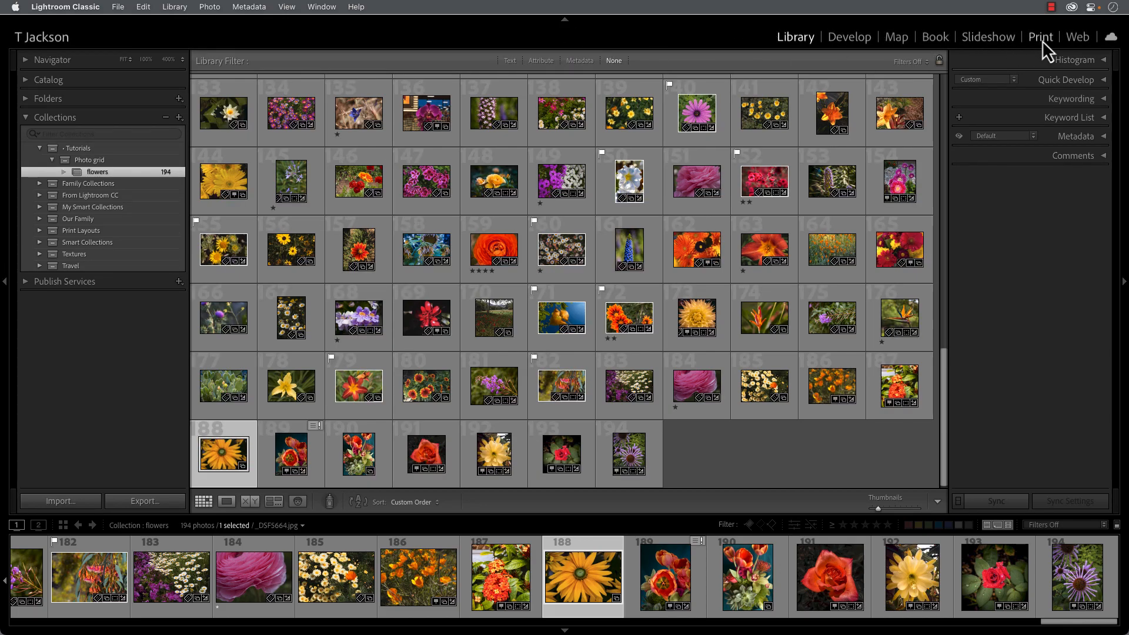
left_click(1040, 37)
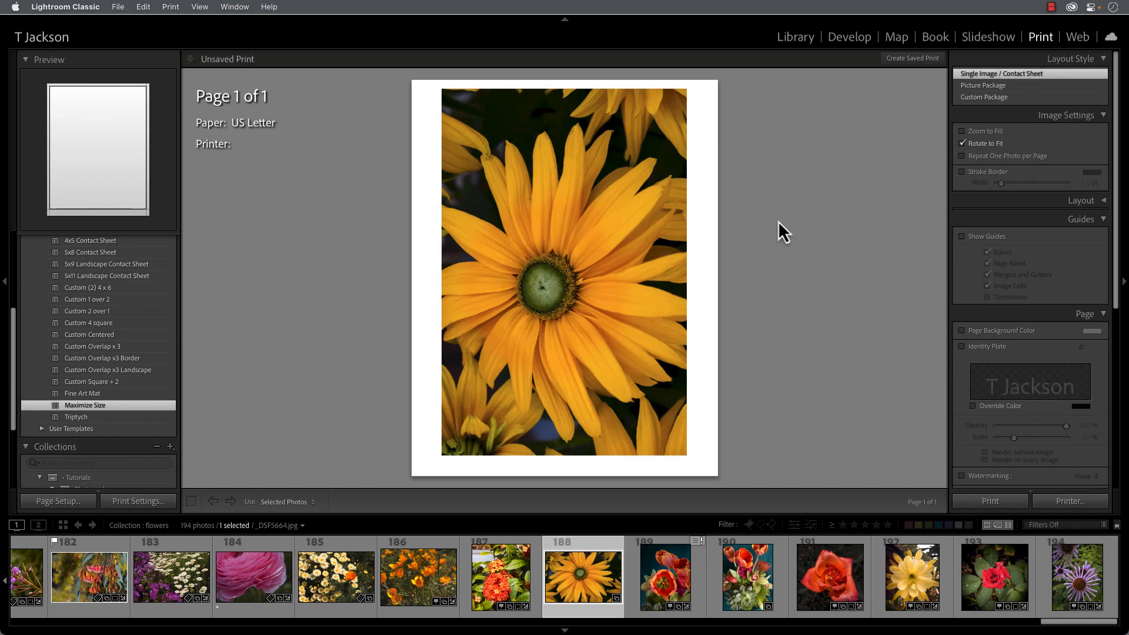
mouse_move(776, 238)
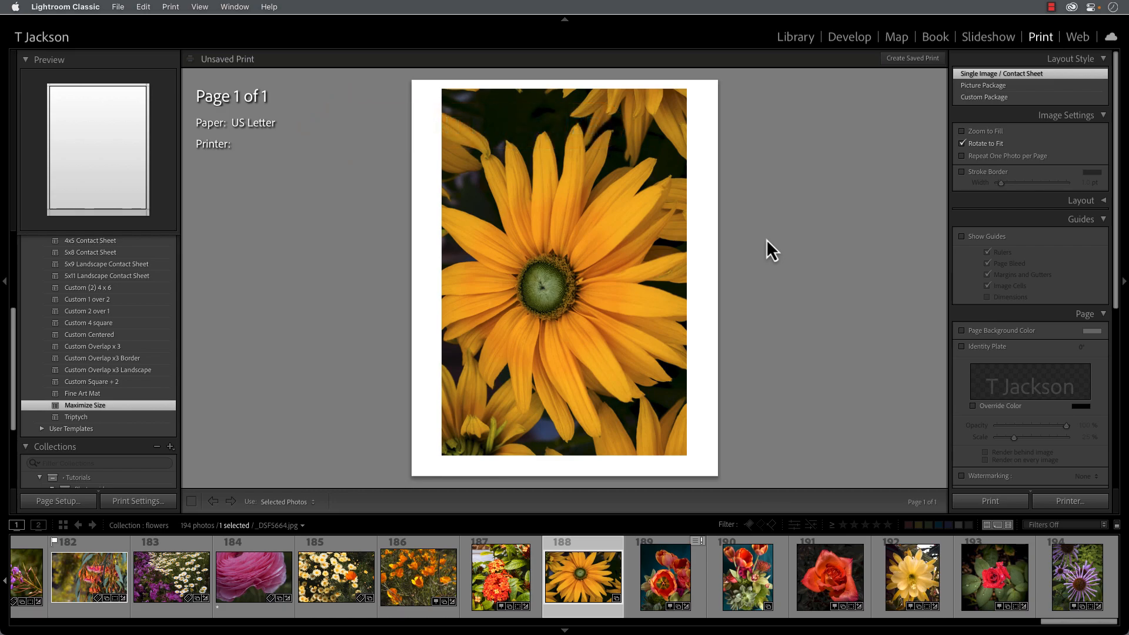
mouse_move(766, 250)
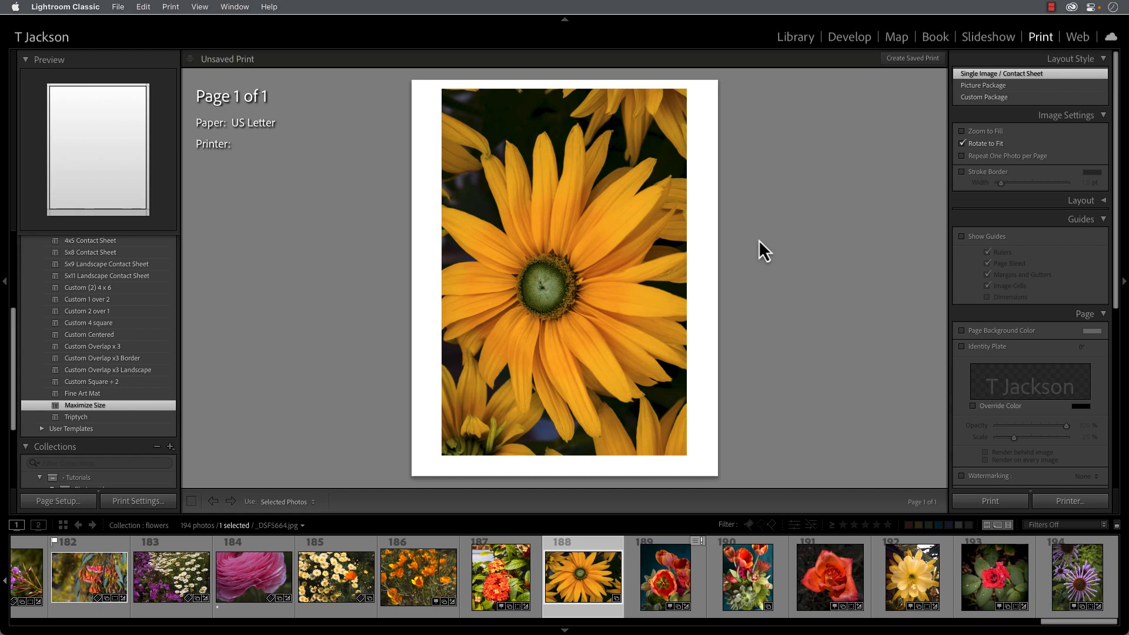
mouse_move(319, 349)
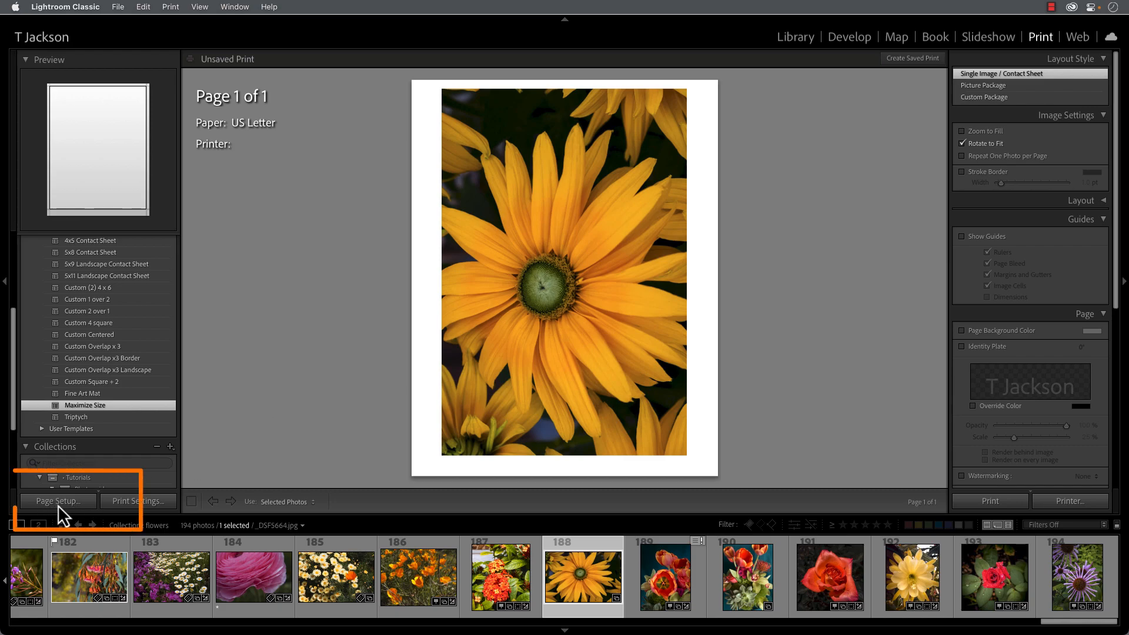
- Open Page Setup formatted for the EPSON Stylus Pro 3880 printer
left_click(56, 500)
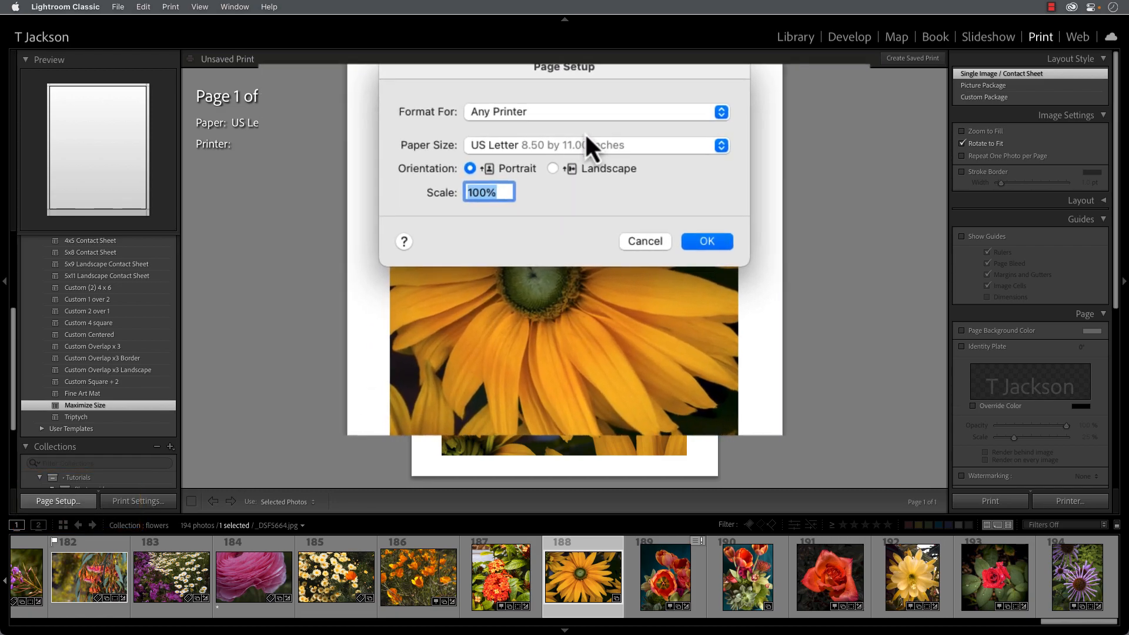
left_click(594, 111)
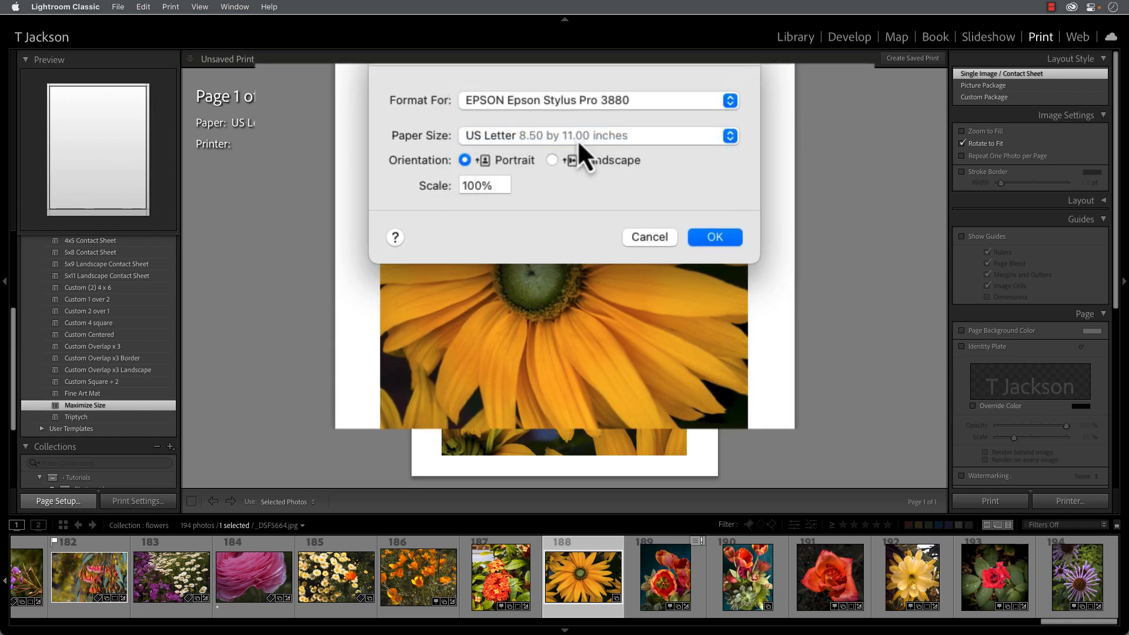
mouse_move(687, 198)
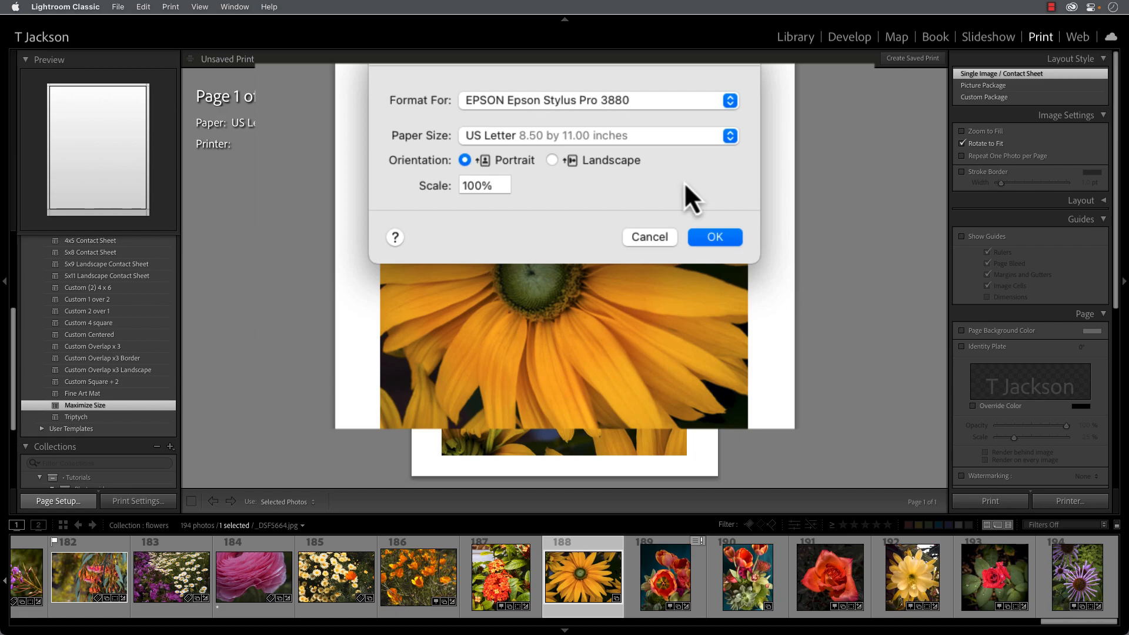
mouse_move(692, 205)
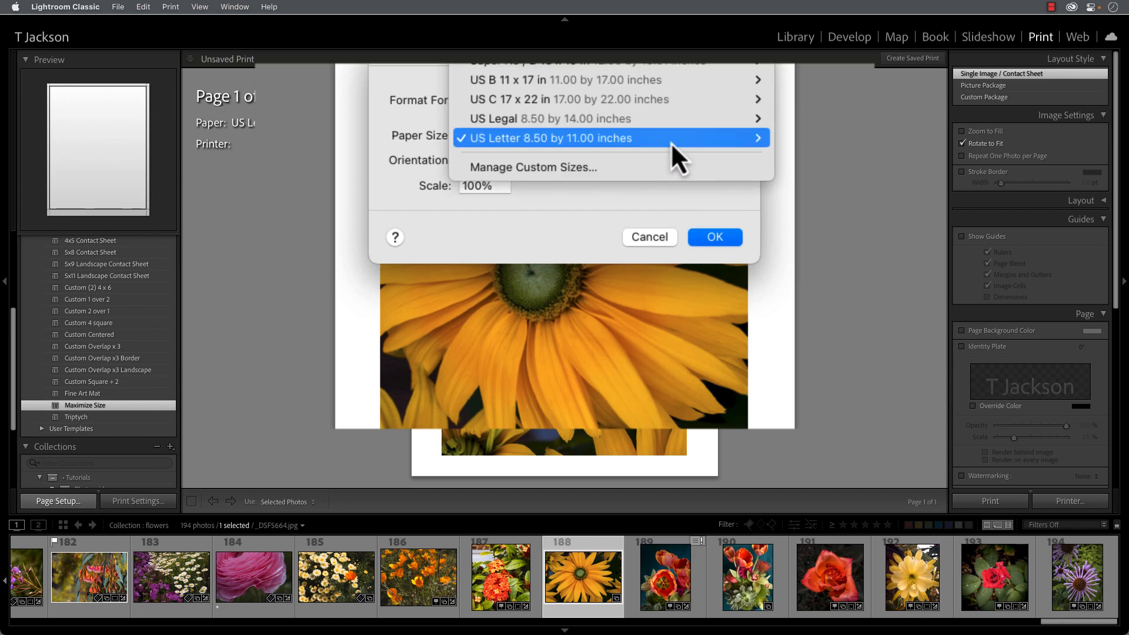
mouse_move(581, 166)
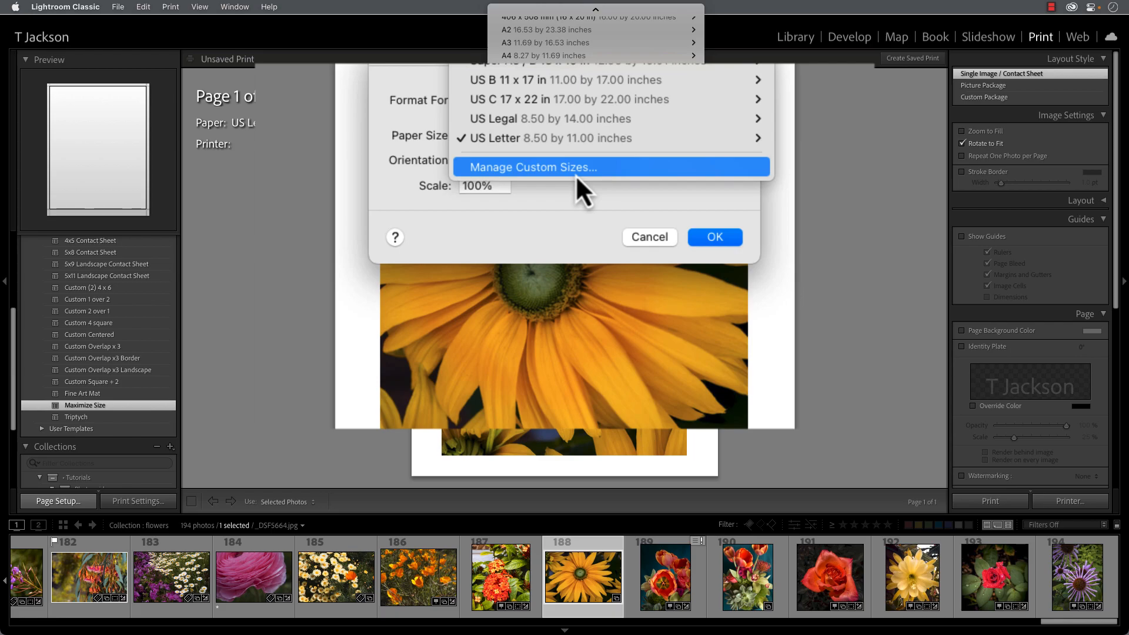
mouse_move(536, 187)
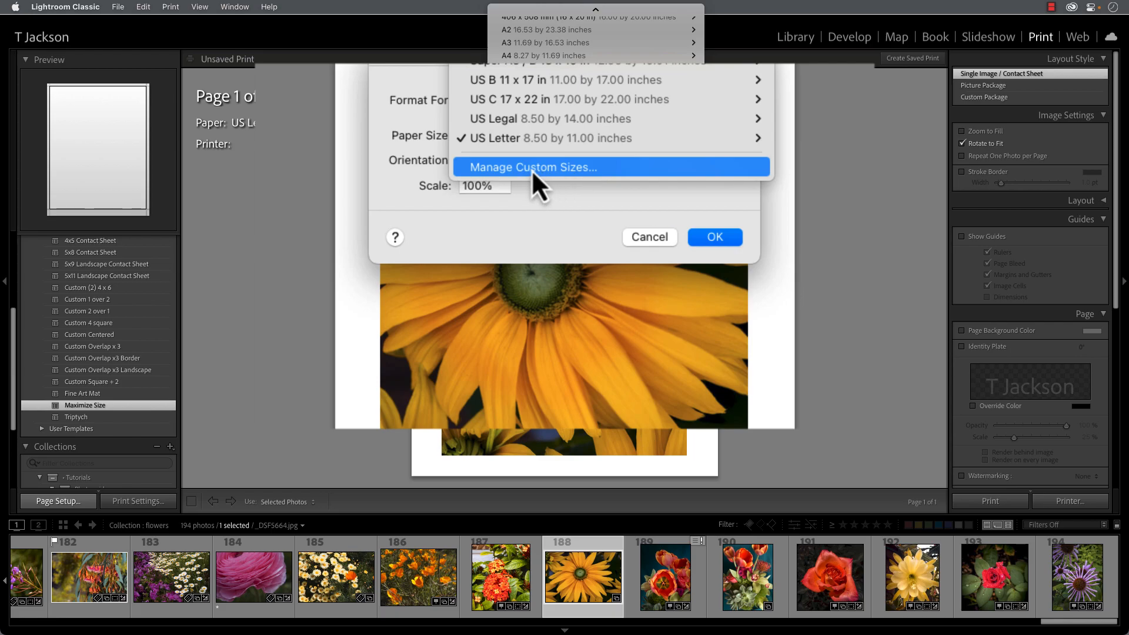
- Define a 20 x 20 inch custom paper size with all margins at 0
left_click(532, 166)
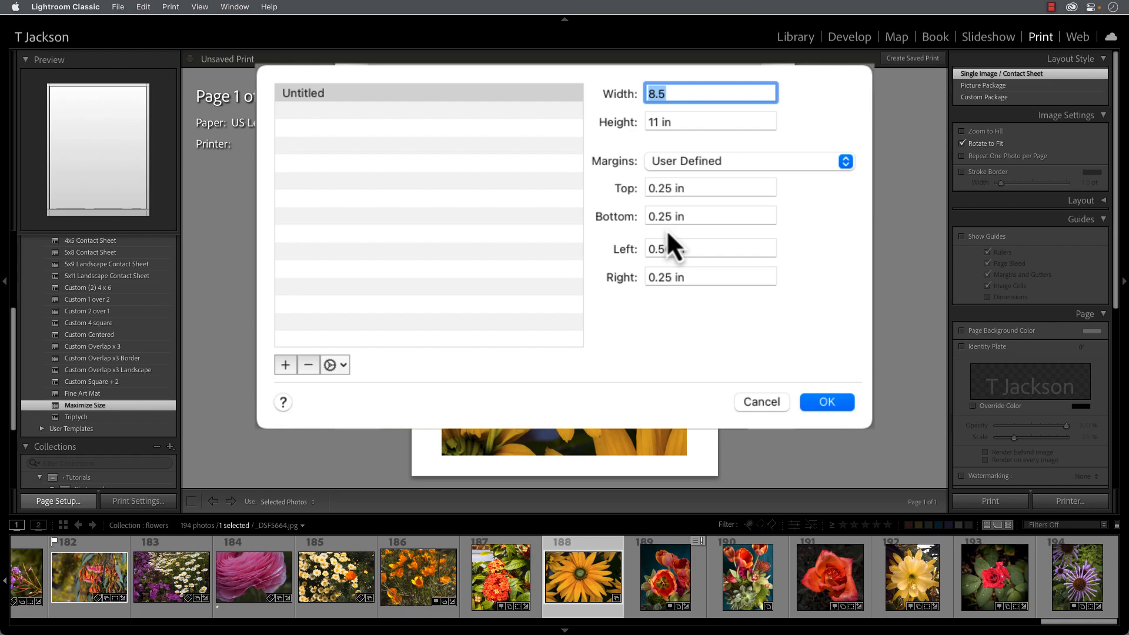
type("20 in")
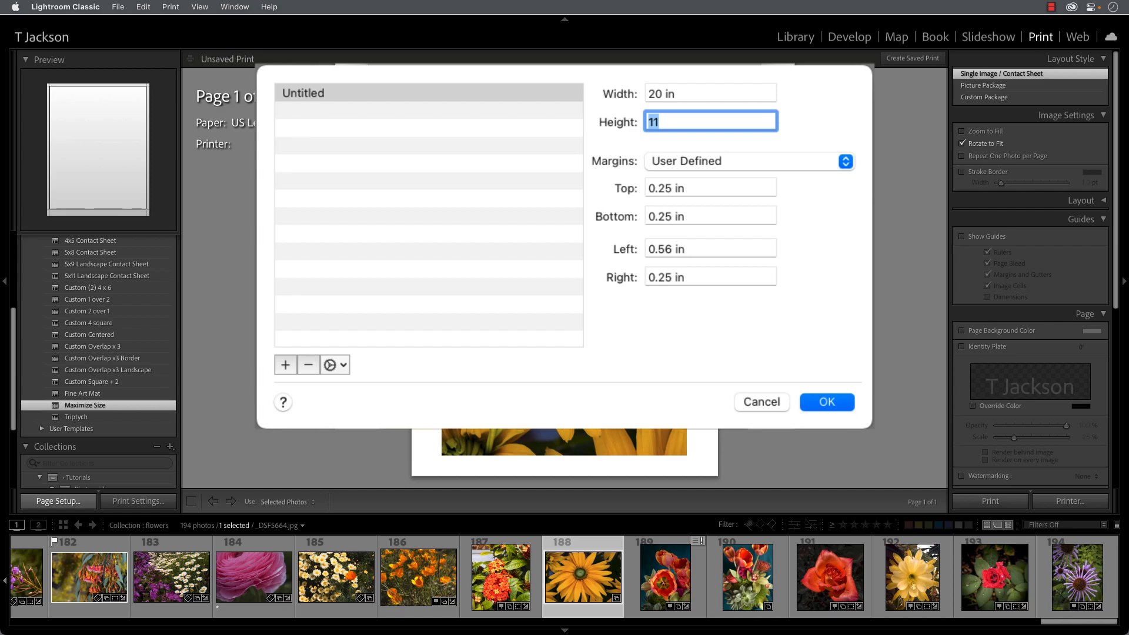
type("20")
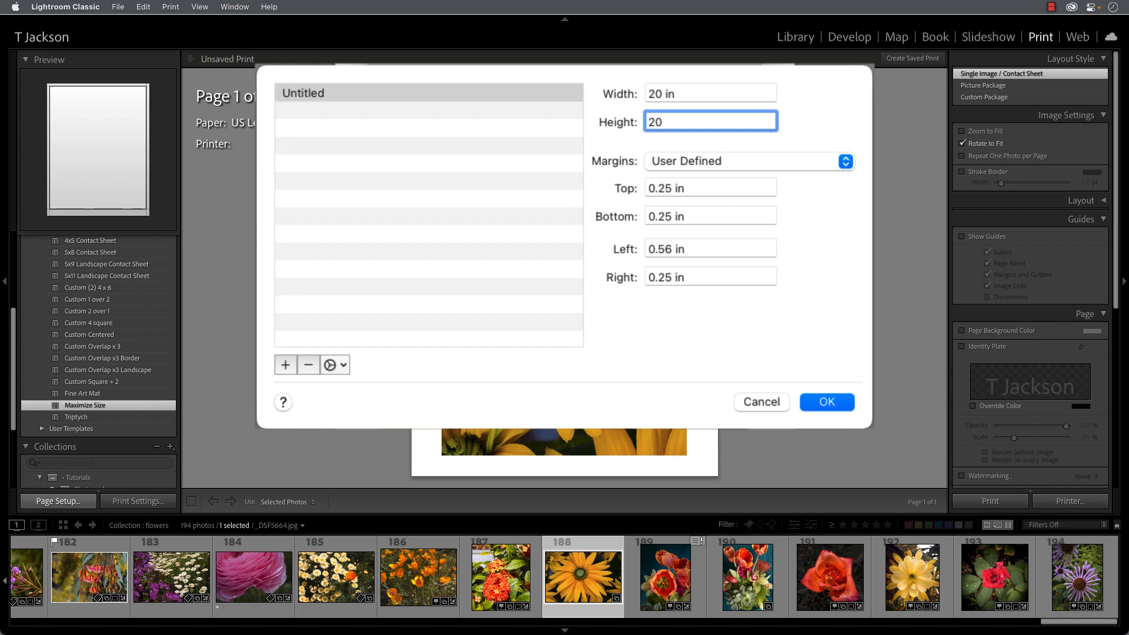
left_click(710, 187)
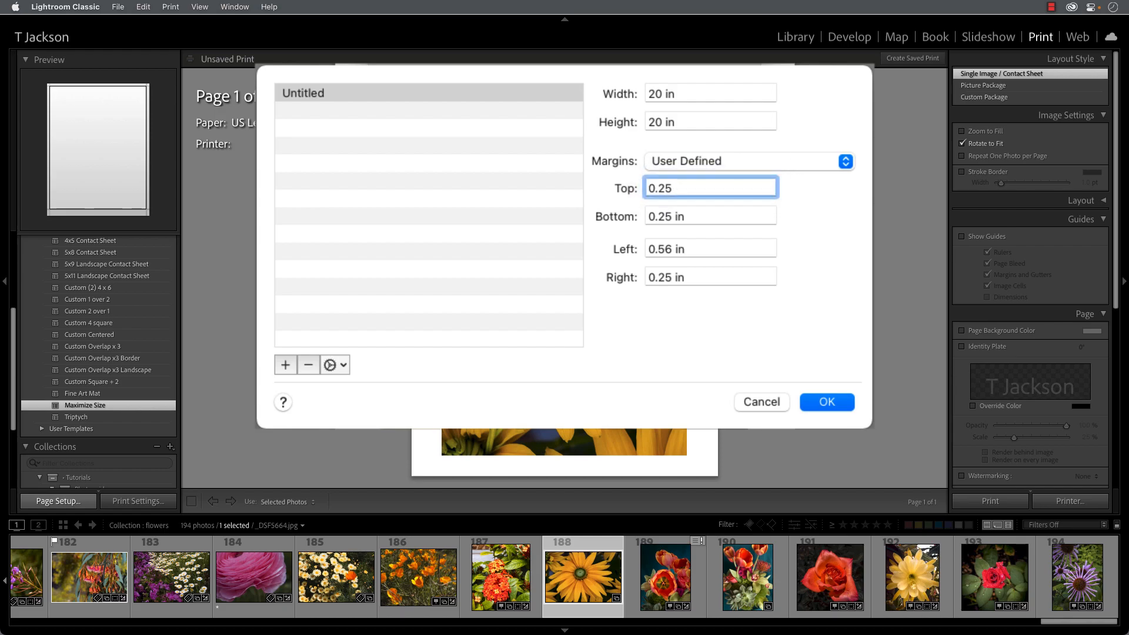
type("0 in")
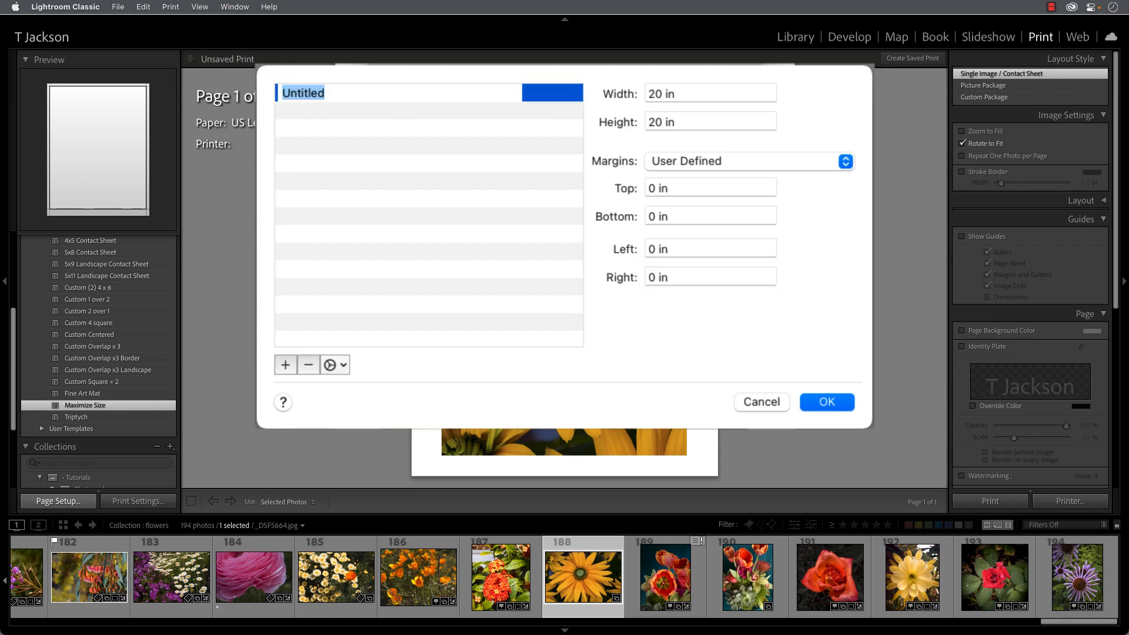
type("20 x")
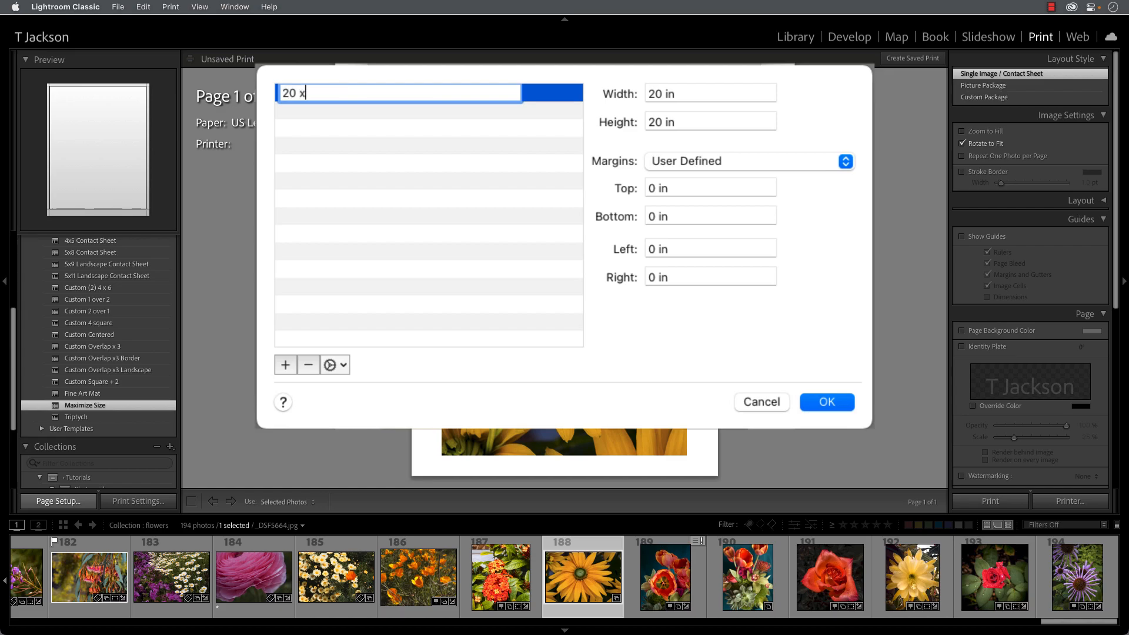
type("20")
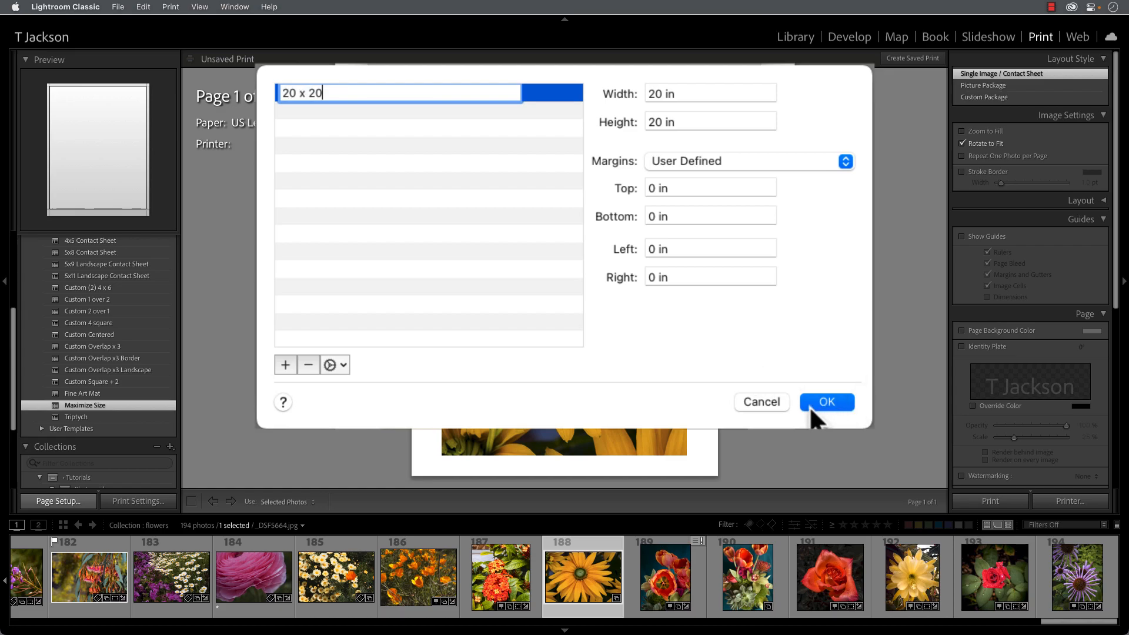
left_click(827, 402)
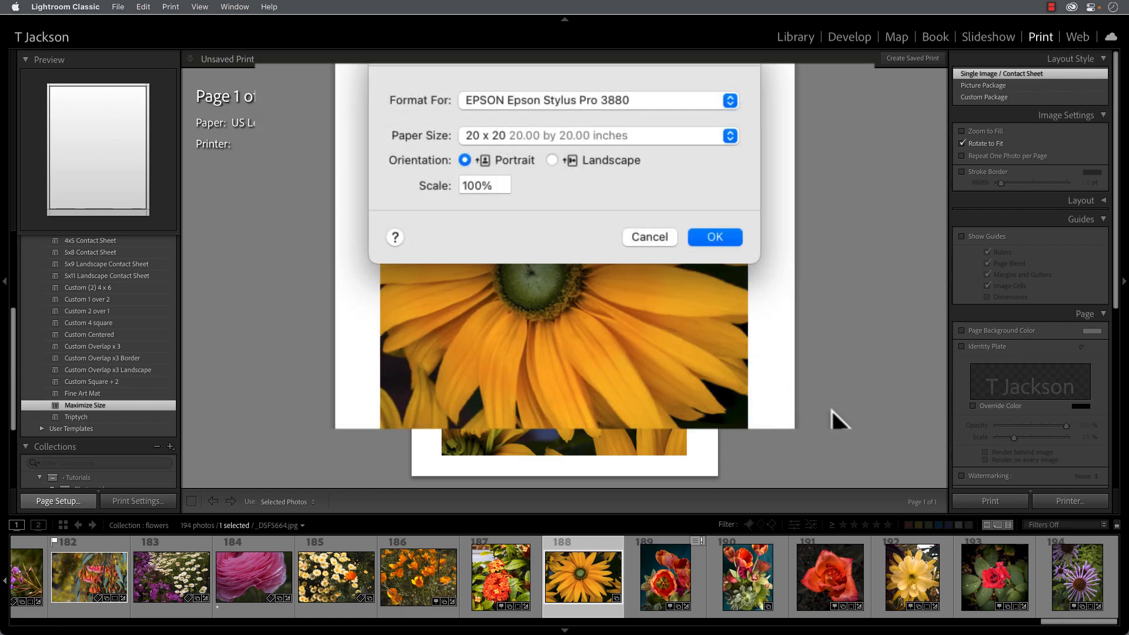
mouse_move(504, 152)
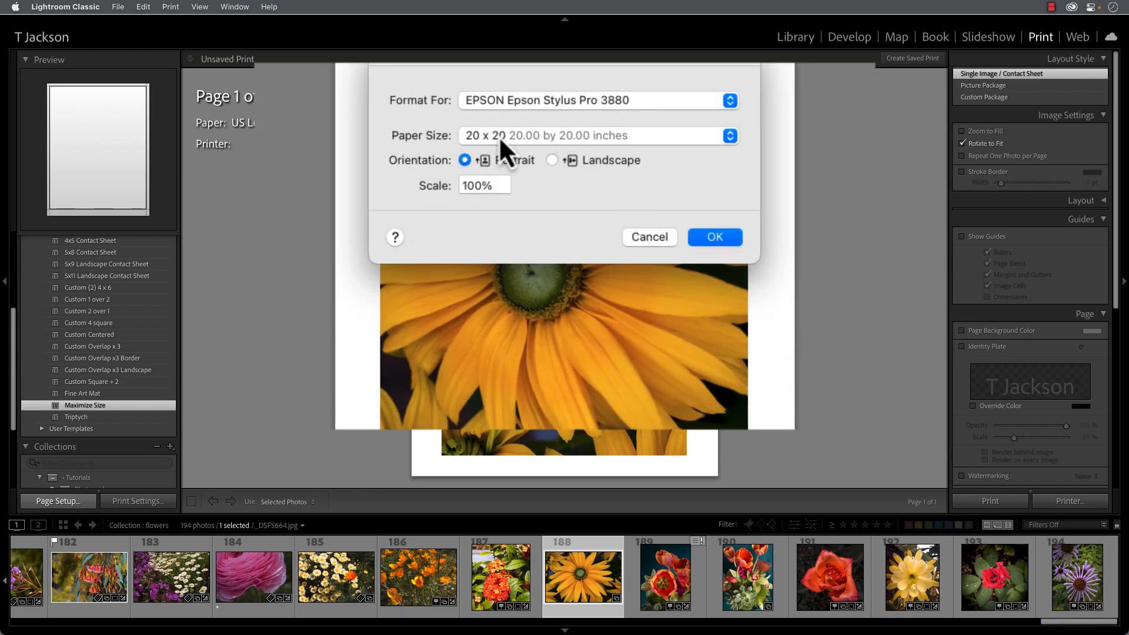
left_click(714, 237)
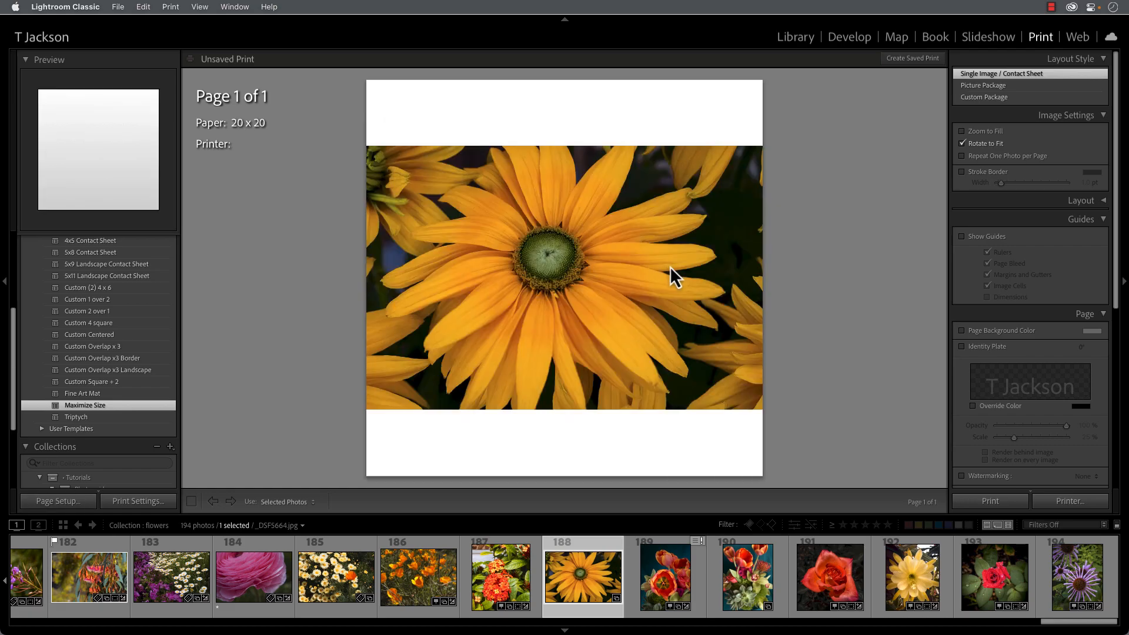
mouse_move(247, 141)
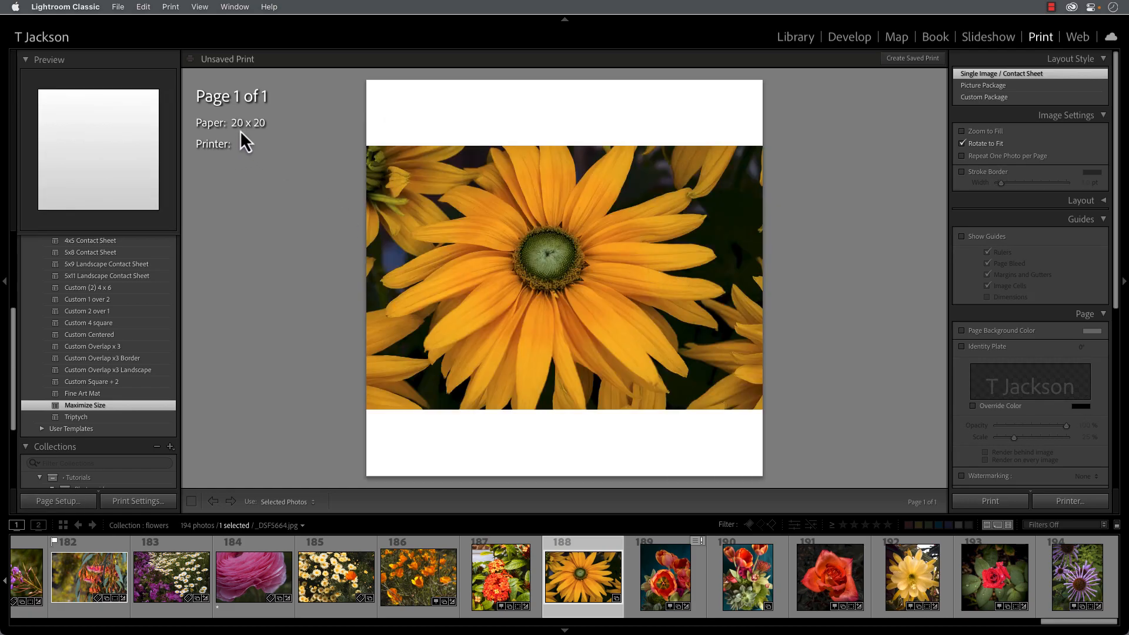
mouse_move(252, 145)
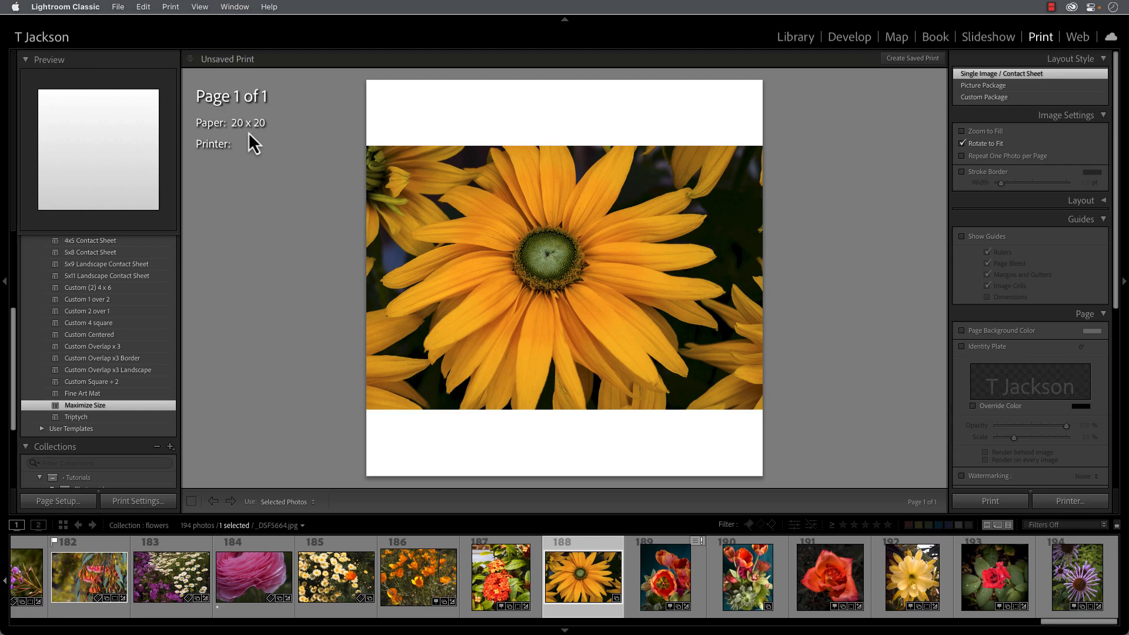
mouse_move(237, 186)
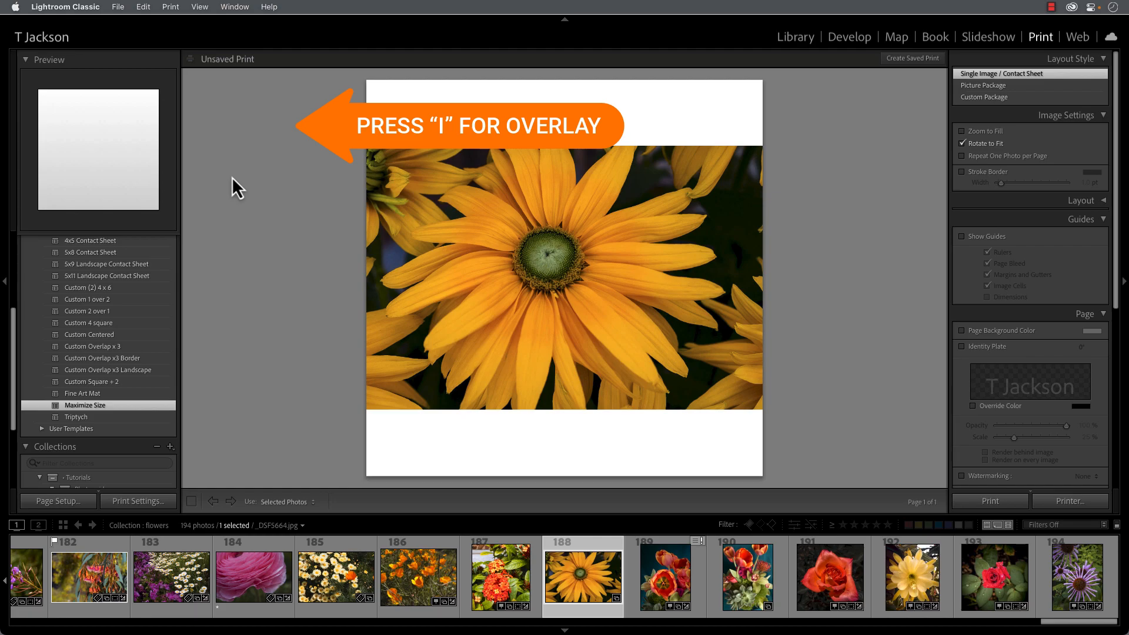
key("i")
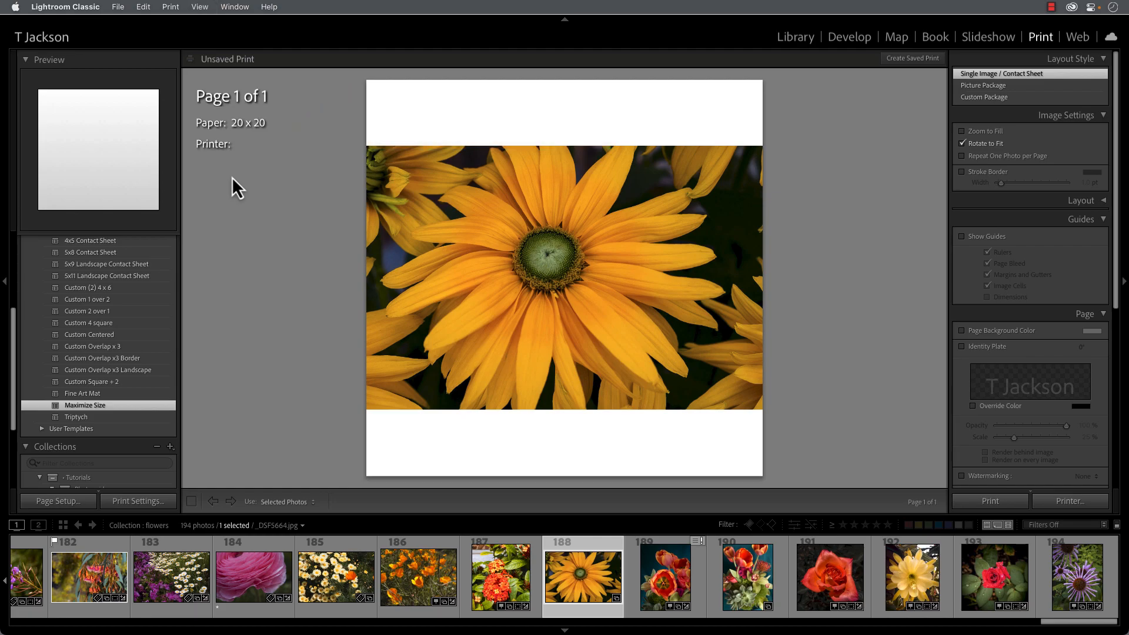
mouse_move(850, 43)
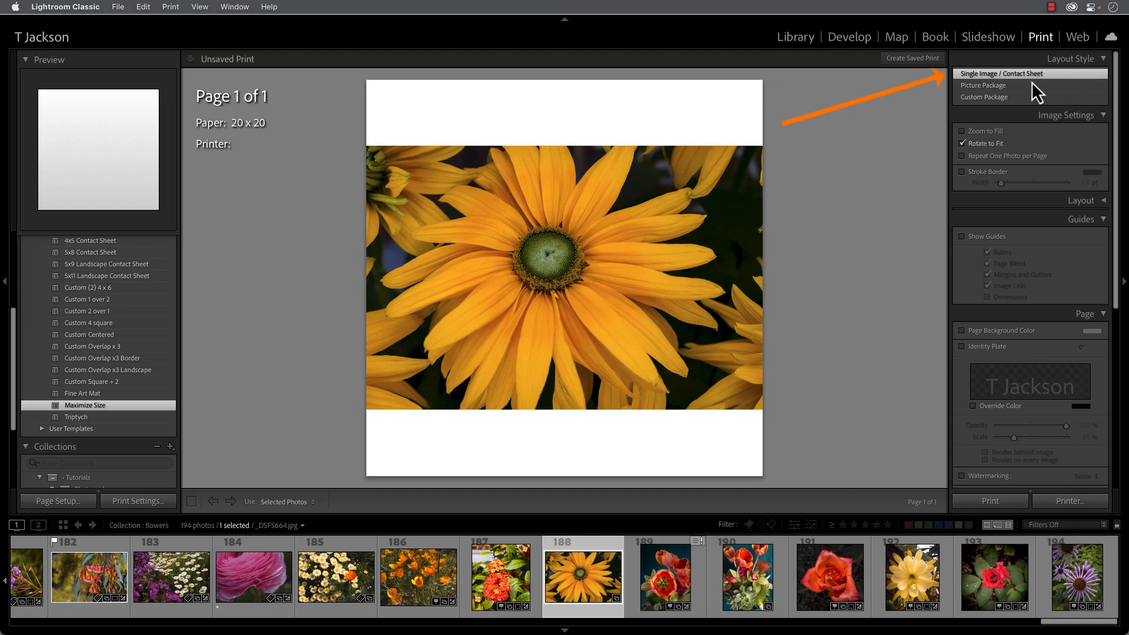
mouse_move(989, 86)
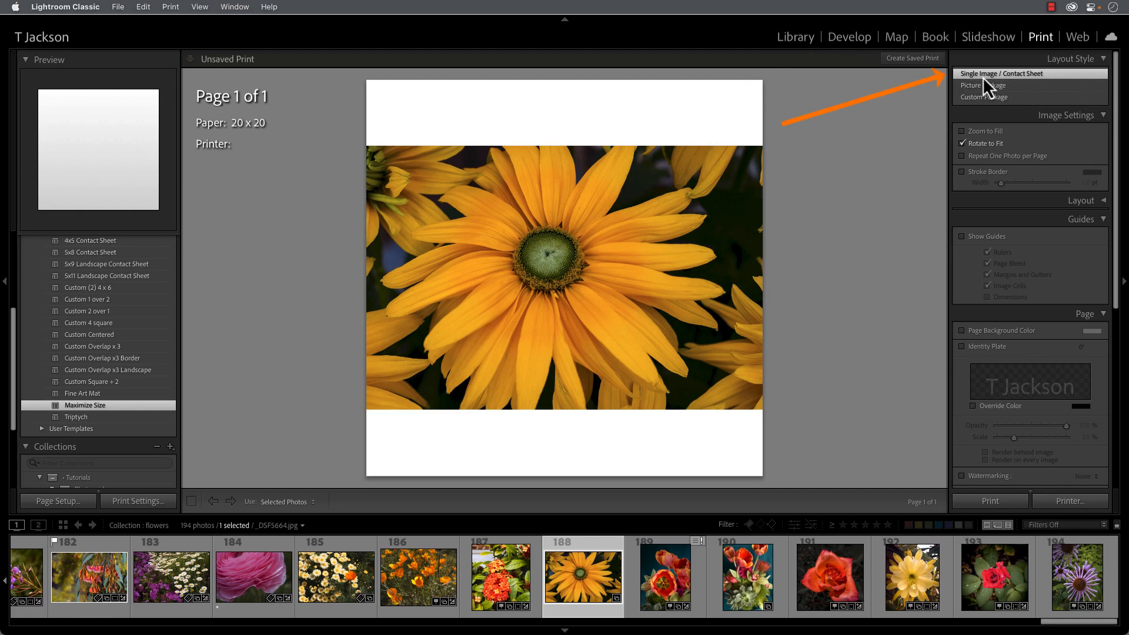
mouse_move(1022, 87)
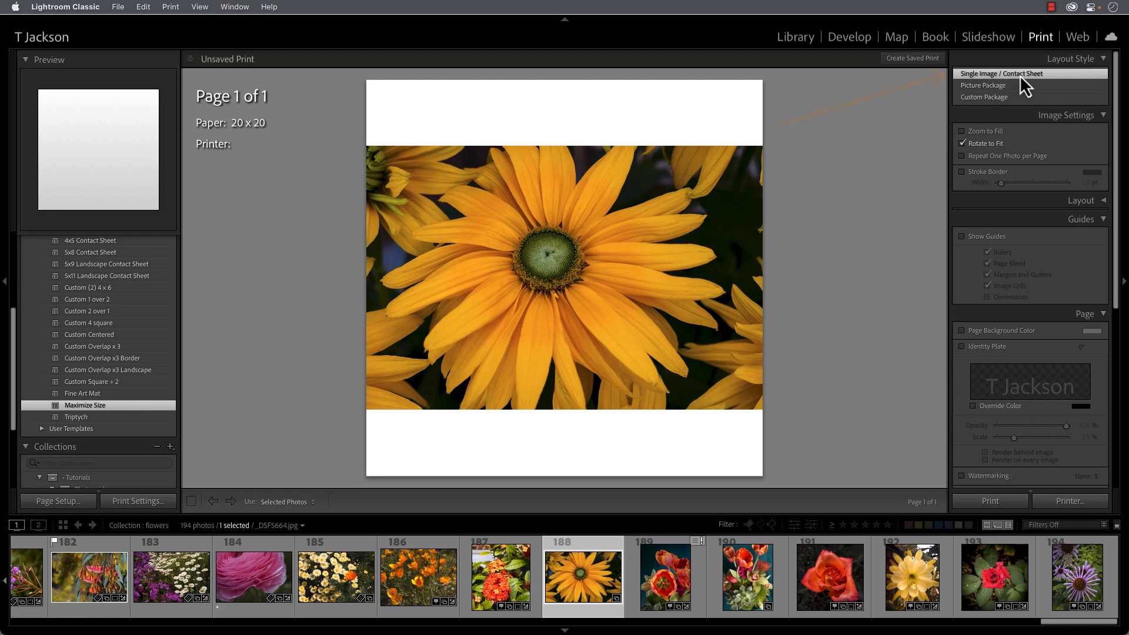
mouse_move(1049, 135)
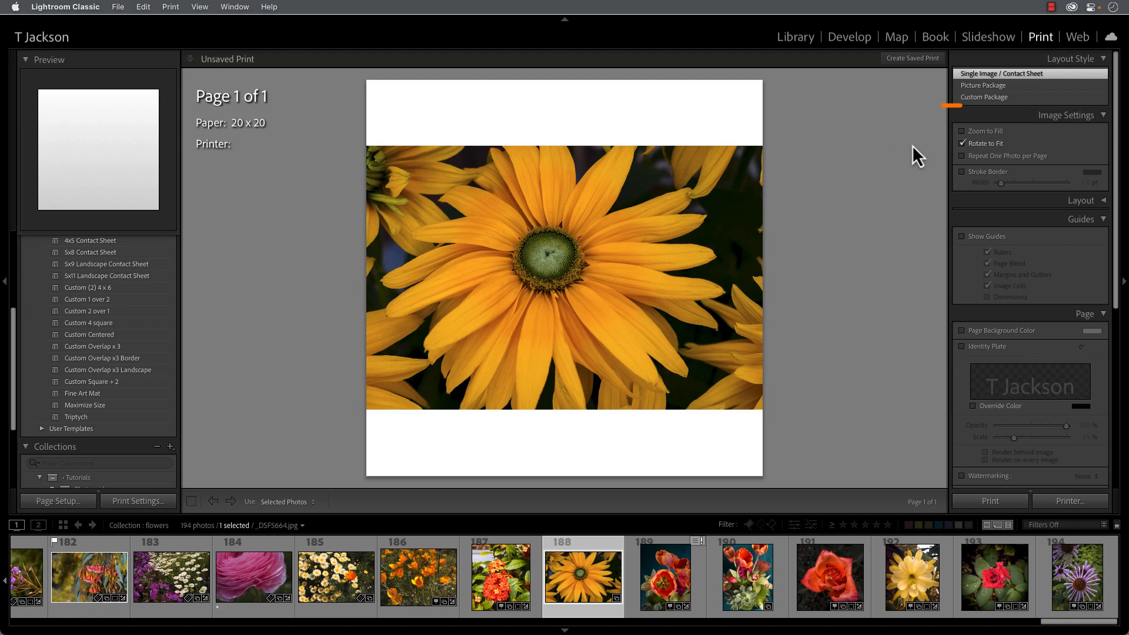
- Enable Zoom to Fill, disable Rotate to Fit, and add a white 2 pt stroke border
left_click(962, 131)
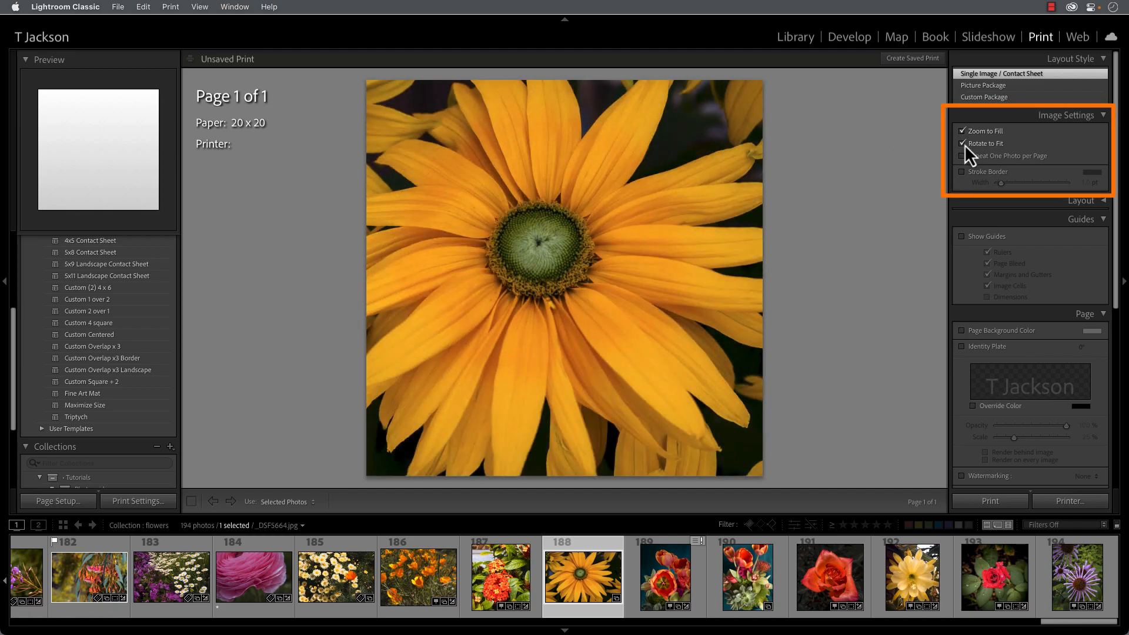
left_click(963, 143)
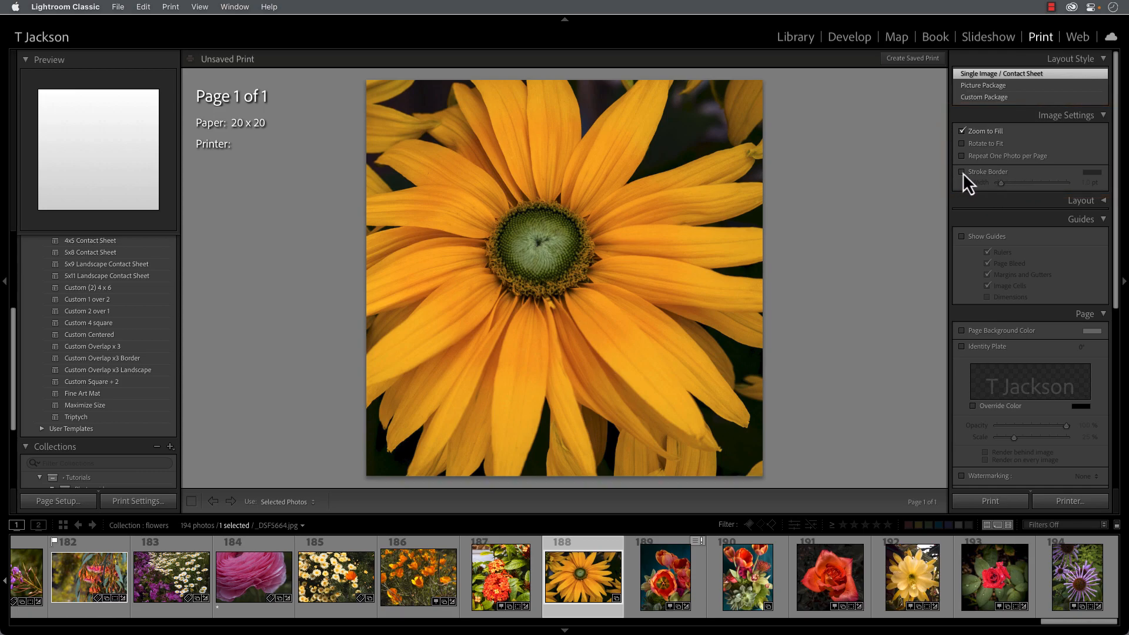
left_click(962, 171)
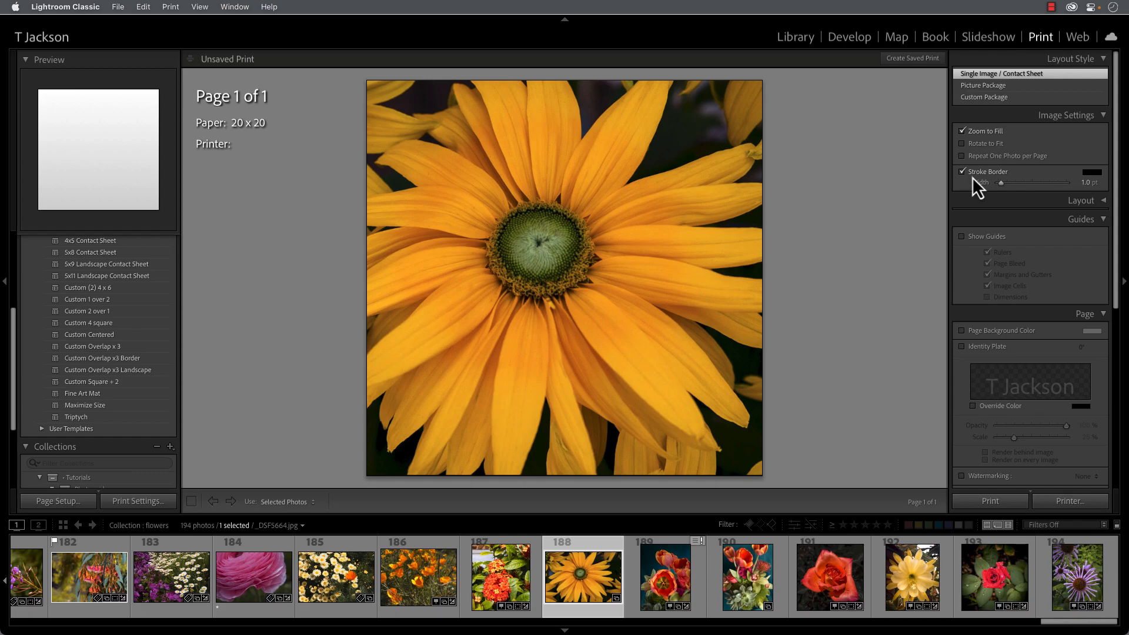
left_click(1092, 173)
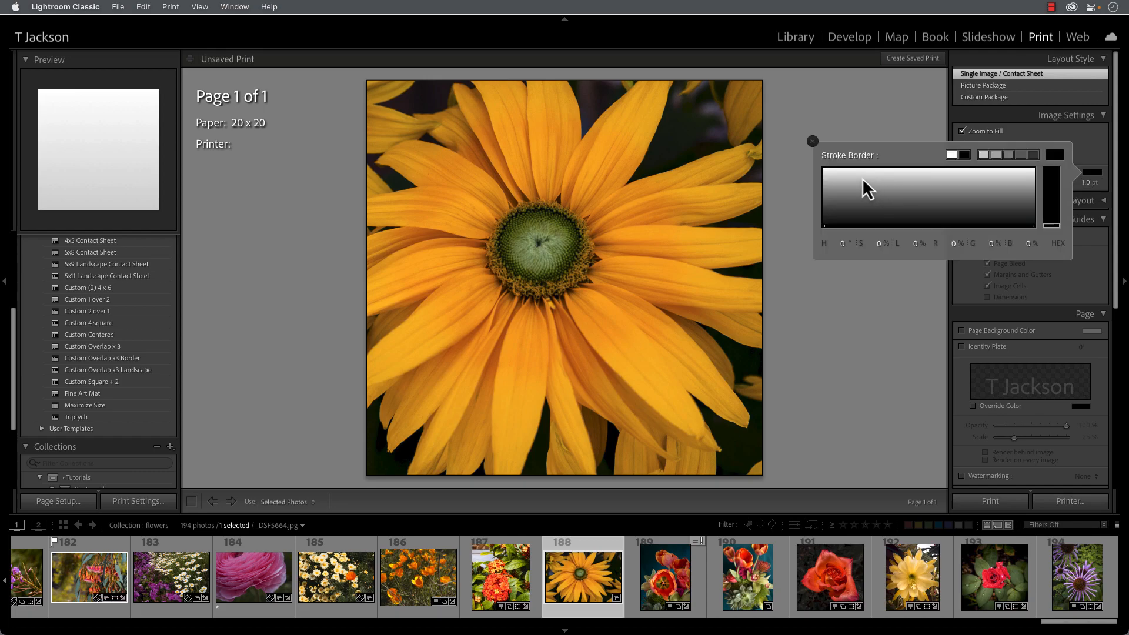
left_click(1055, 154)
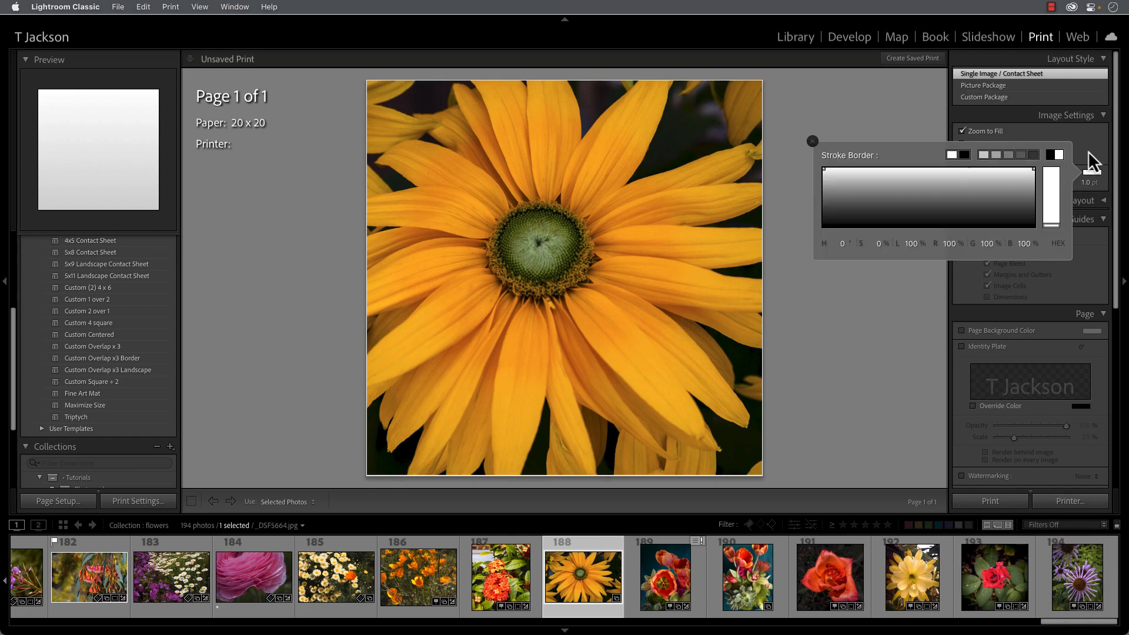
left_click(813, 141)
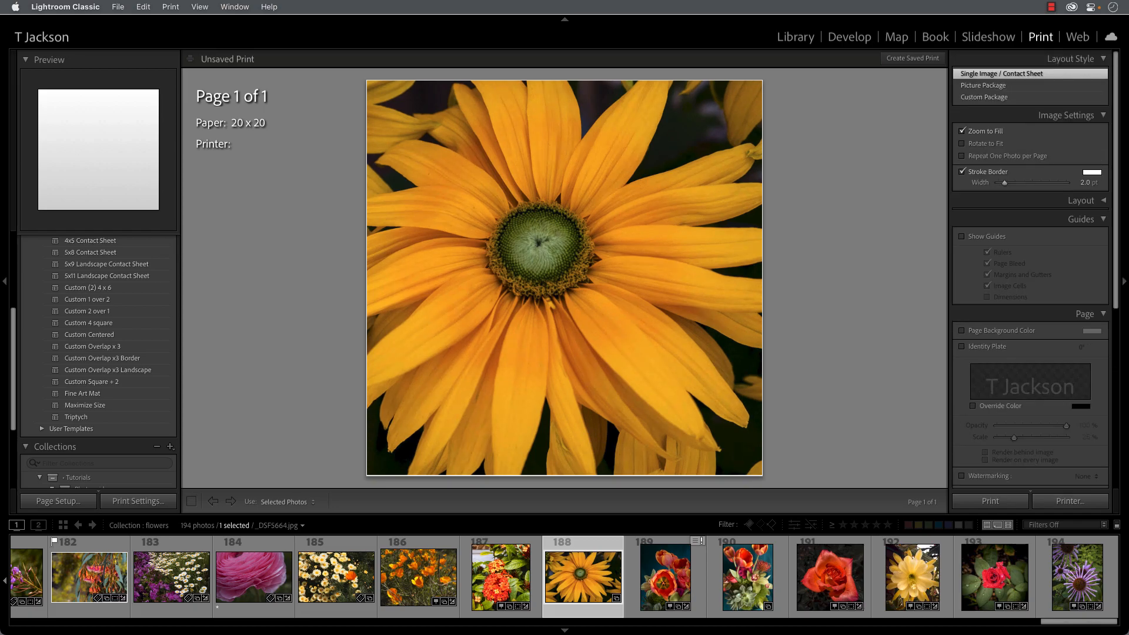
- Set the Layout page grid to 12 rows and 12 columns
left_click(1081, 200)
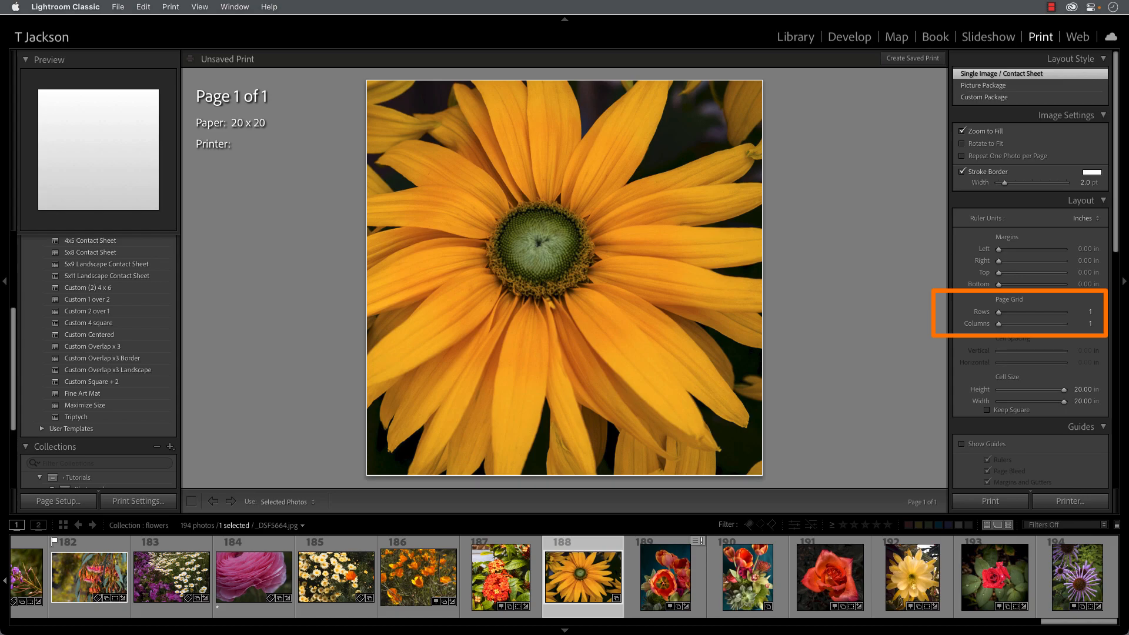
left_click(1083, 312)
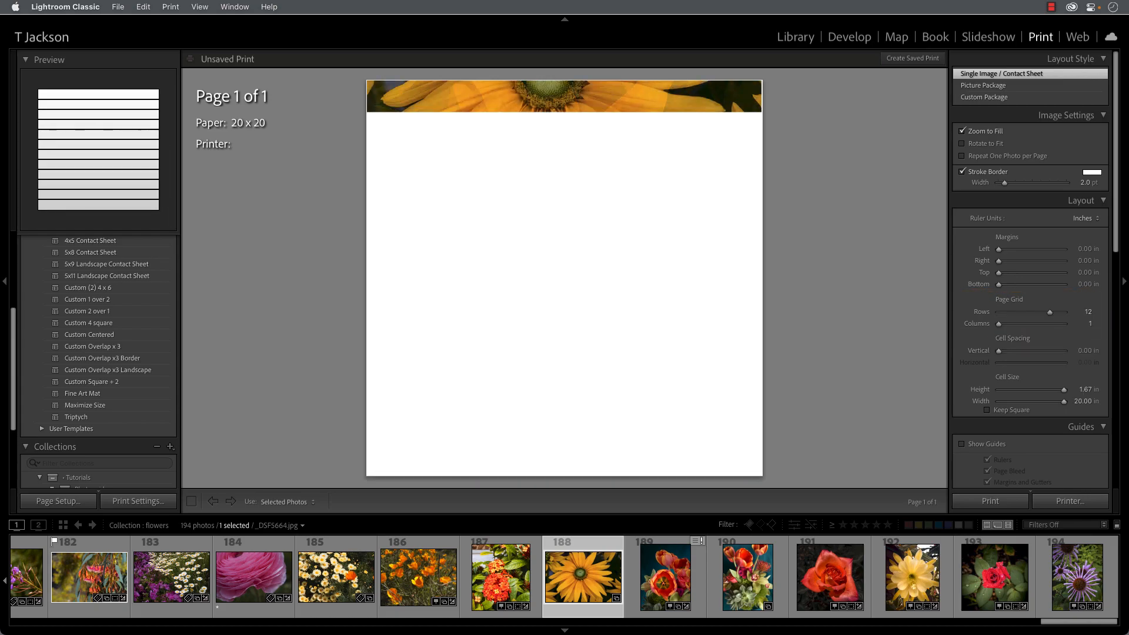
left_click(1084, 323)
type("2")
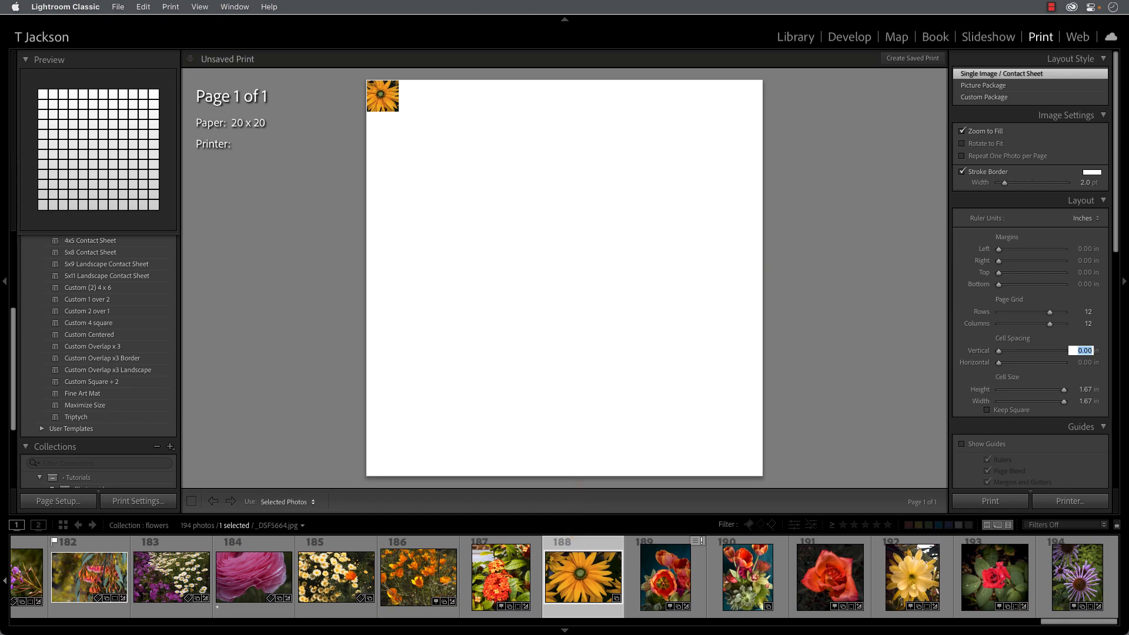
- Fill the 12x12 grid with all filmstrip photos and return to the first page
left_click(286, 501)
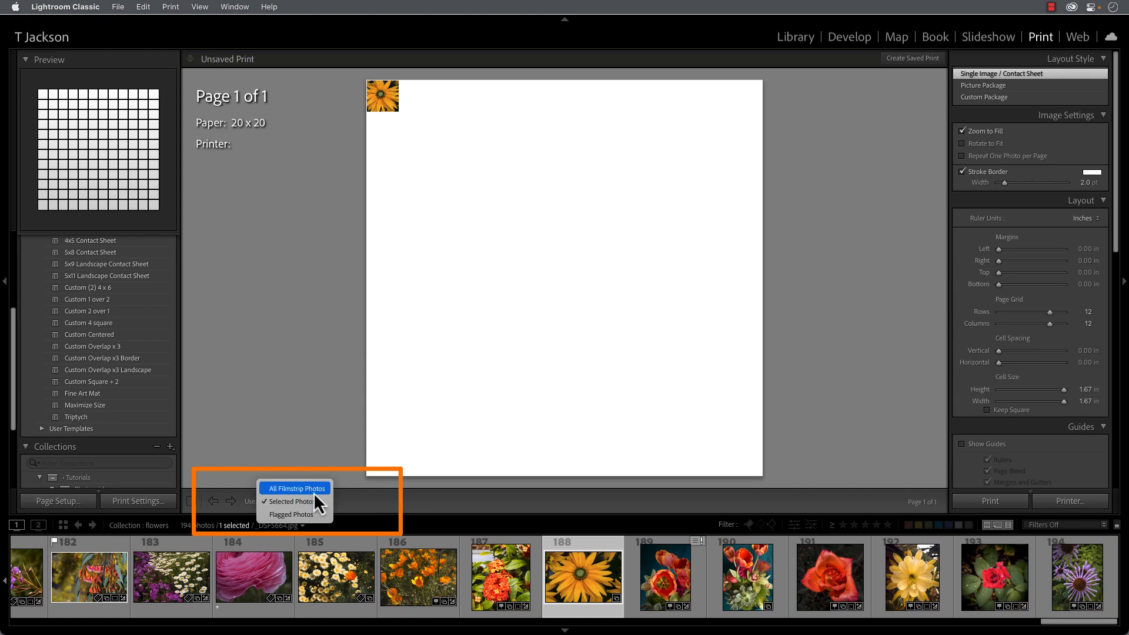
left_click(293, 488)
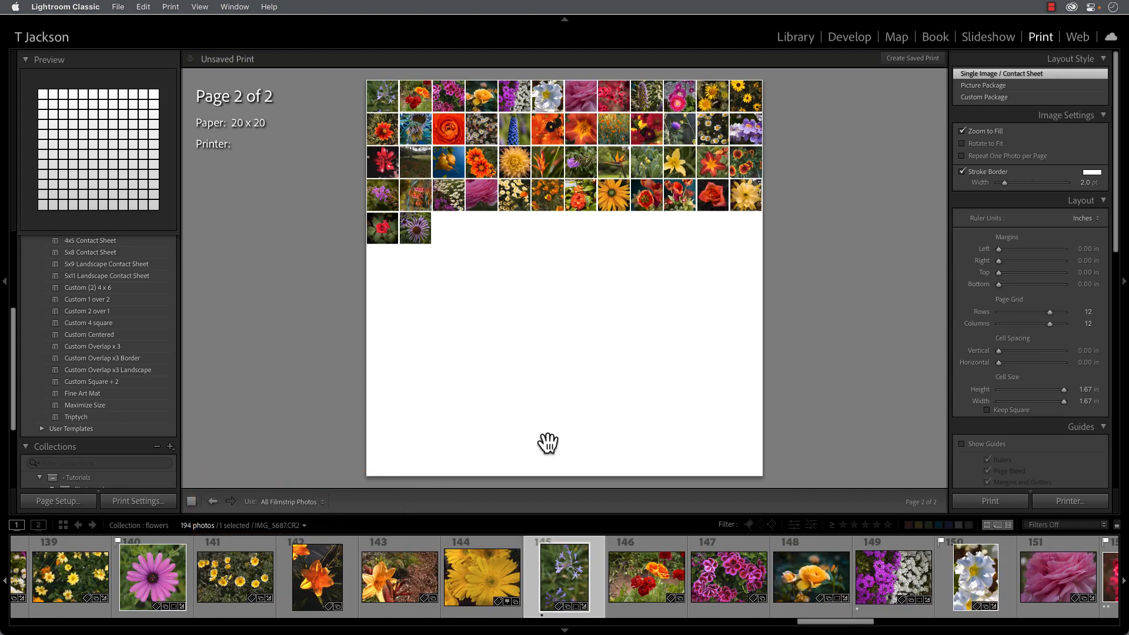
mouse_move(258, 113)
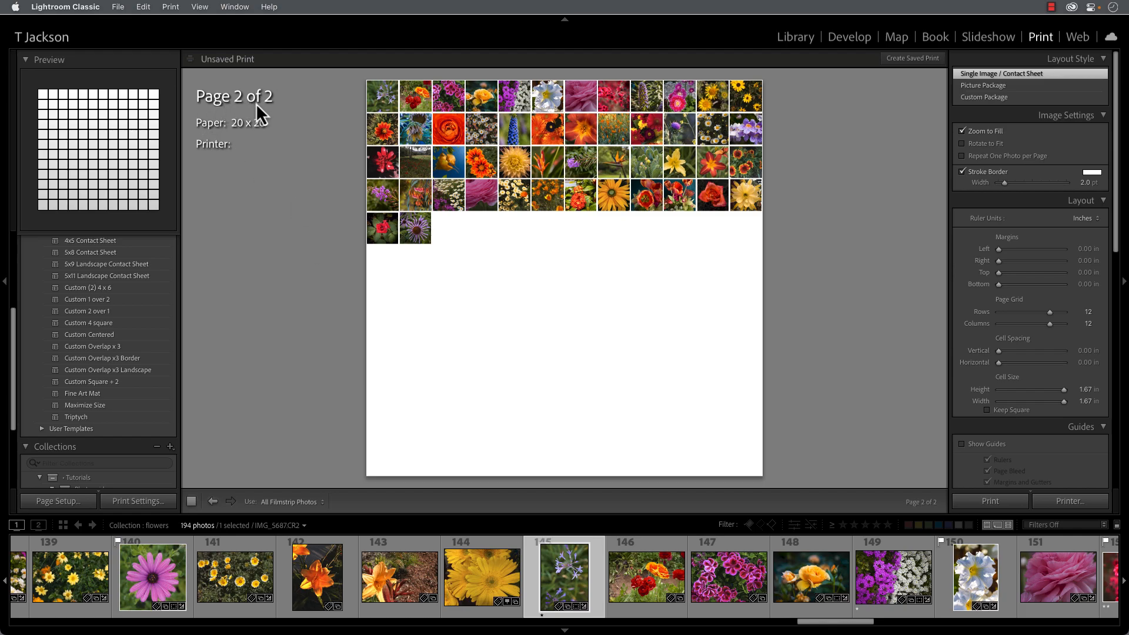
mouse_move(308, 364)
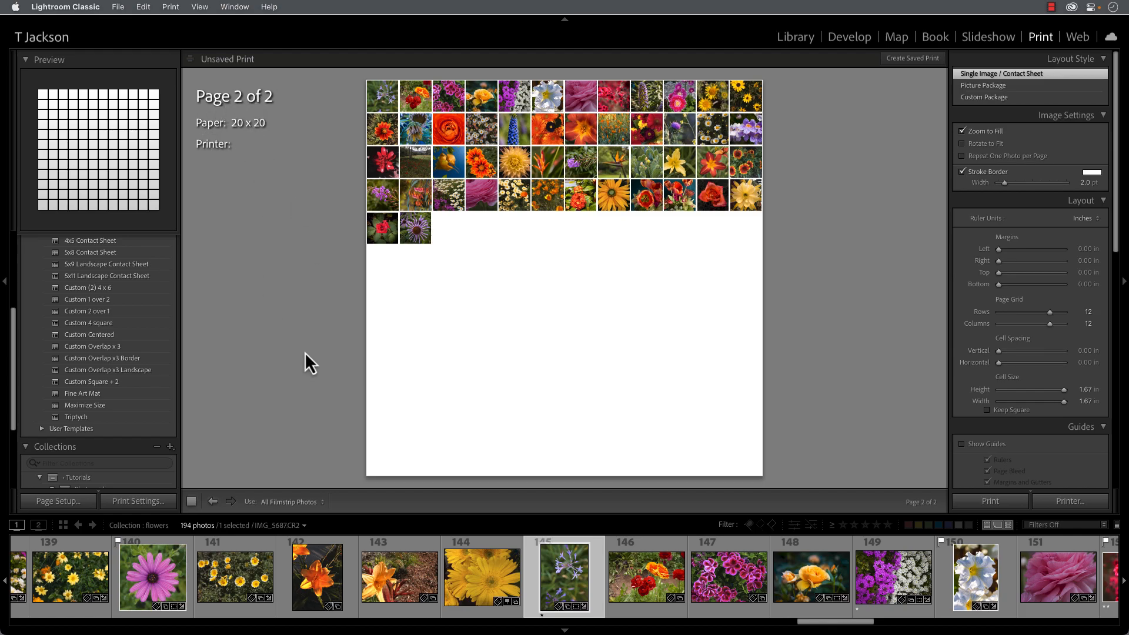
mouse_move(29, 72)
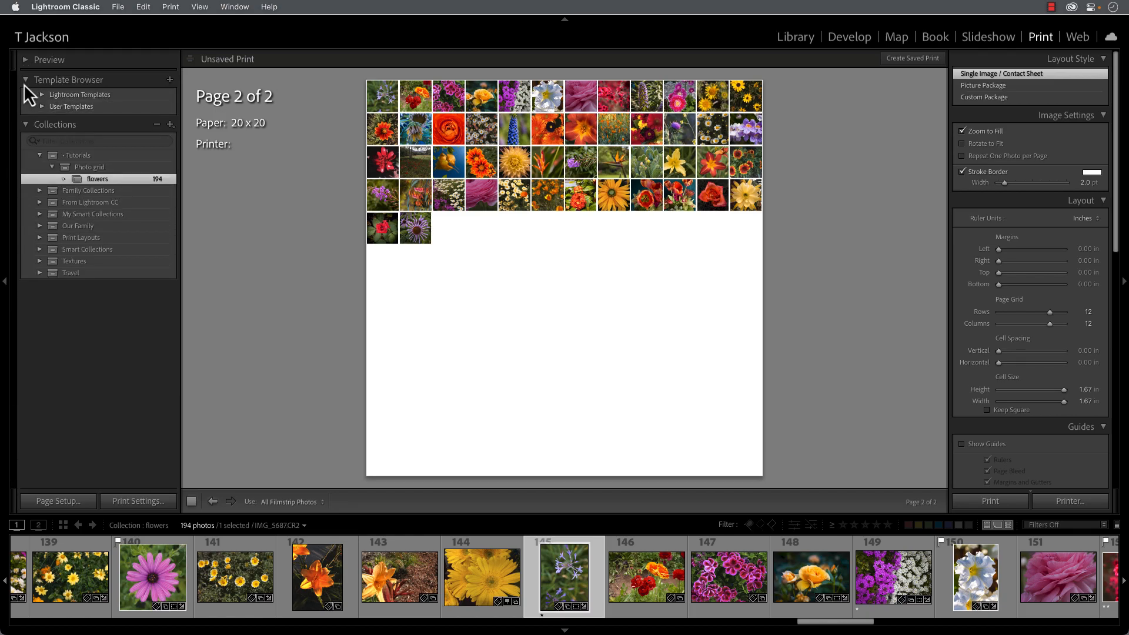
left_click(26, 79)
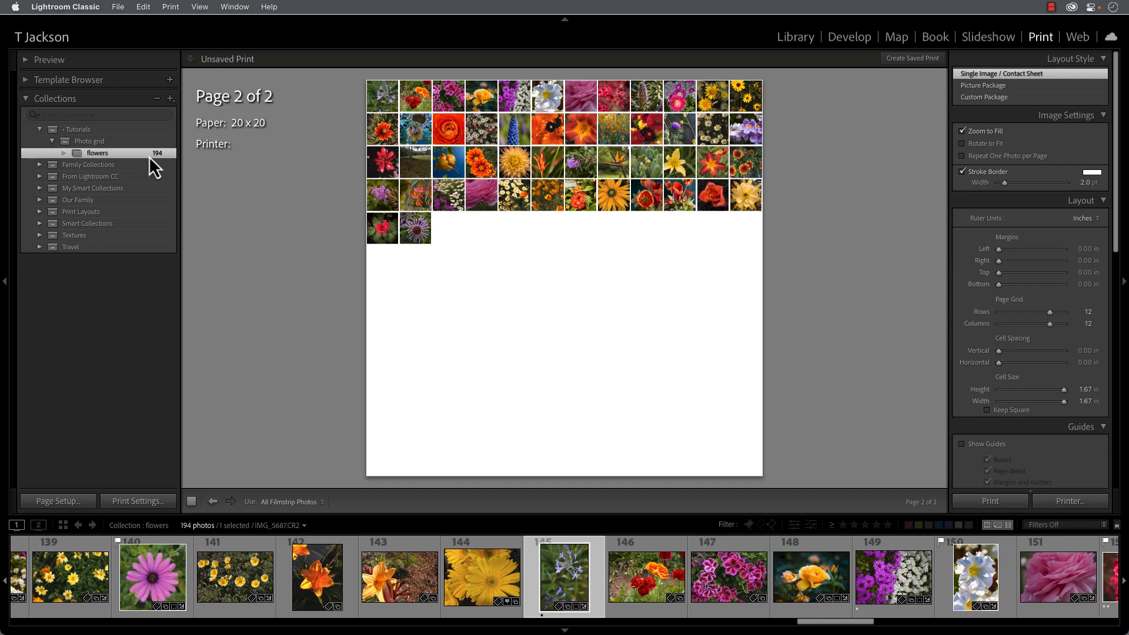
mouse_move(369, 93)
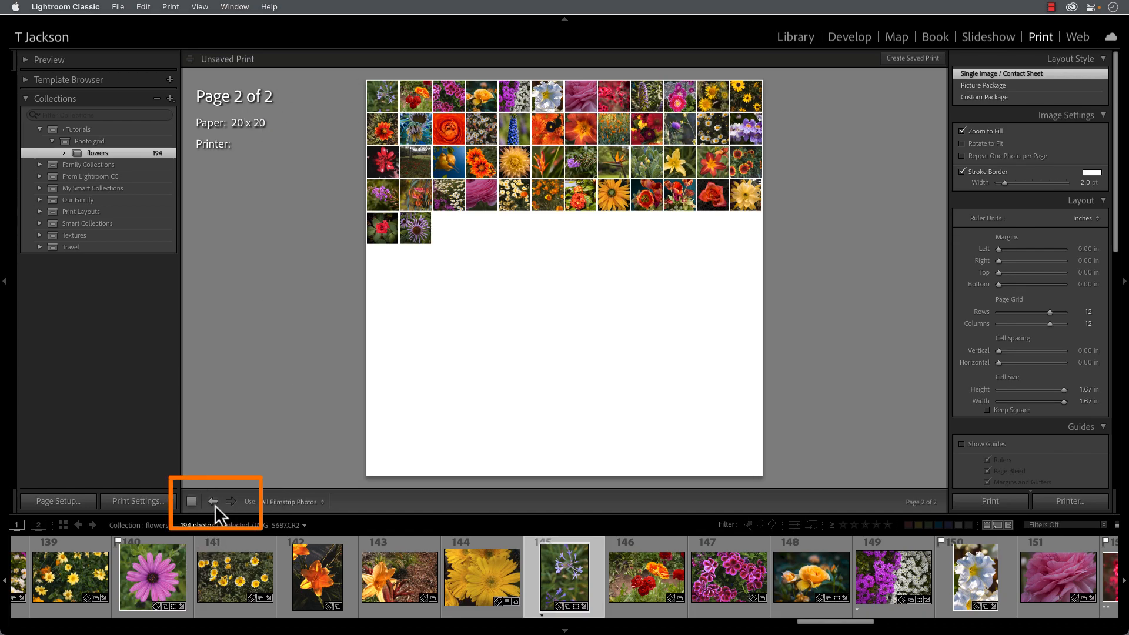
left_click(209, 502)
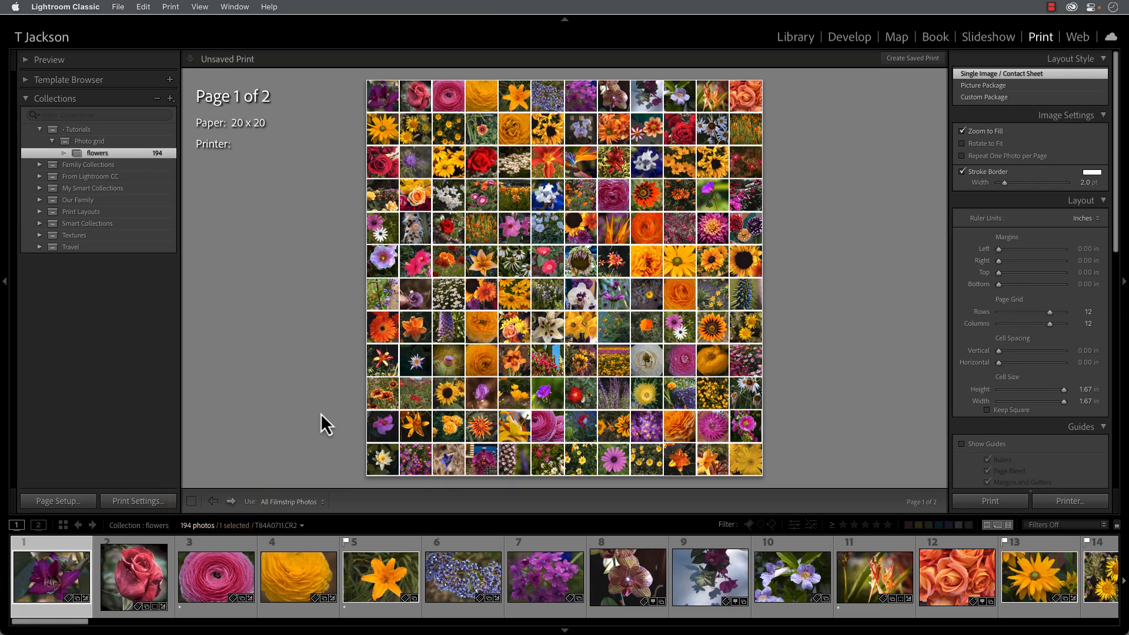
mouse_move(339, 435)
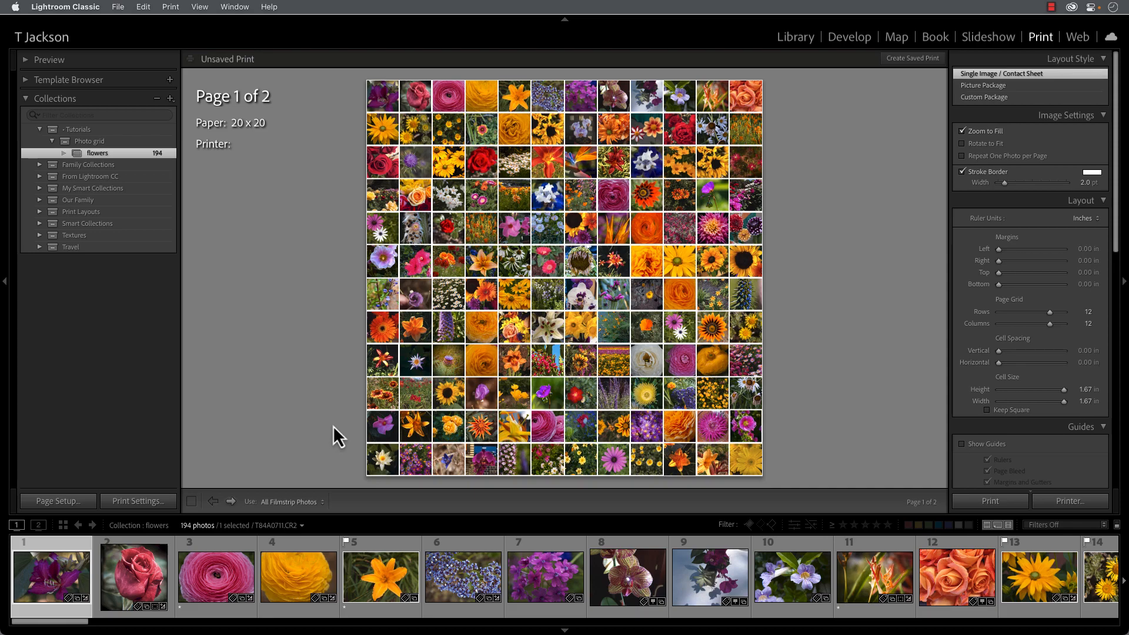
mouse_move(341, 433)
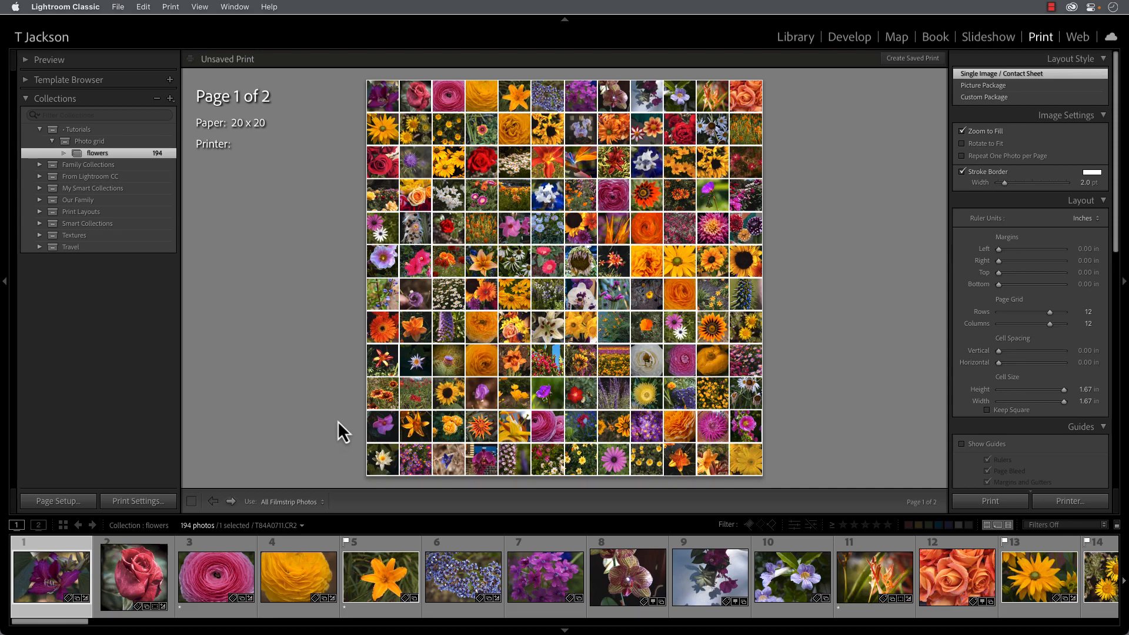
mouse_move(339, 438)
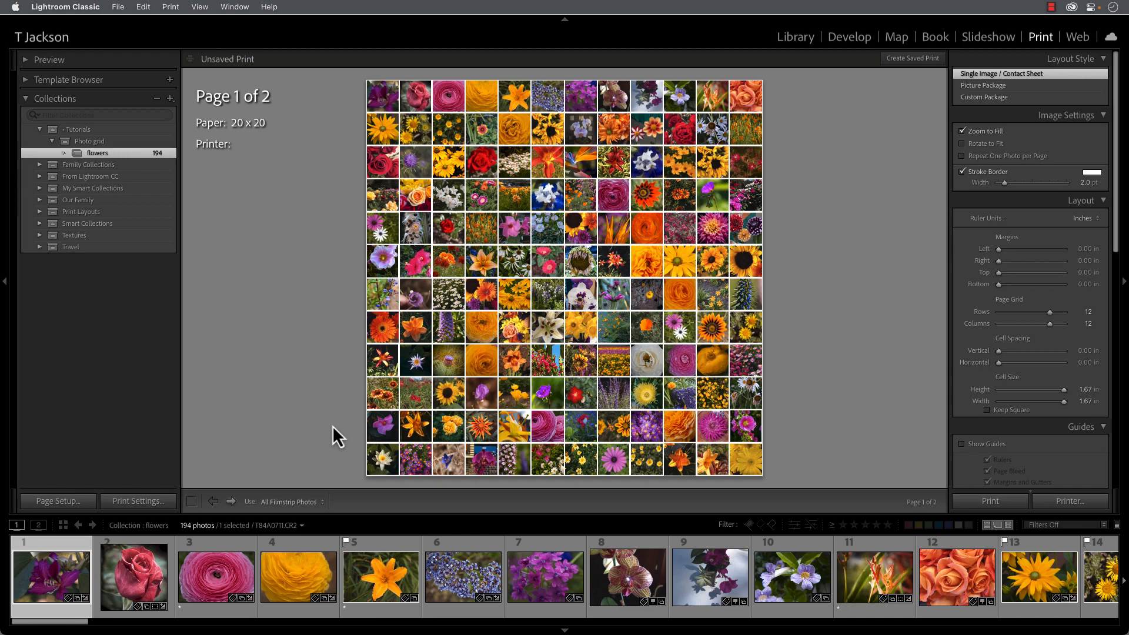
mouse_move(234, 508)
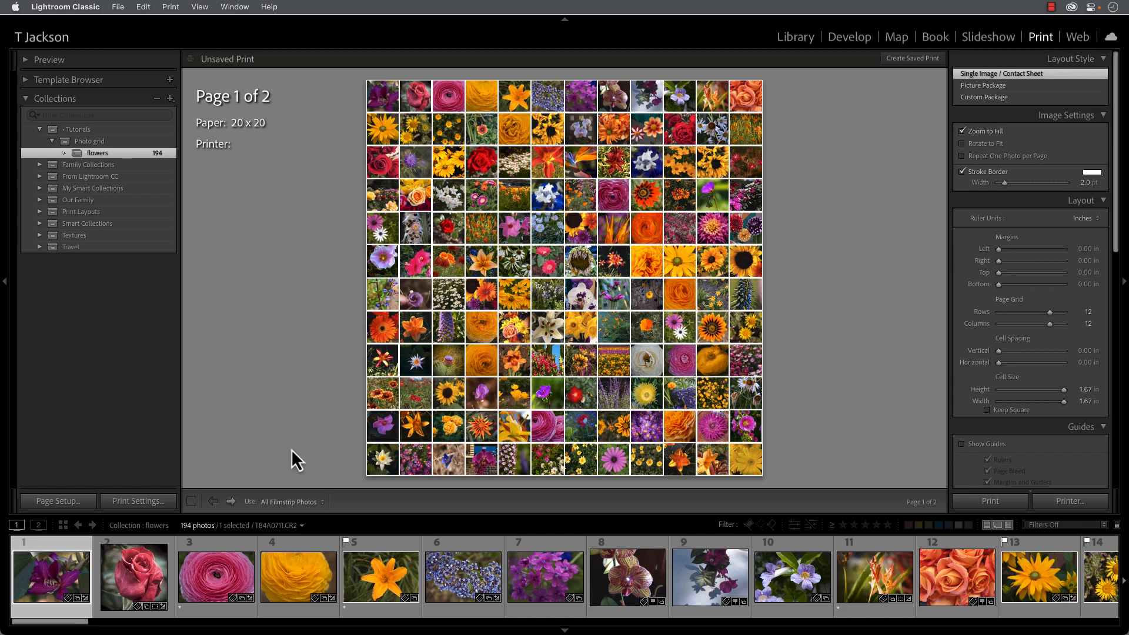
mouse_move(298, 453)
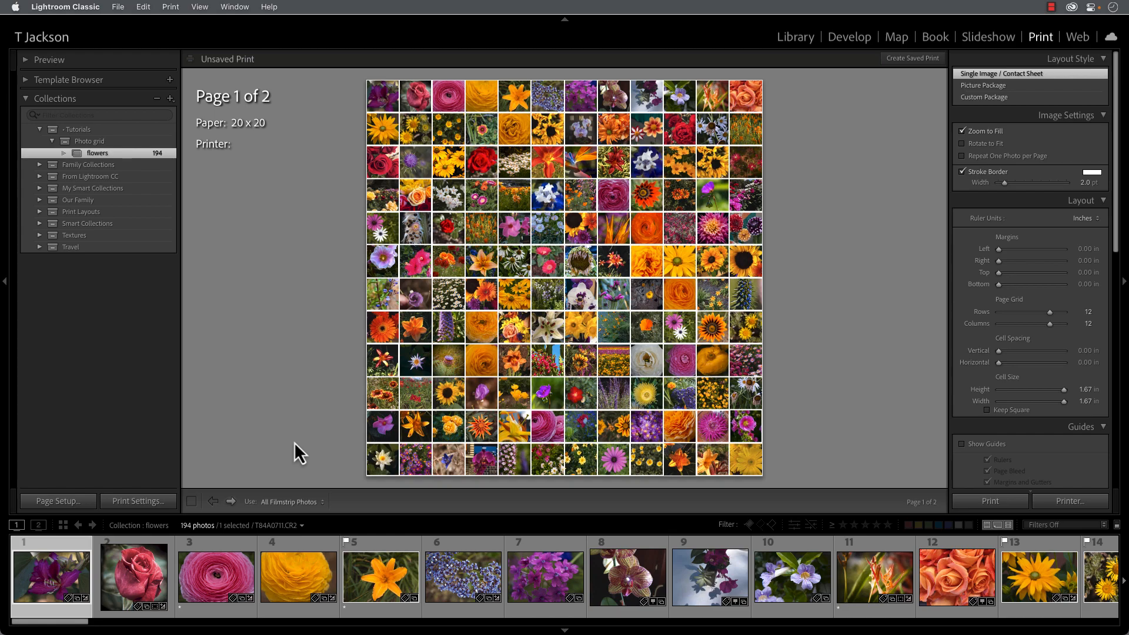
- Collapse Layout, toggle Show Guides on and off, then collapse Guides
left_click(1101, 199)
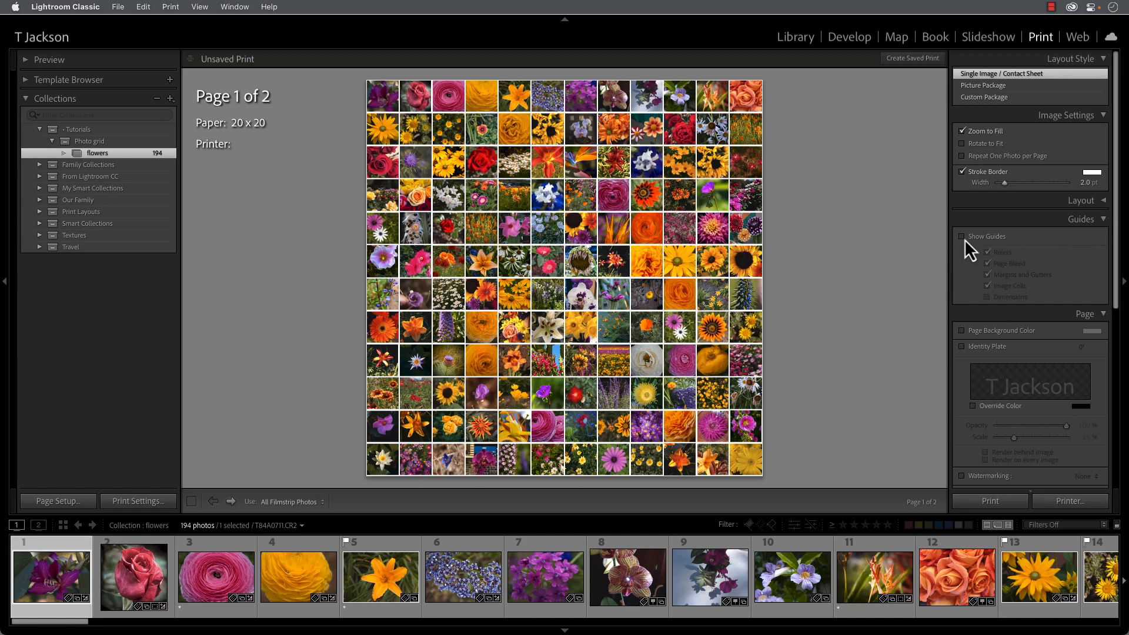
left_click(963, 236)
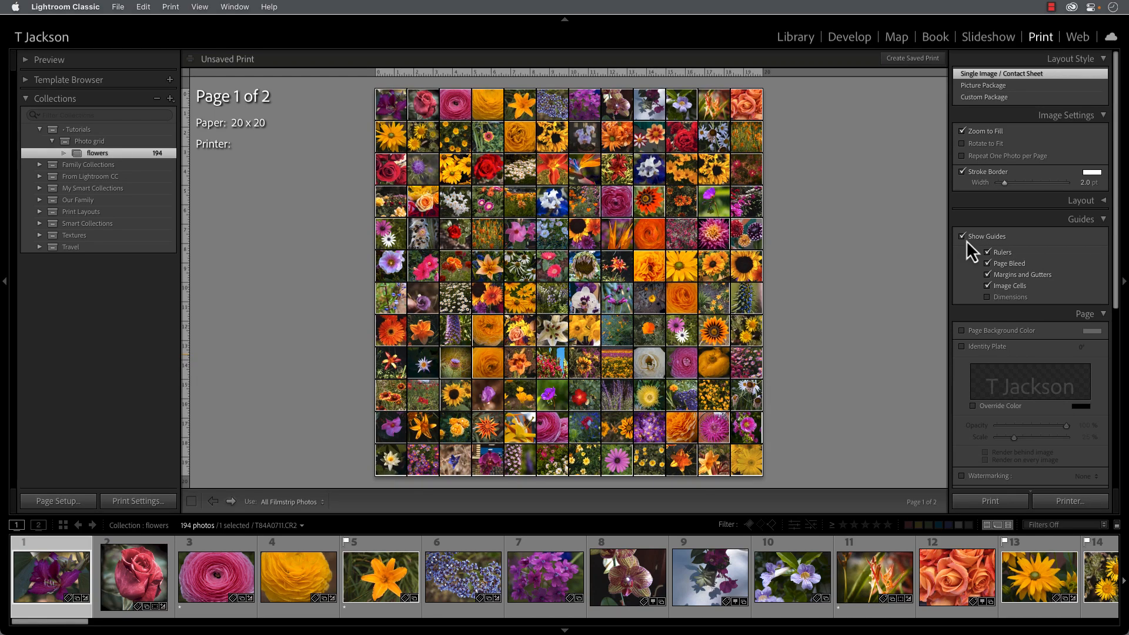
left_click(963, 235)
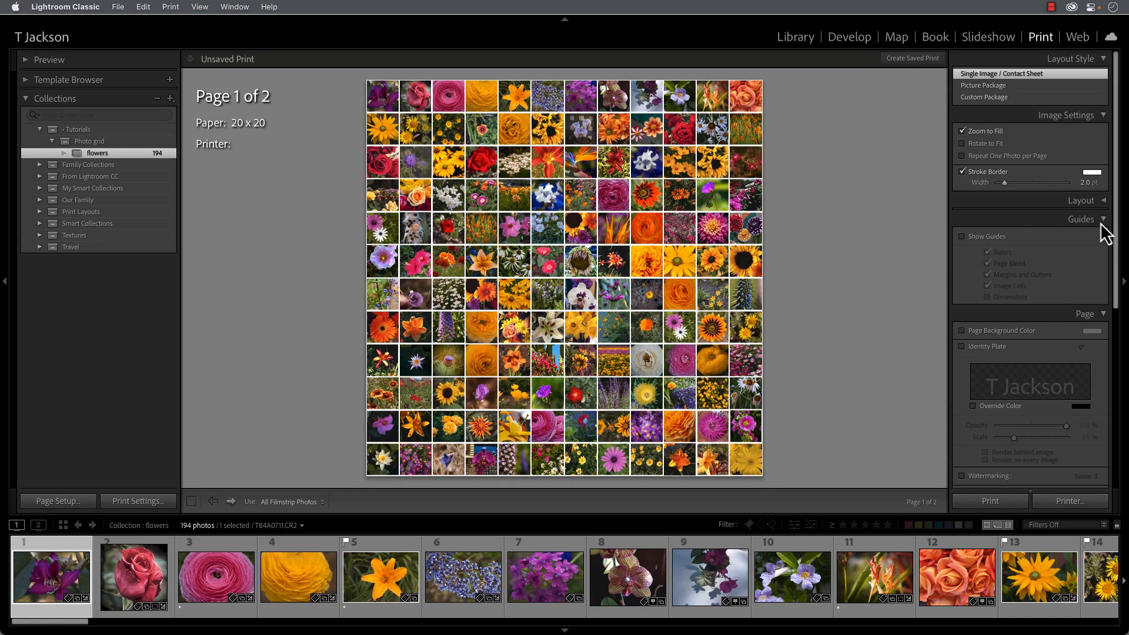
left_click(1081, 219)
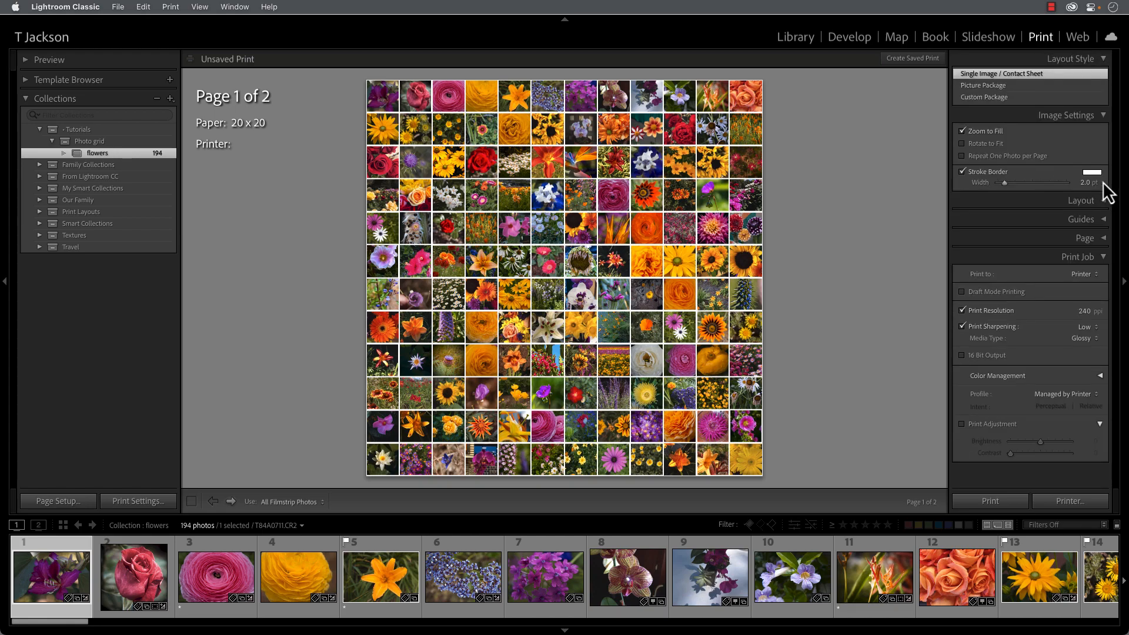
mouse_move(1035, 308)
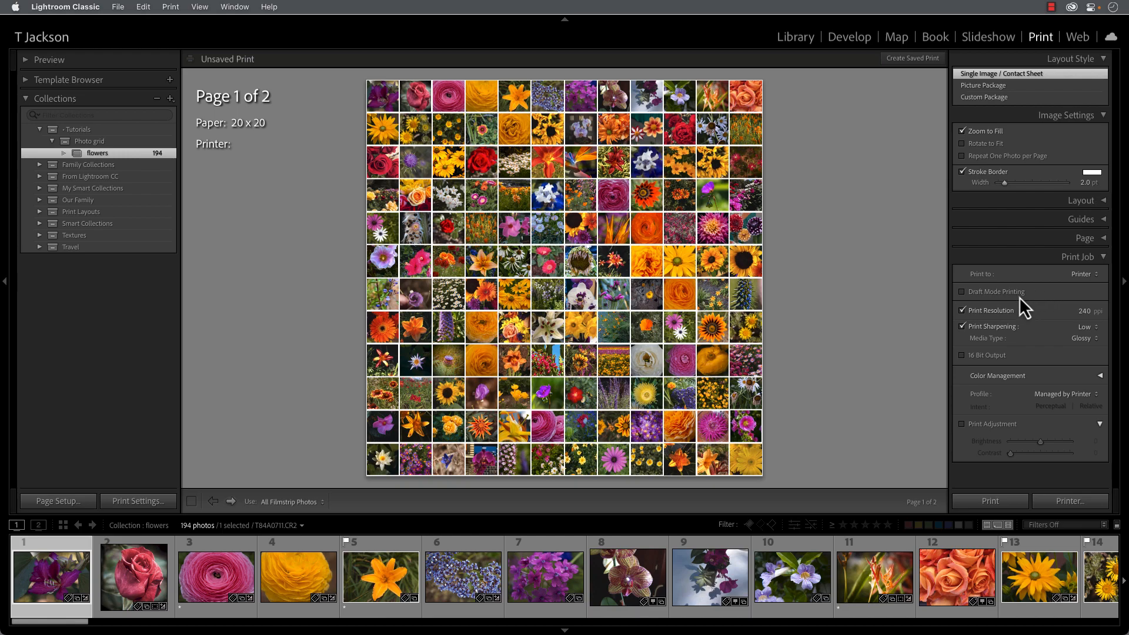
mouse_move(1027, 308)
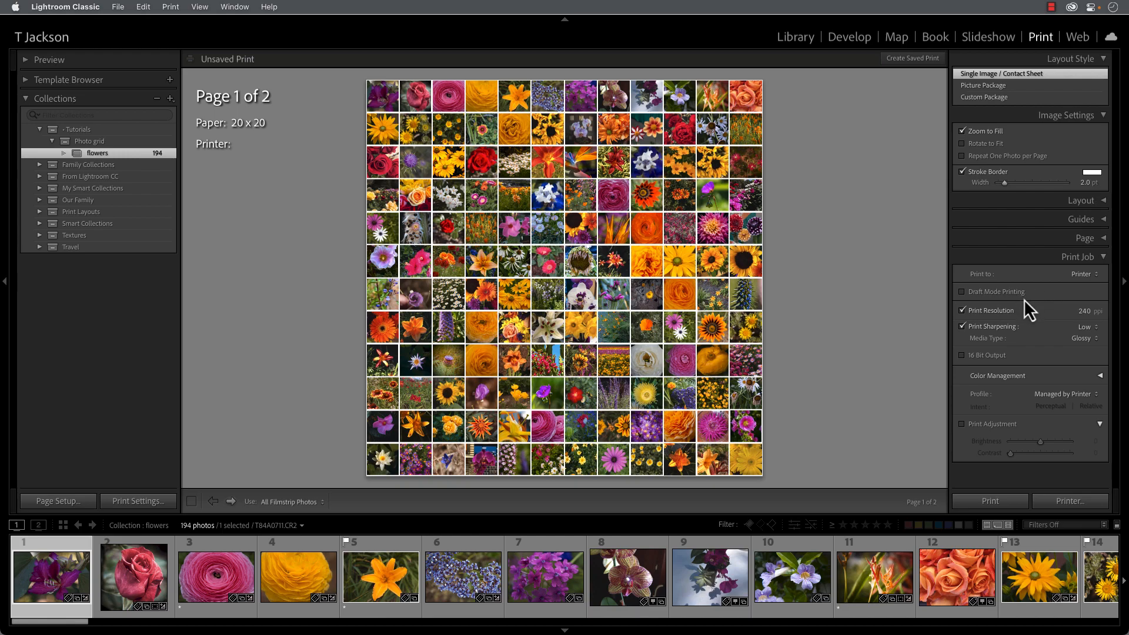
mouse_move(876, 343)
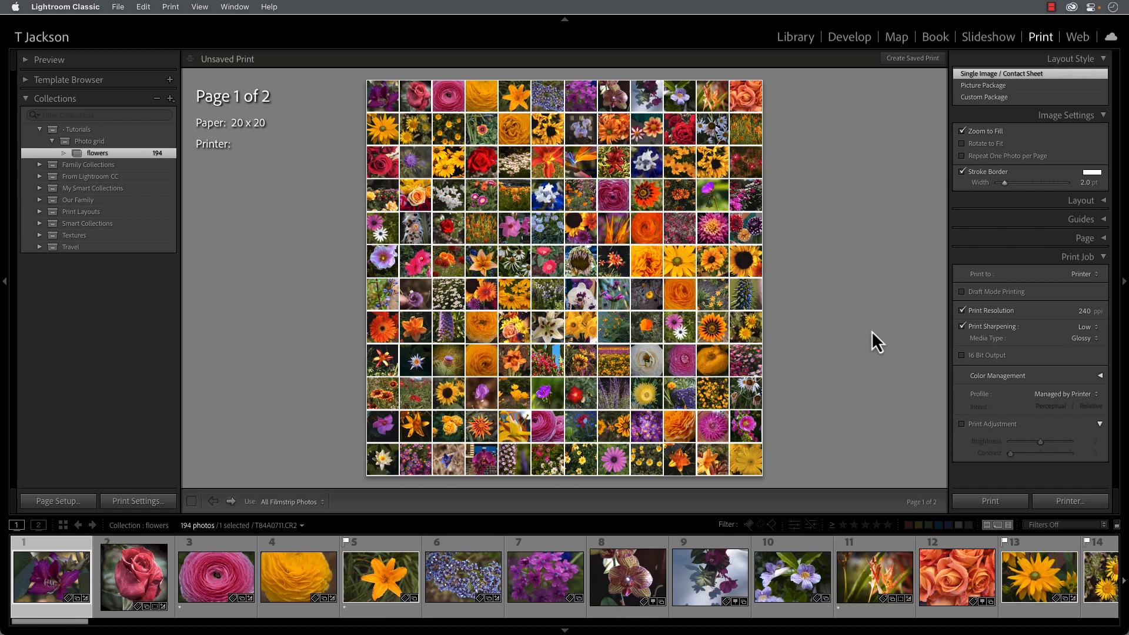
mouse_move(885, 323)
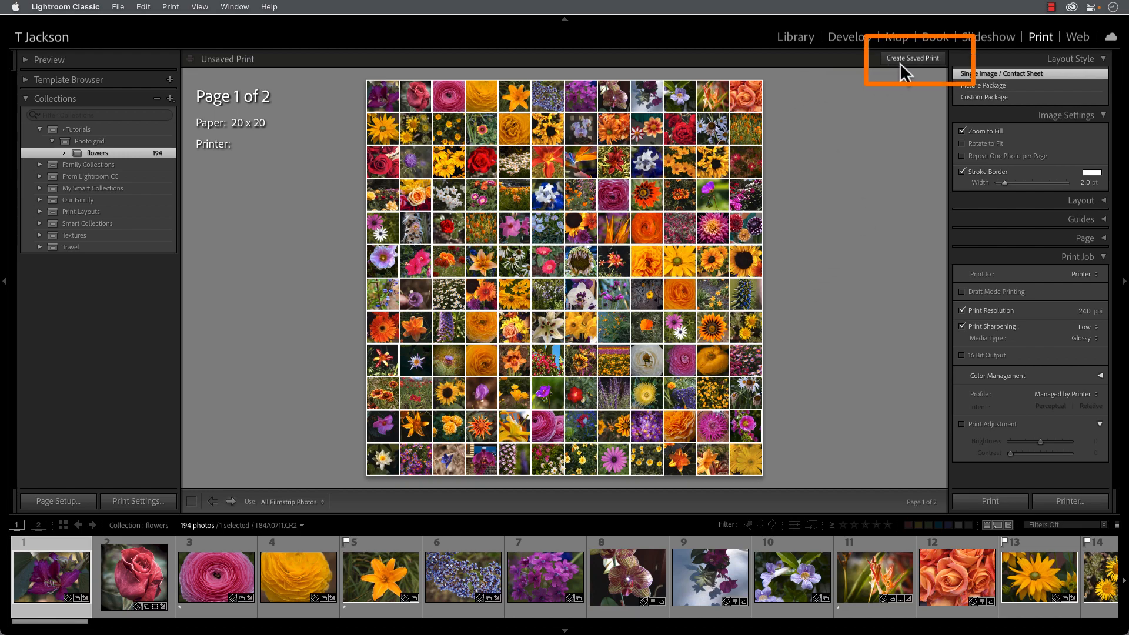
mouse_move(911, 76)
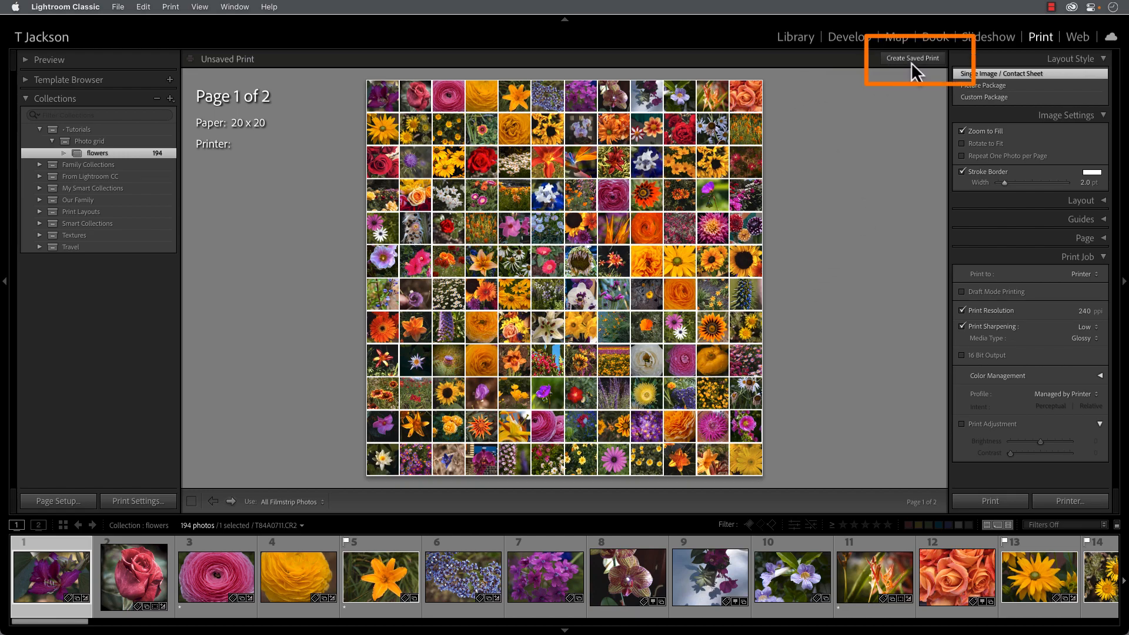
- Save the layout as print 'photo grid 12x12' inside the Photo grid collection set
left_click(911, 57)
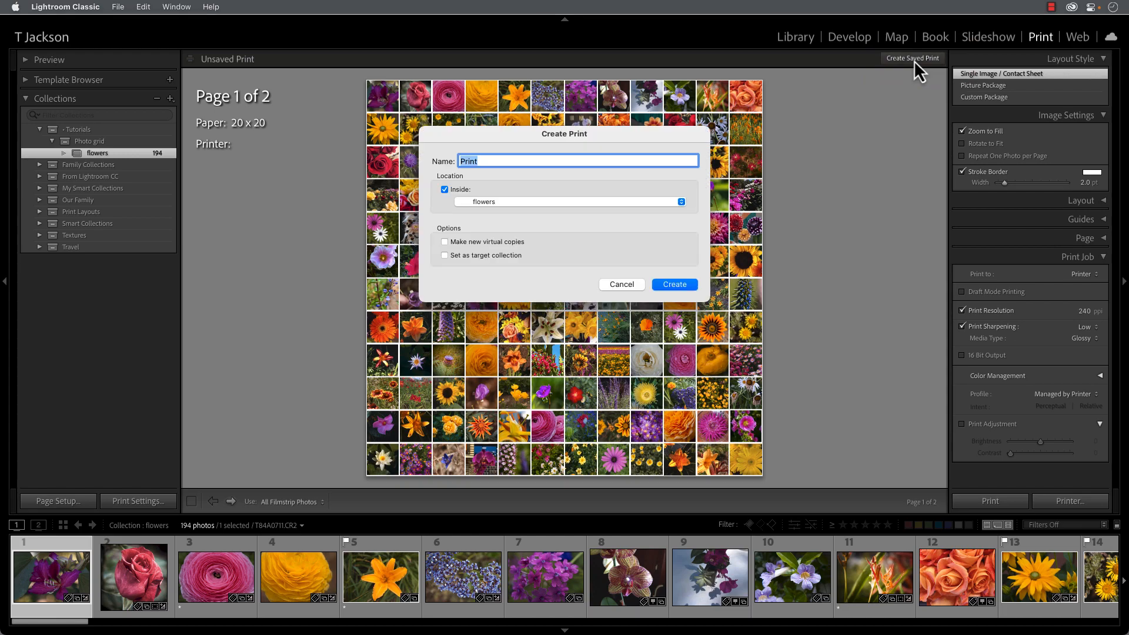
mouse_move(612, 257)
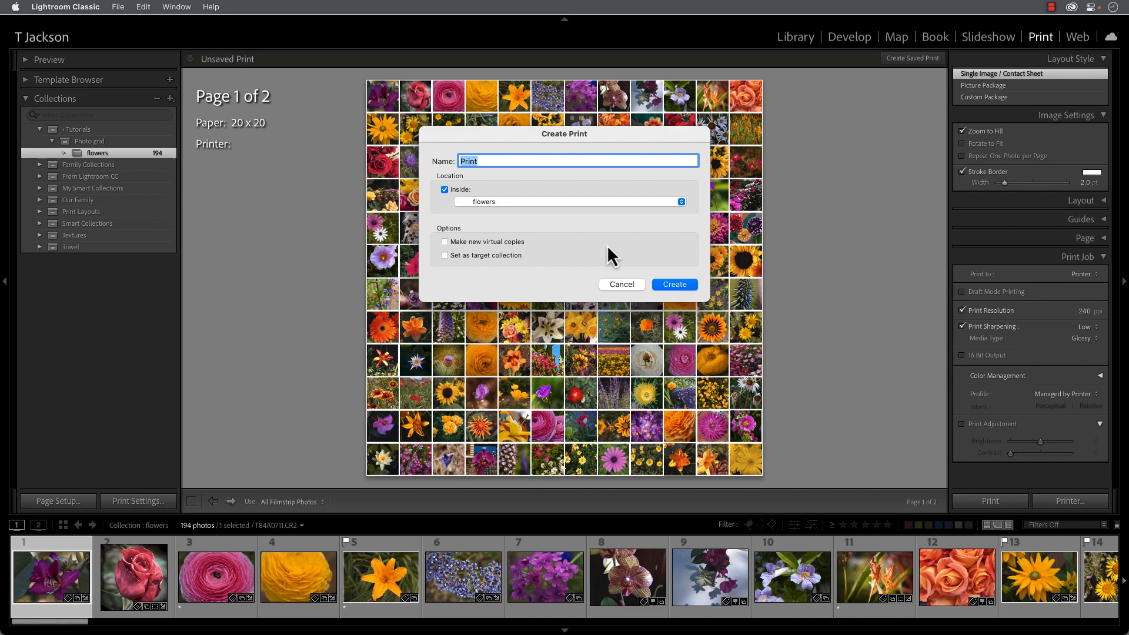
type("photo grid 12")
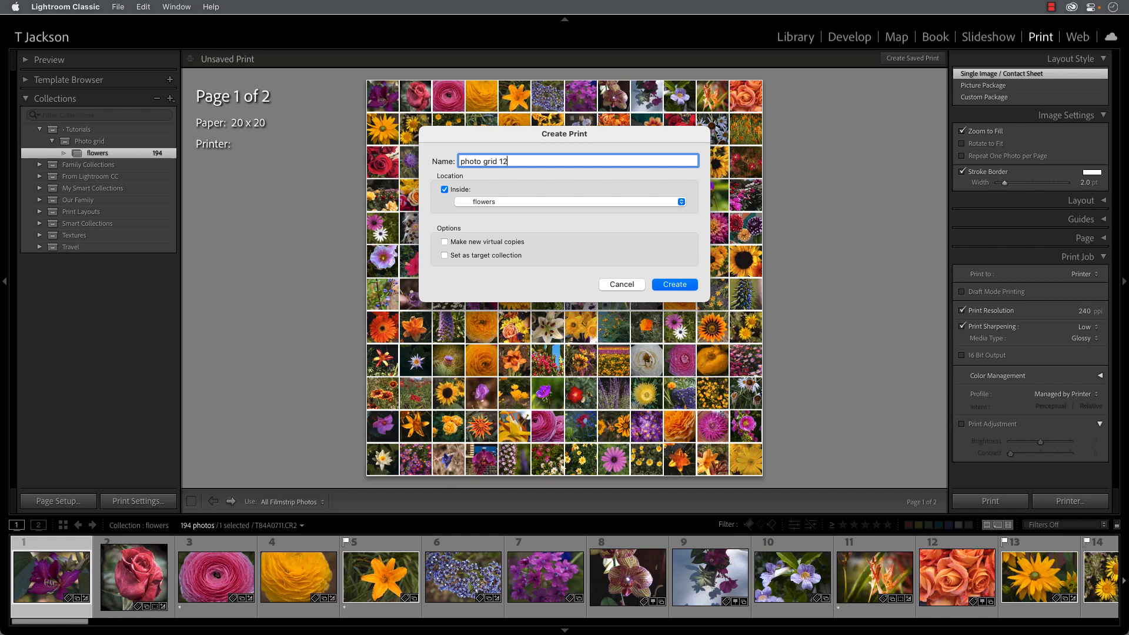
type("x12")
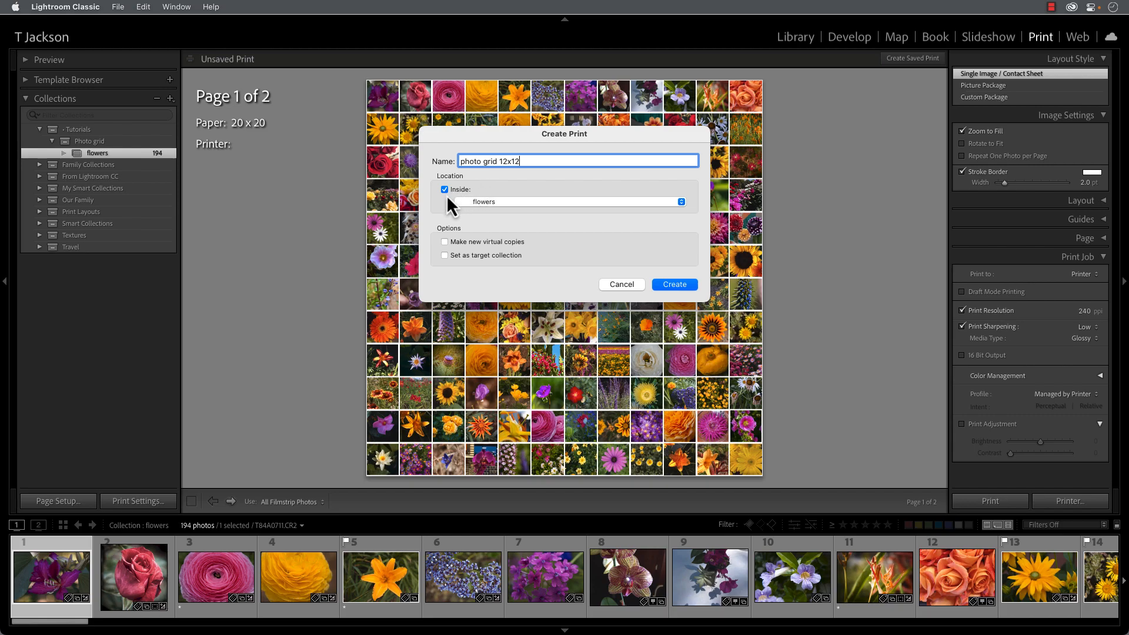
mouse_move(450, 206)
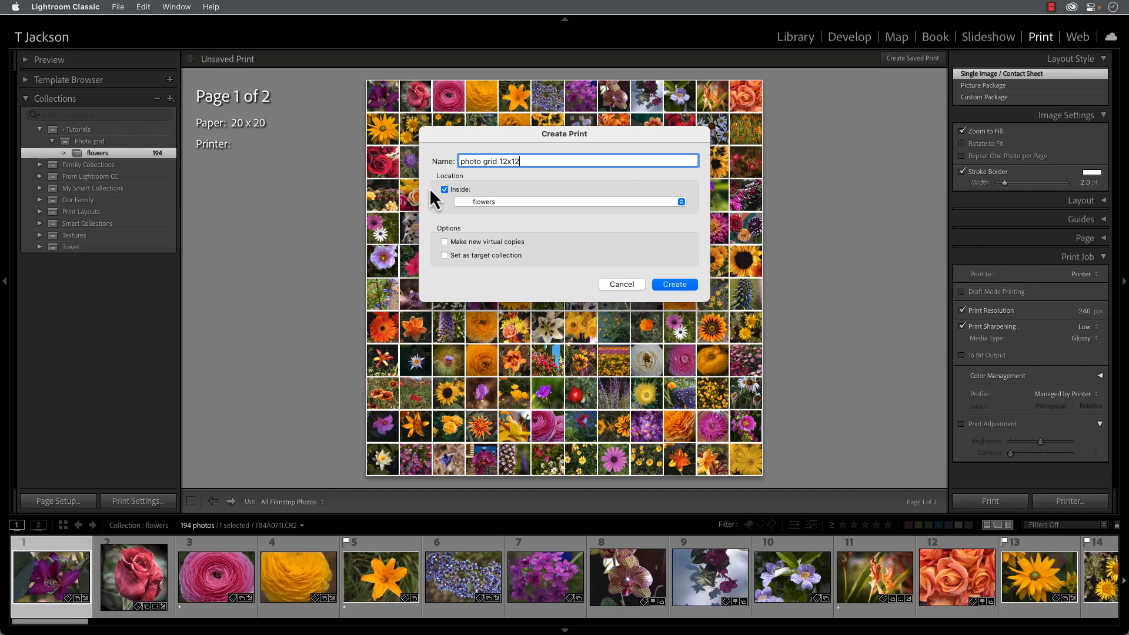
left_click(568, 201)
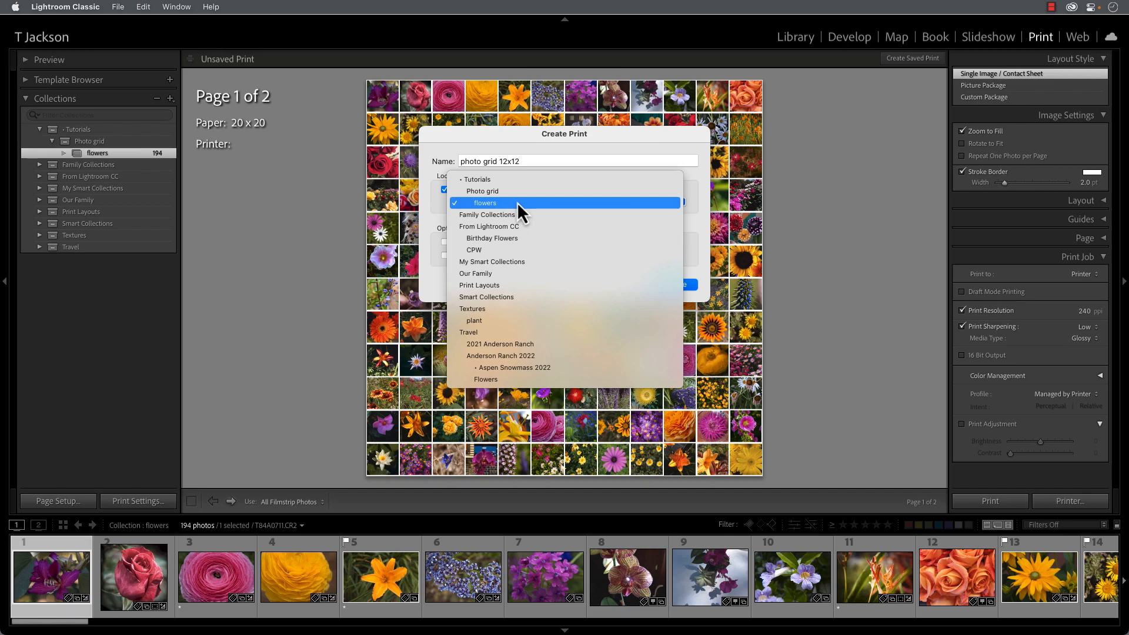
left_click(482, 191)
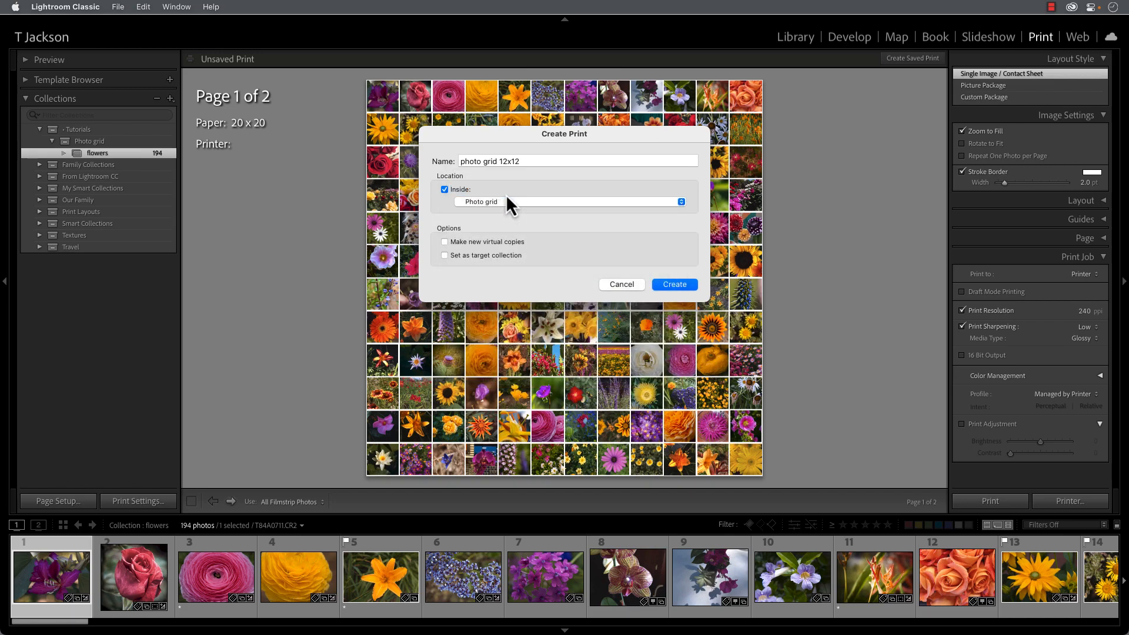
mouse_move(239, 205)
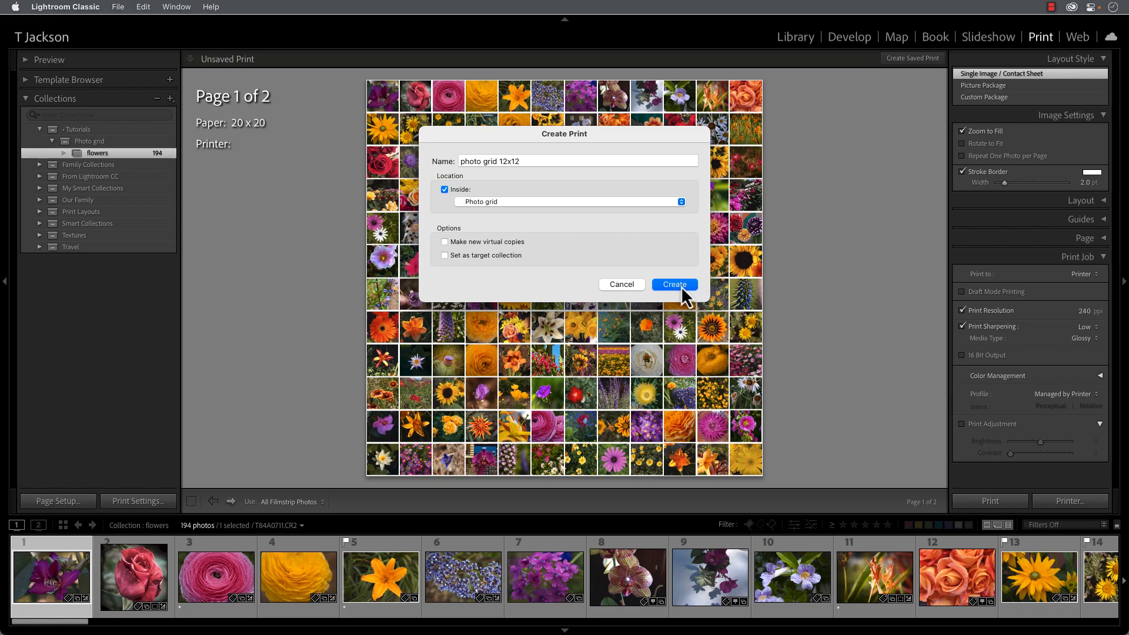
left_click(673, 284)
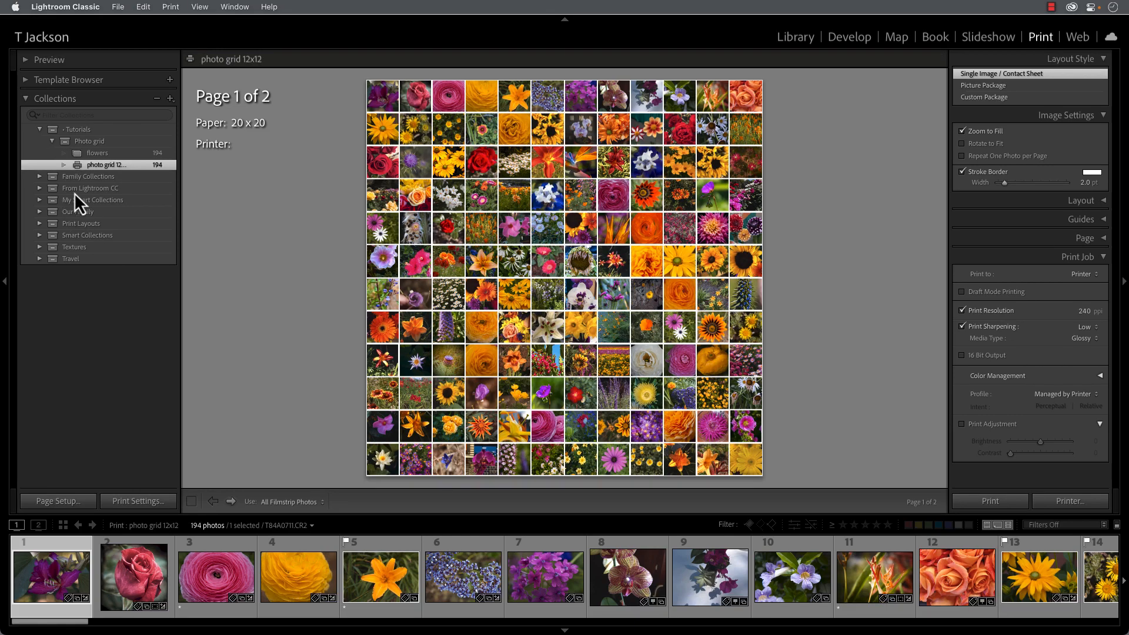
mouse_move(111, 183)
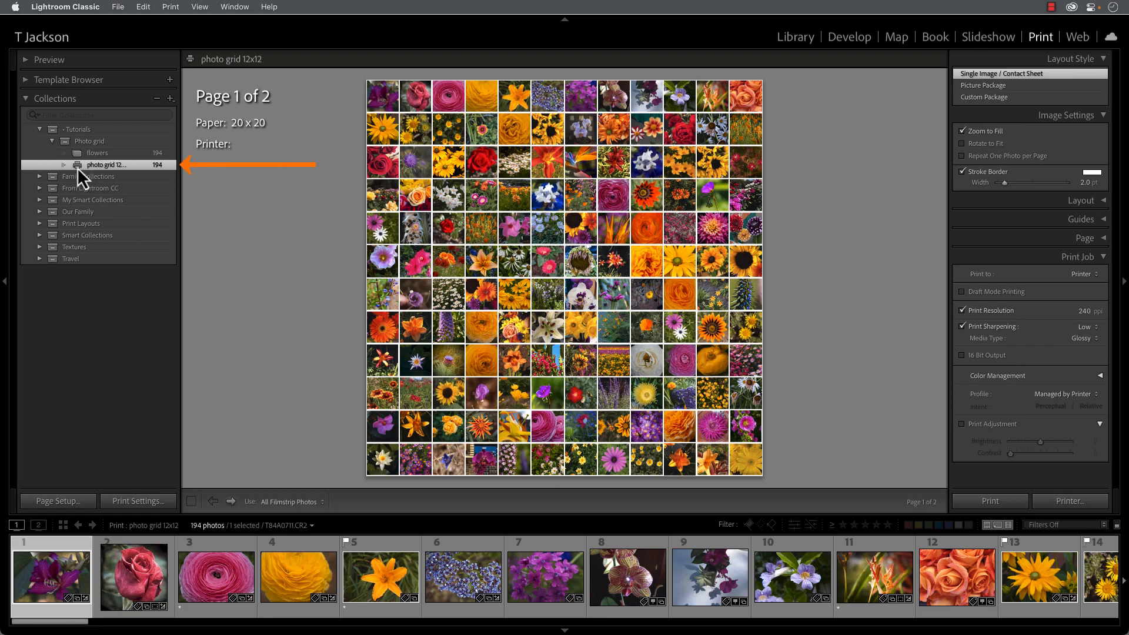
mouse_move(85, 188)
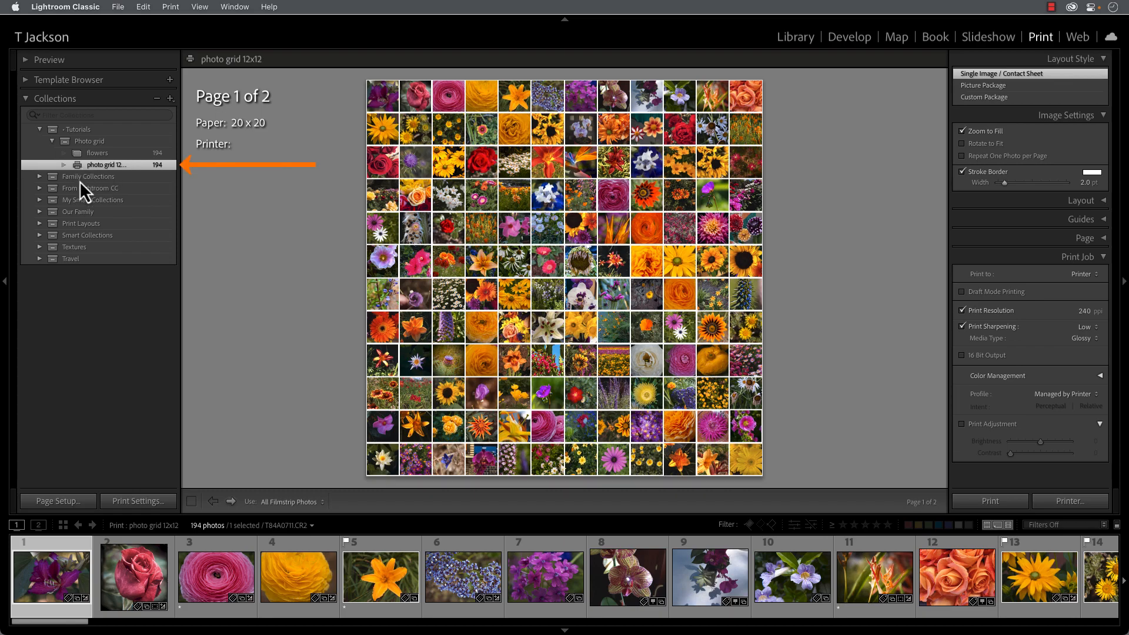
- Set the print job to output a JPEG file at 100 ppi, quality 100, sRGB
left_click(1080, 273)
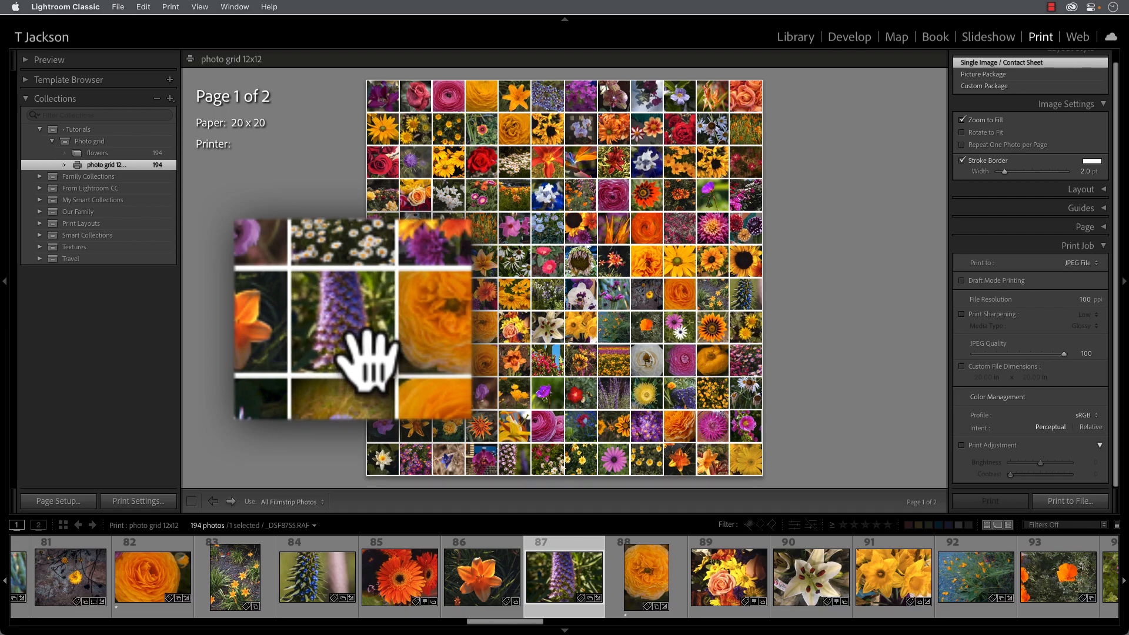
mouse_move(392, 360)
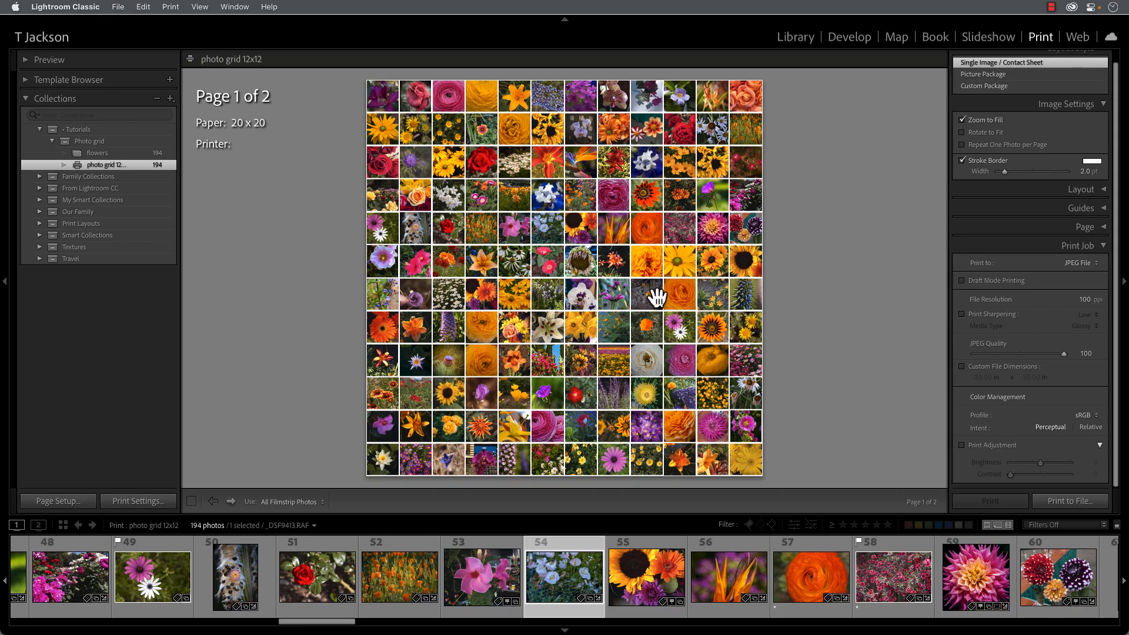
mouse_move(421, 375)
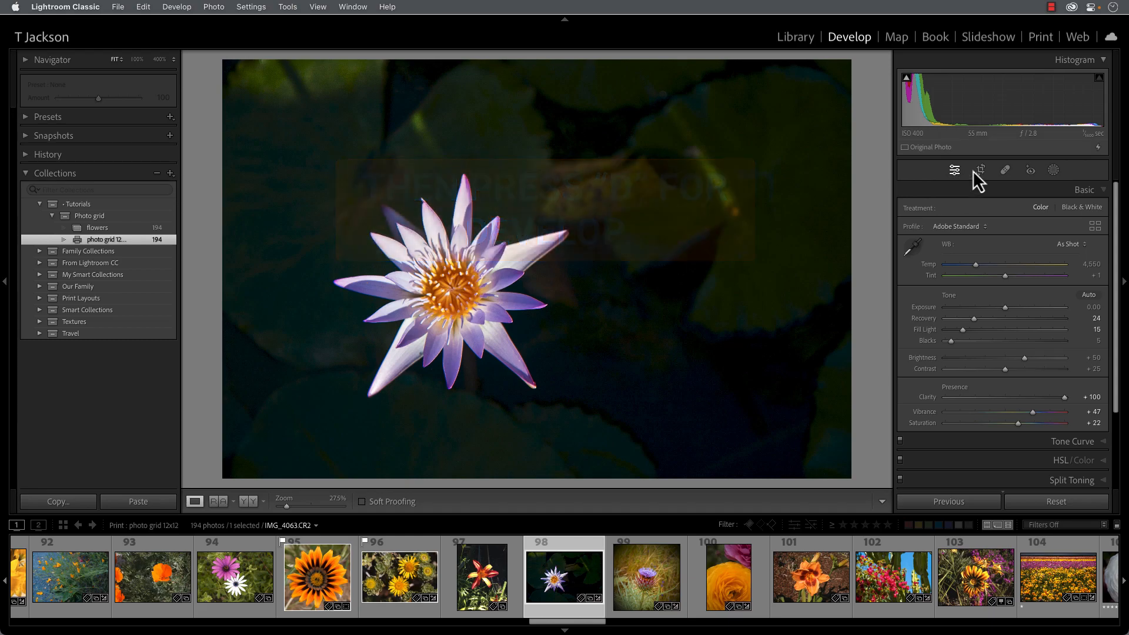
- Crop the water lily photo with the aspect ratio locked to 1x1
left_click(981, 170)
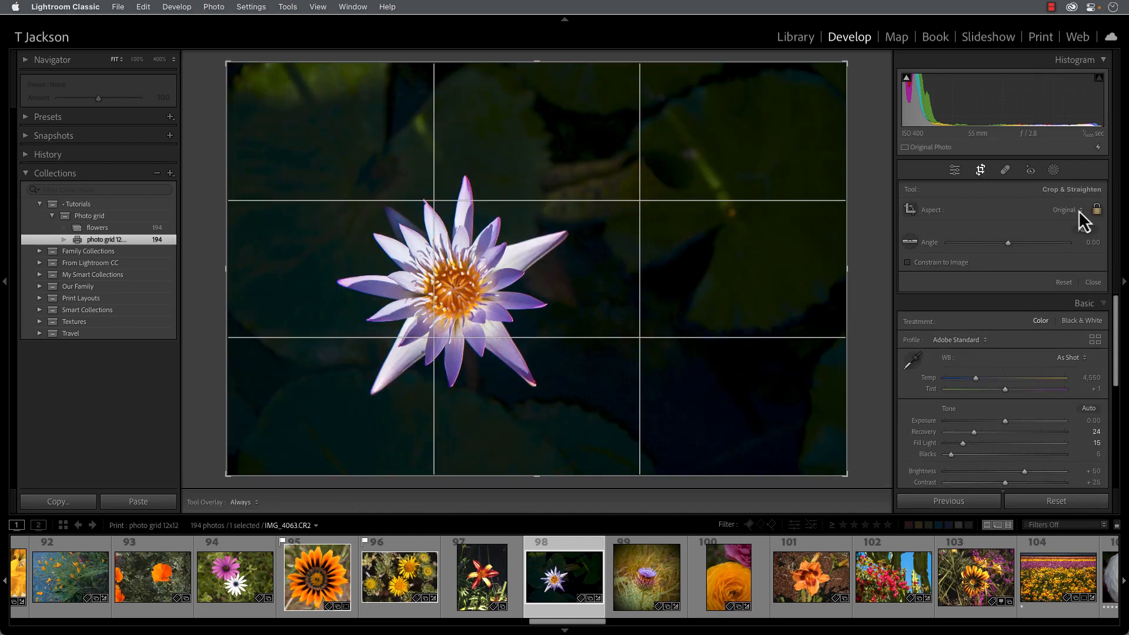
left_click(1073, 209)
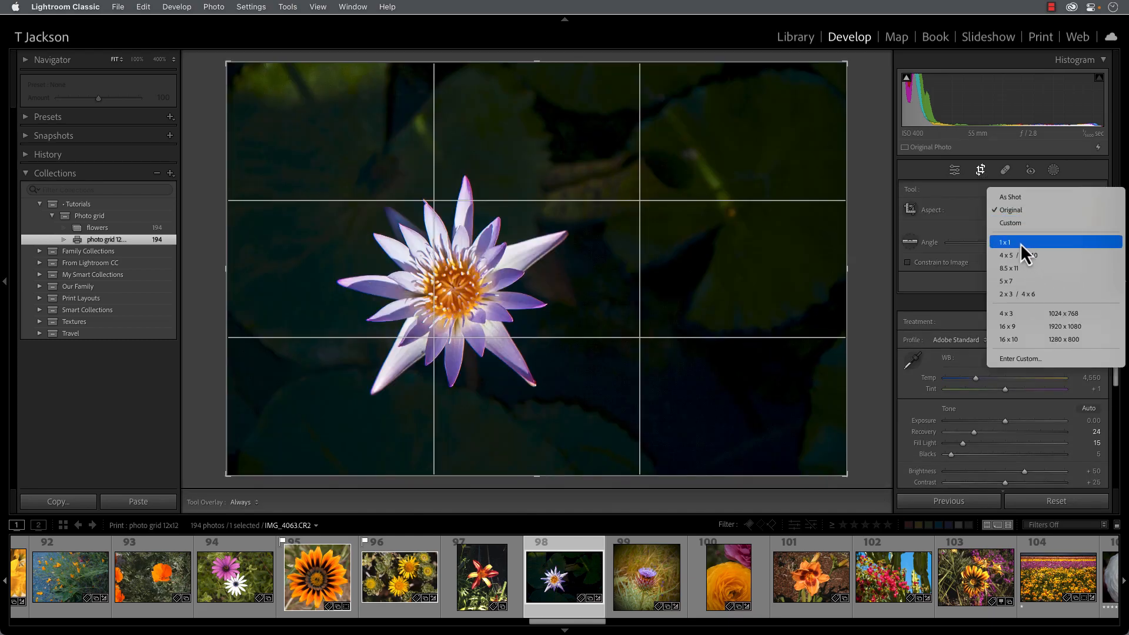
left_click(1006, 242)
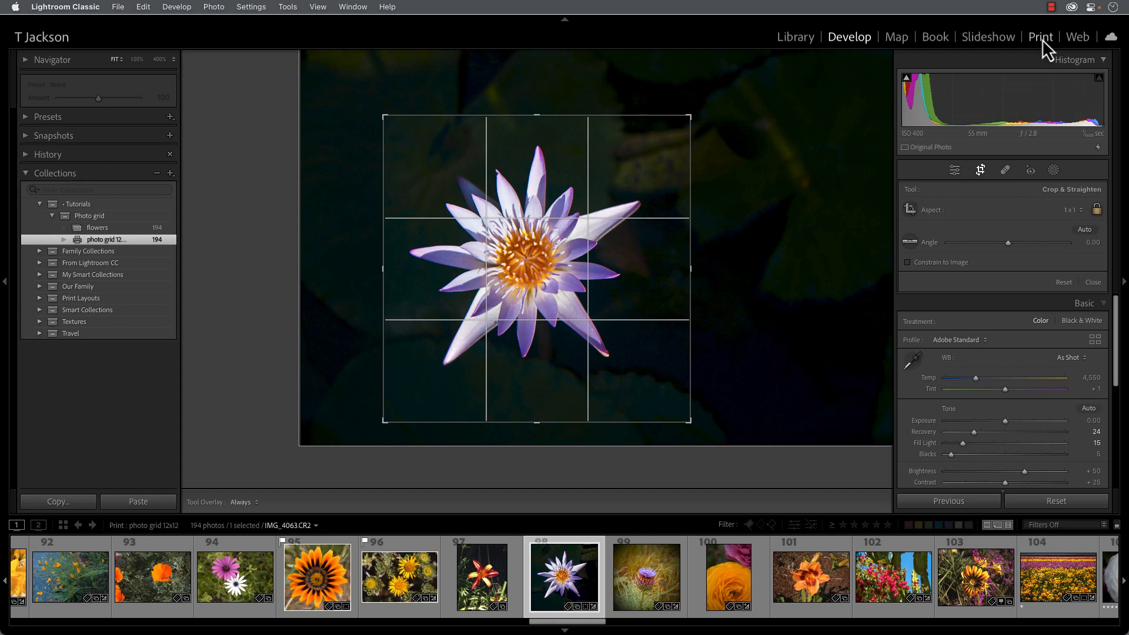
- Switch back to the Print module to view the flower photo grid
left_click(1040, 36)
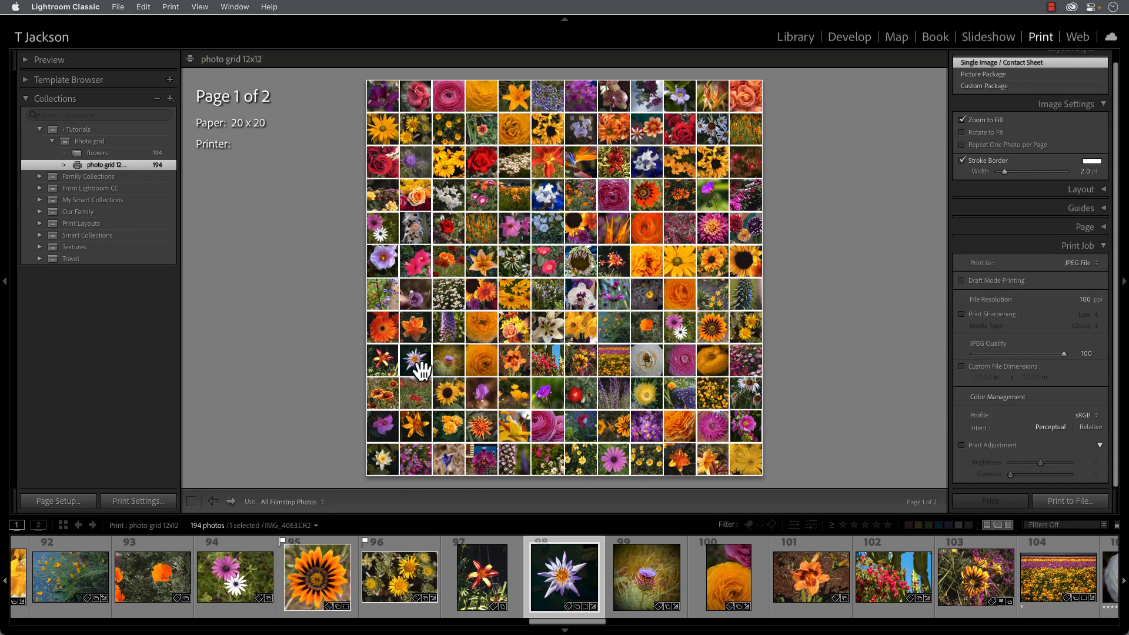
mouse_move(424, 380)
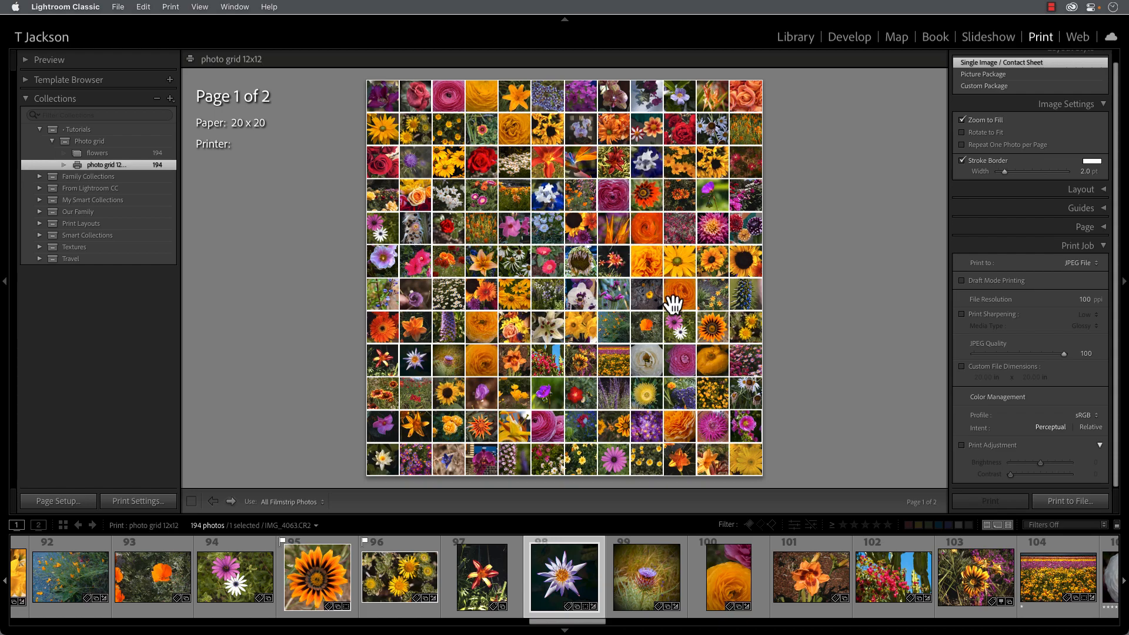
mouse_move(682, 301)
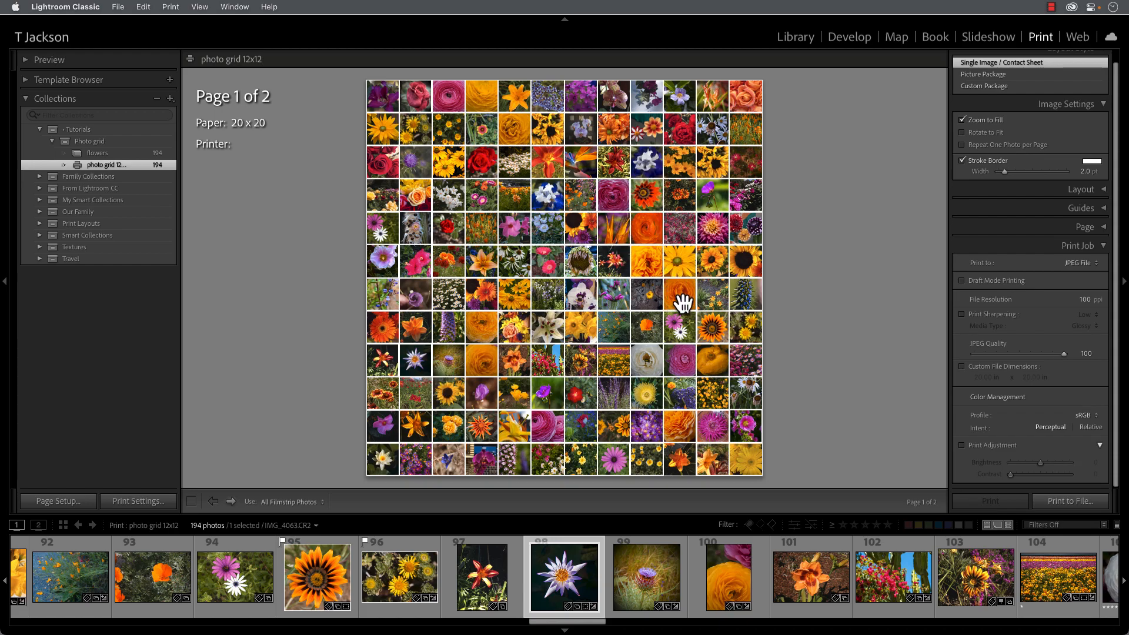
mouse_move(494, 359)
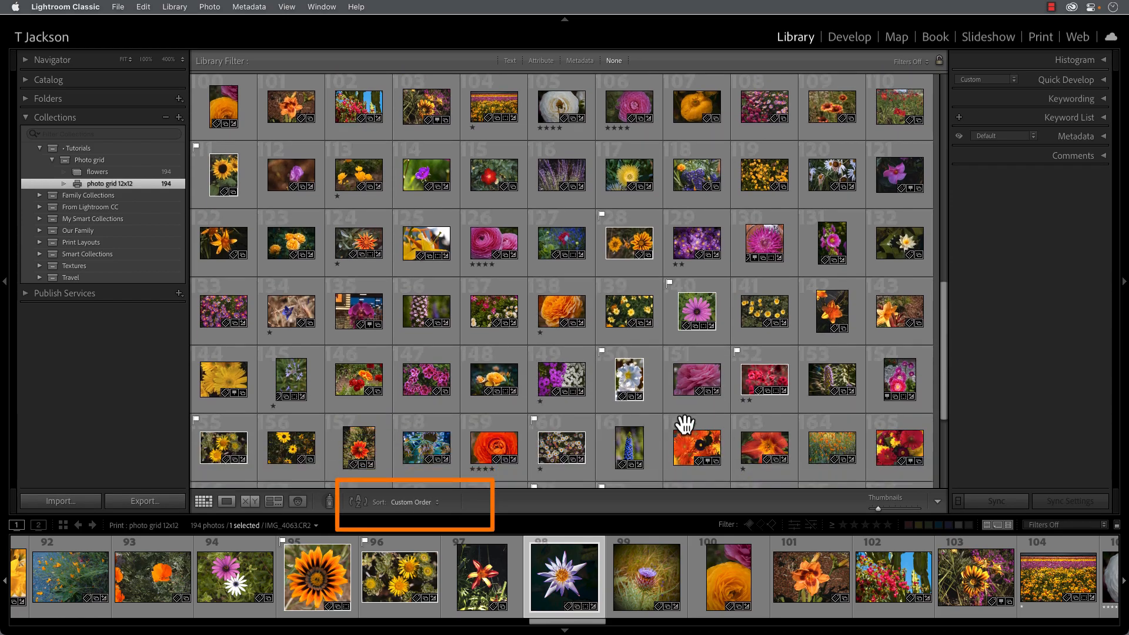
scroll("down", 3)
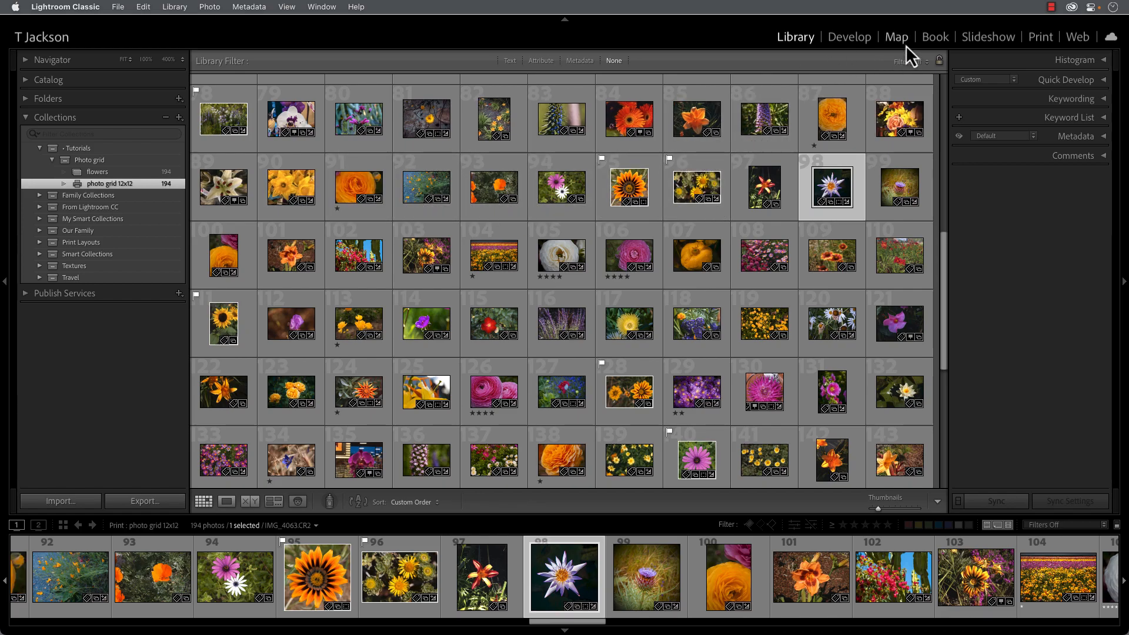
left_click(1040, 37)
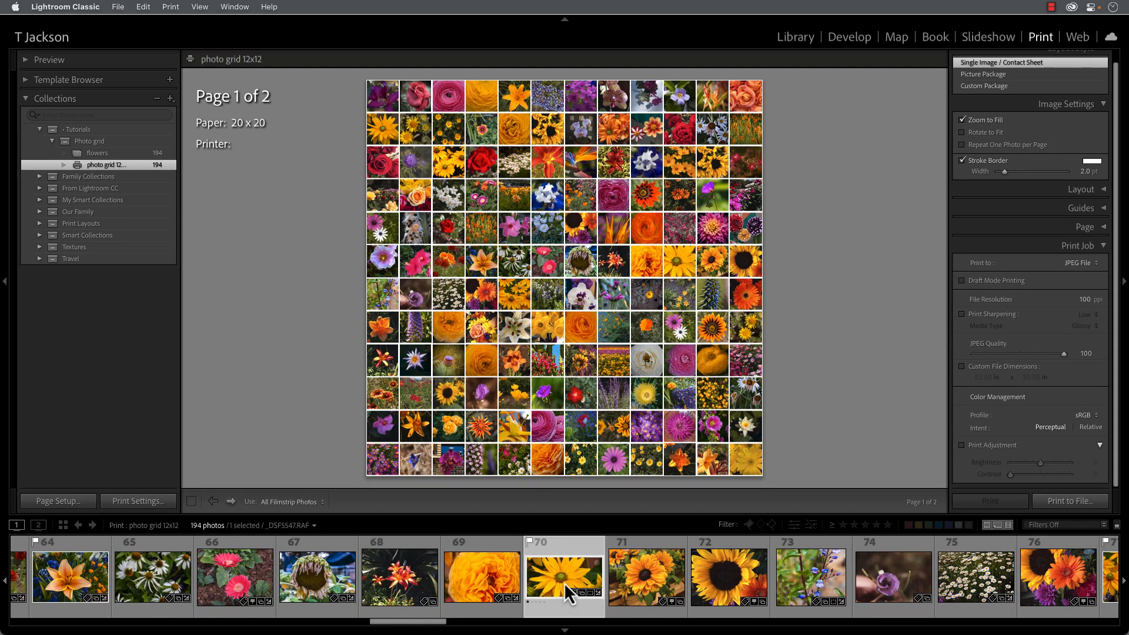
- Reorder the yellow daisy, orange ranunculus and large sunflower photos in the filmstrip
left_click(187, 576)
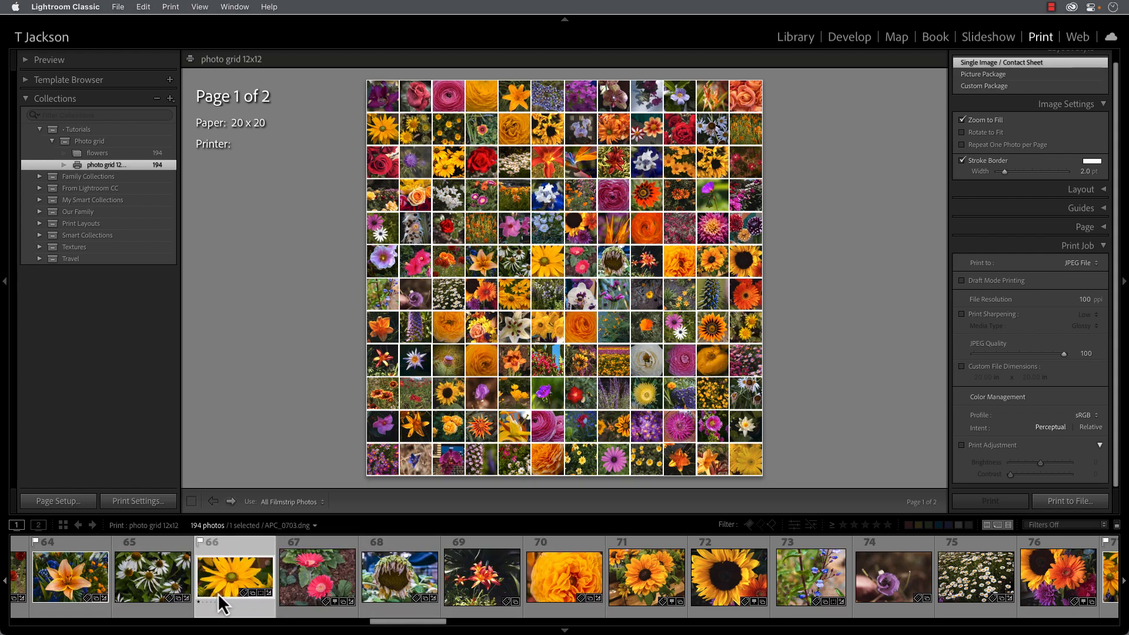
left_click(564, 576)
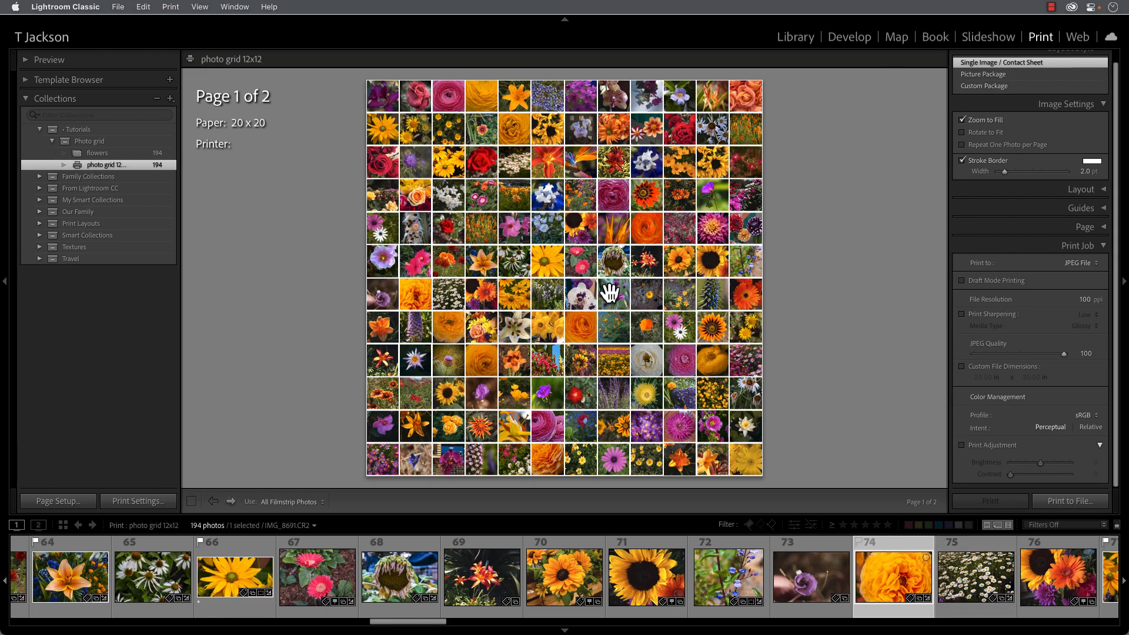
left_click(646, 577)
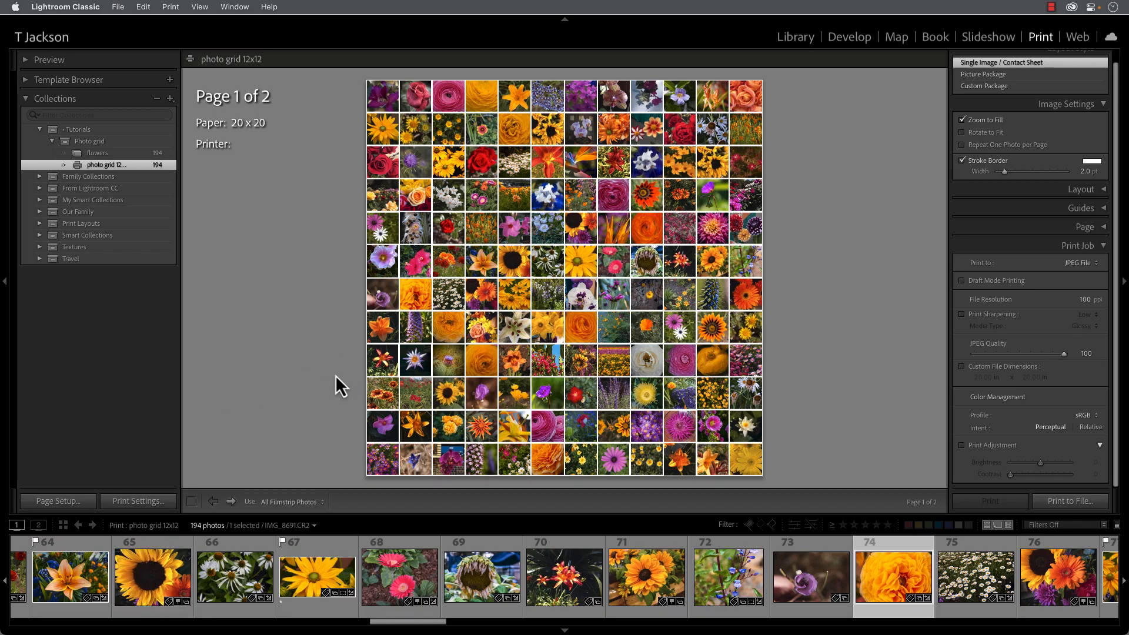
mouse_move(371, 388)
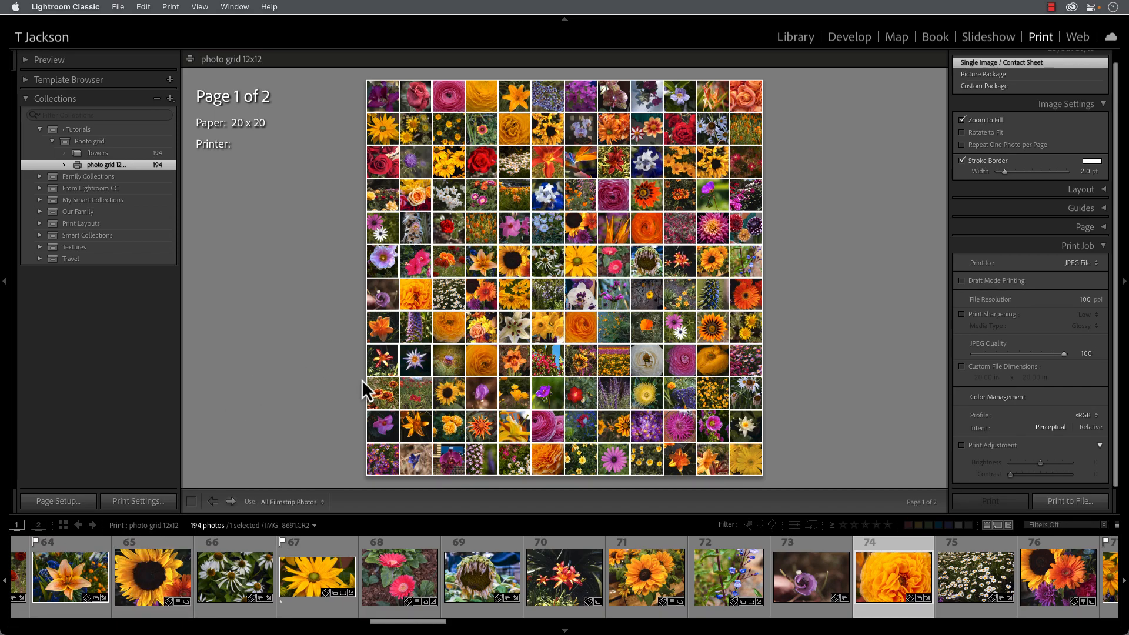
mouse_move(825, 346)
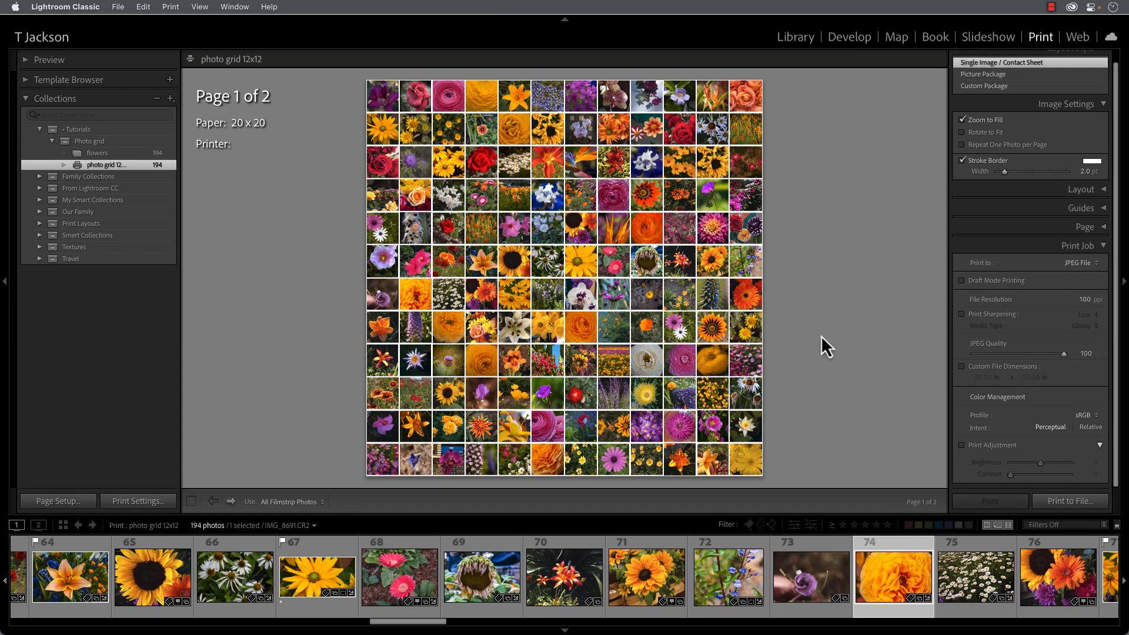
mouse_move(818, 347)
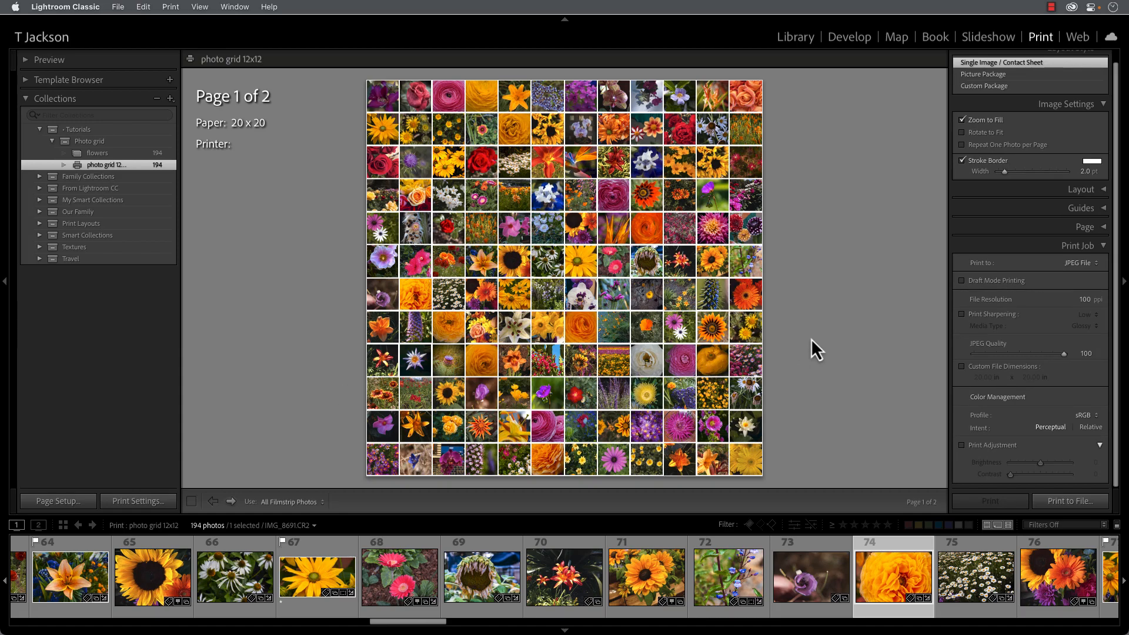
mouse_move(1004, 272)
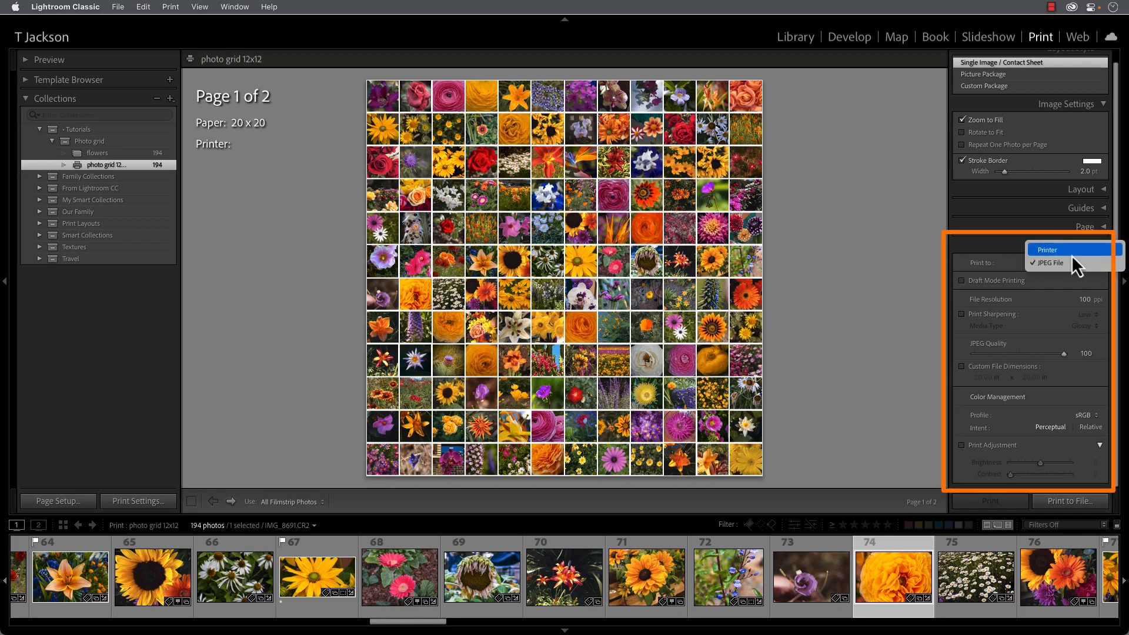
left_click(1049, 249)
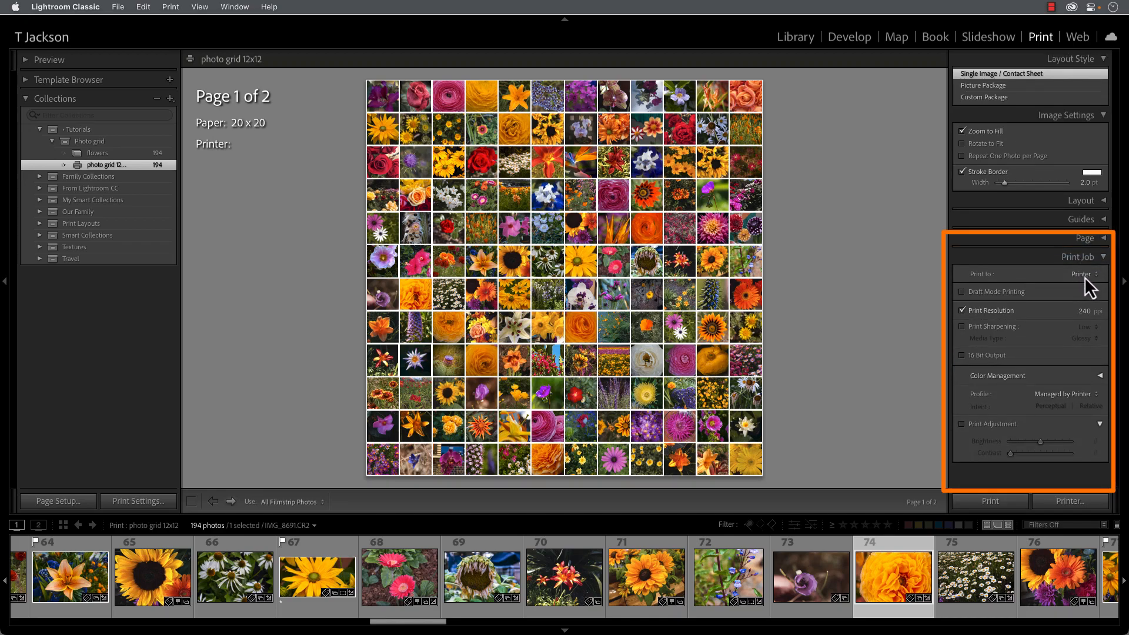
left_click(1075, 274)
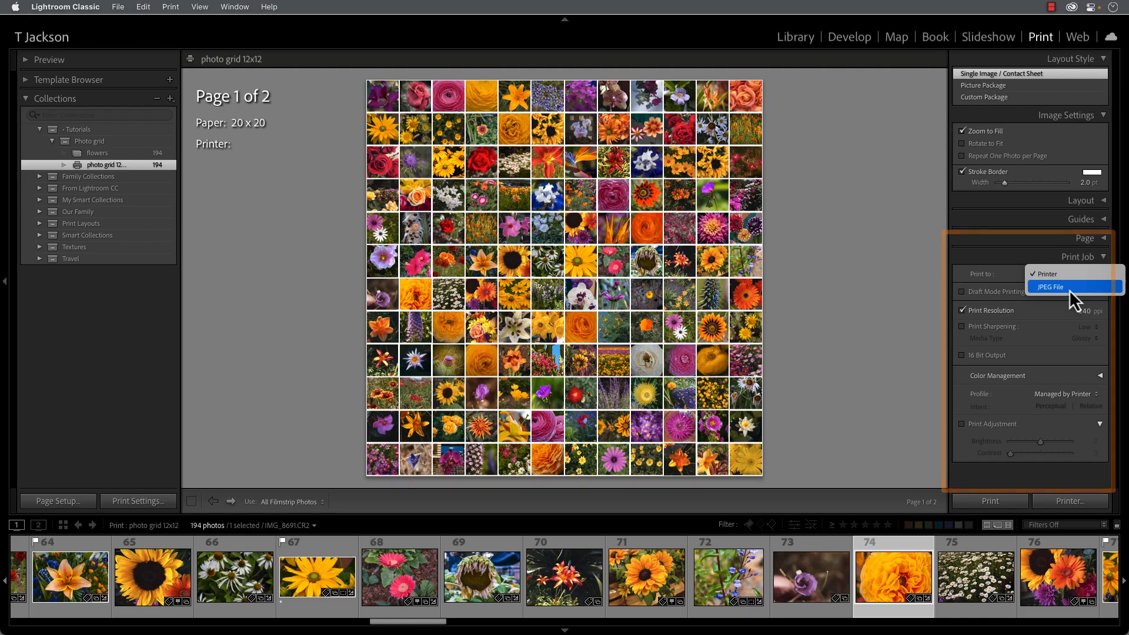
left_click(1052, 288)
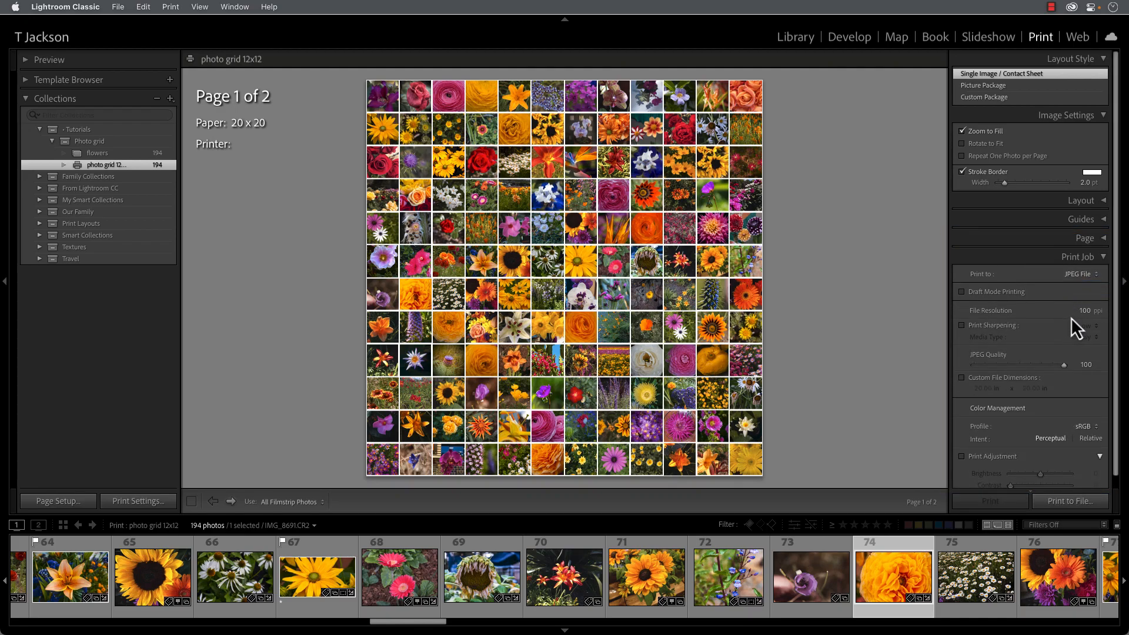
mouse_move(1085, 328)
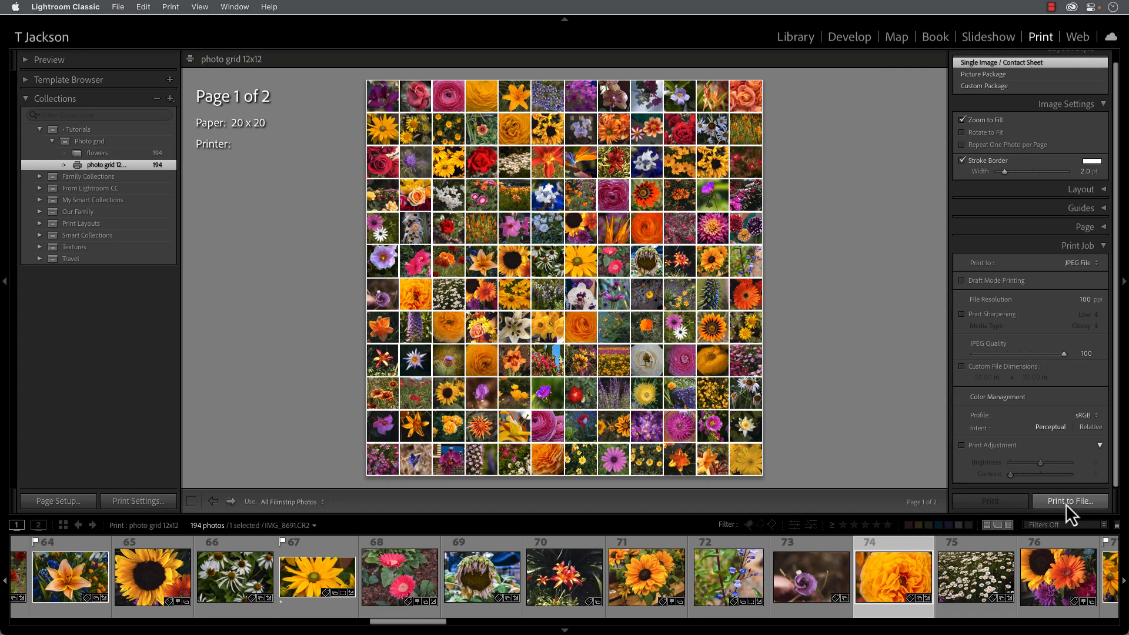
- Print the grid to JPEG files named 'photogrid' in the LrC Photo Grid folder
left_click(1069, 500)
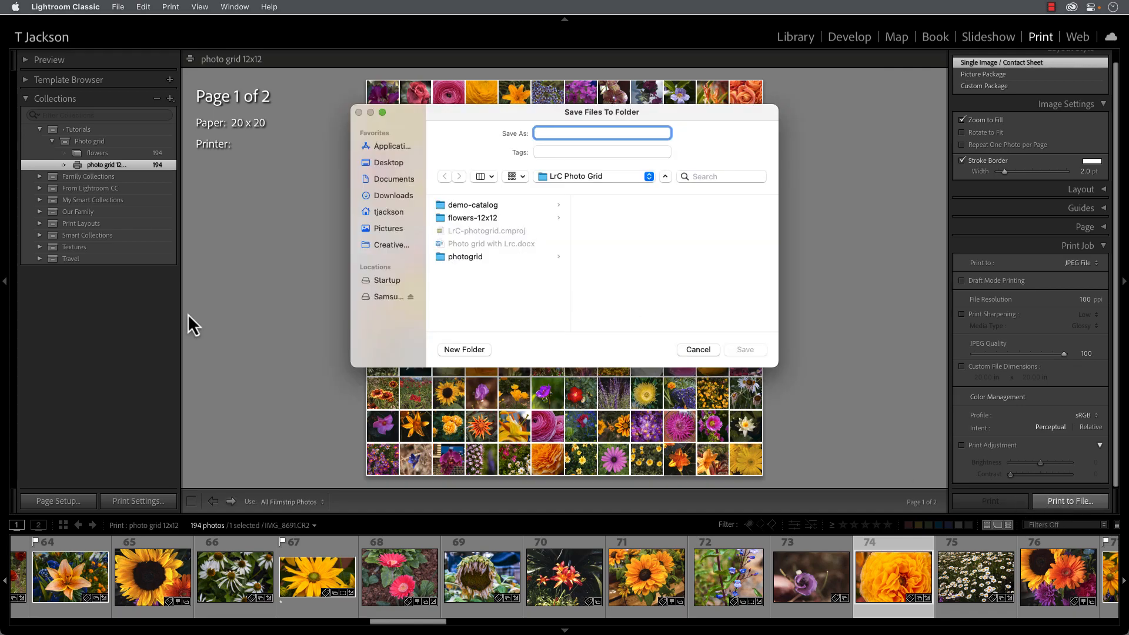
type("photo")
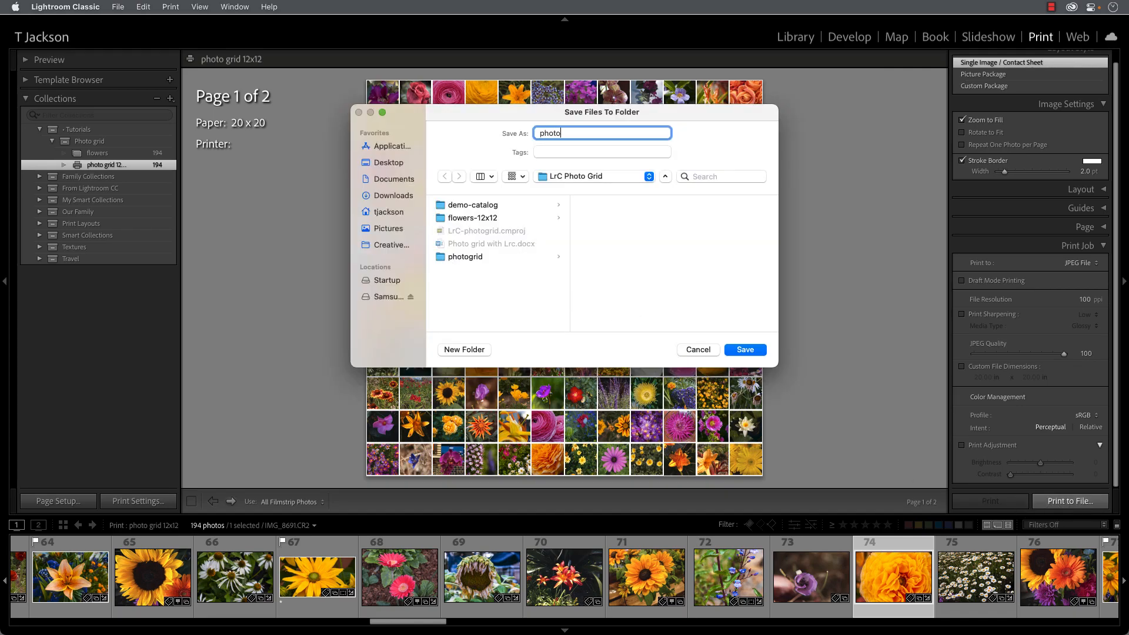
type("grid")
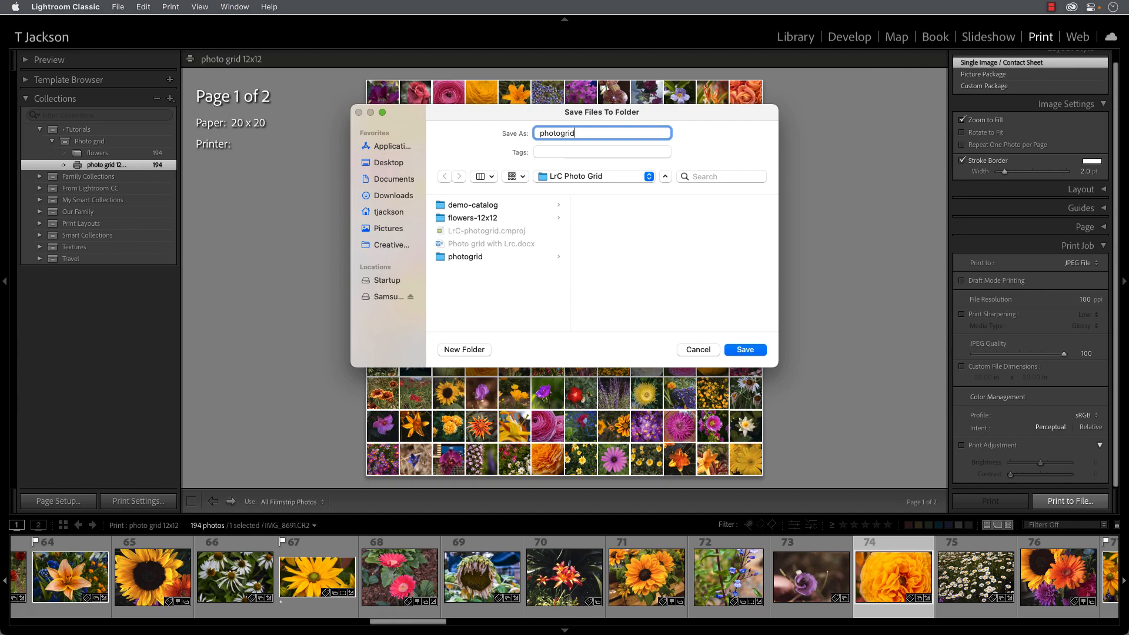
left_click(744, 349)
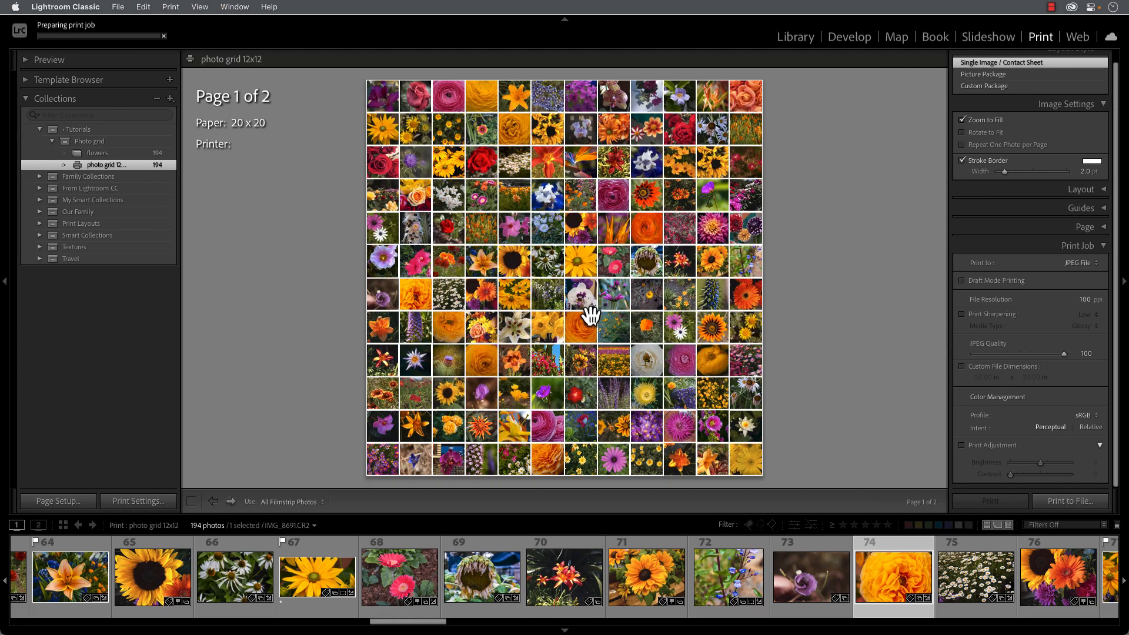
mouse_move(257, 404)
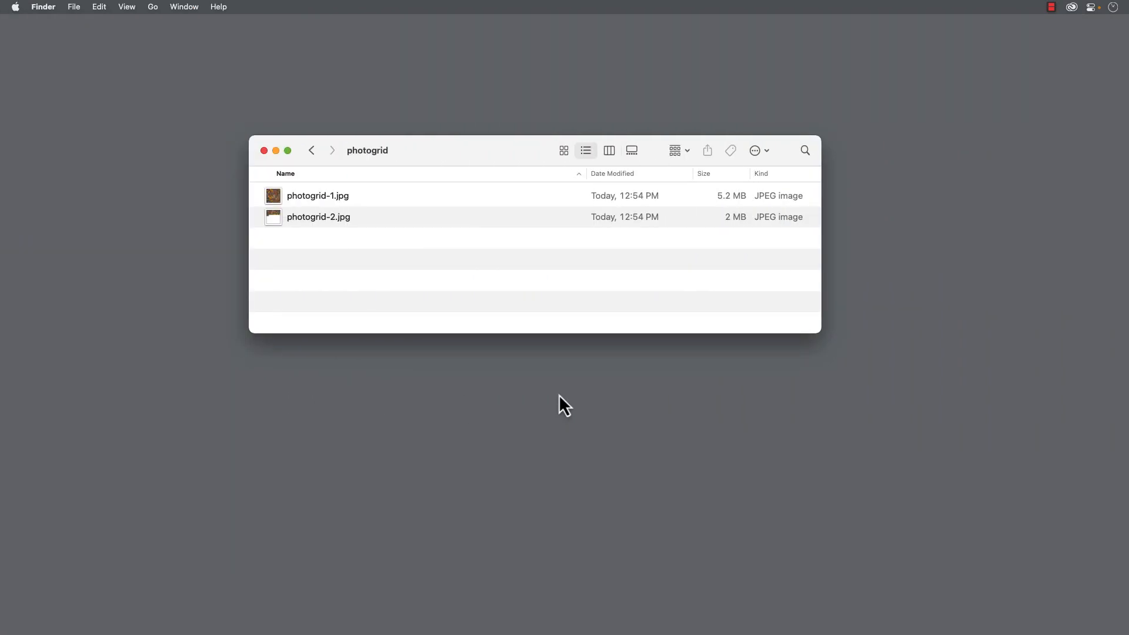
mouse_move(569, 408)
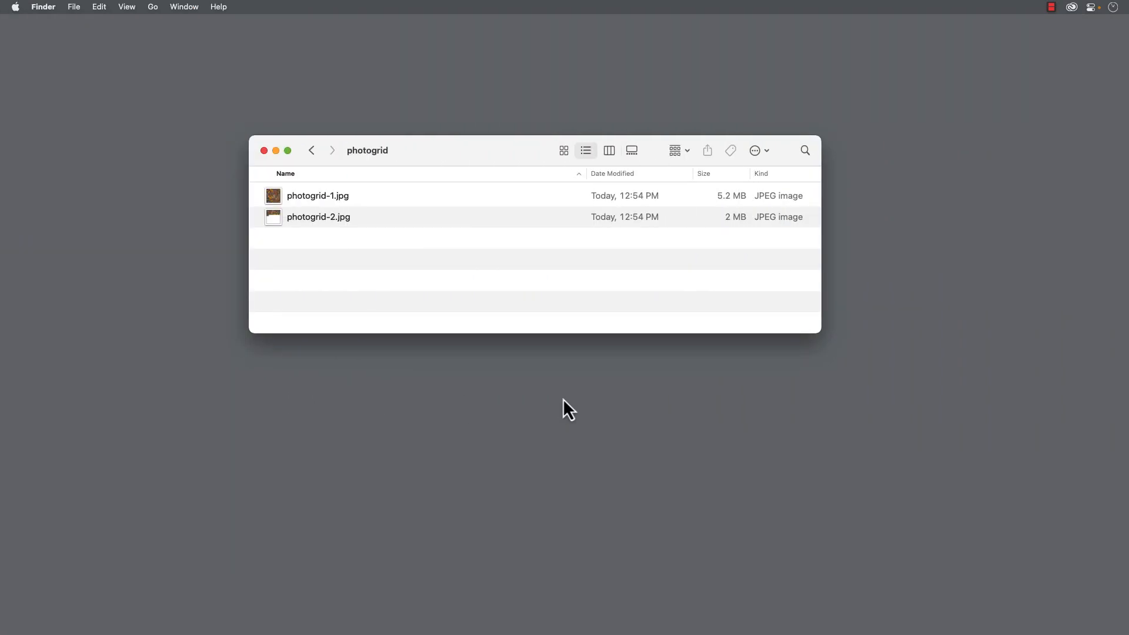
mouse_move(399, 275)
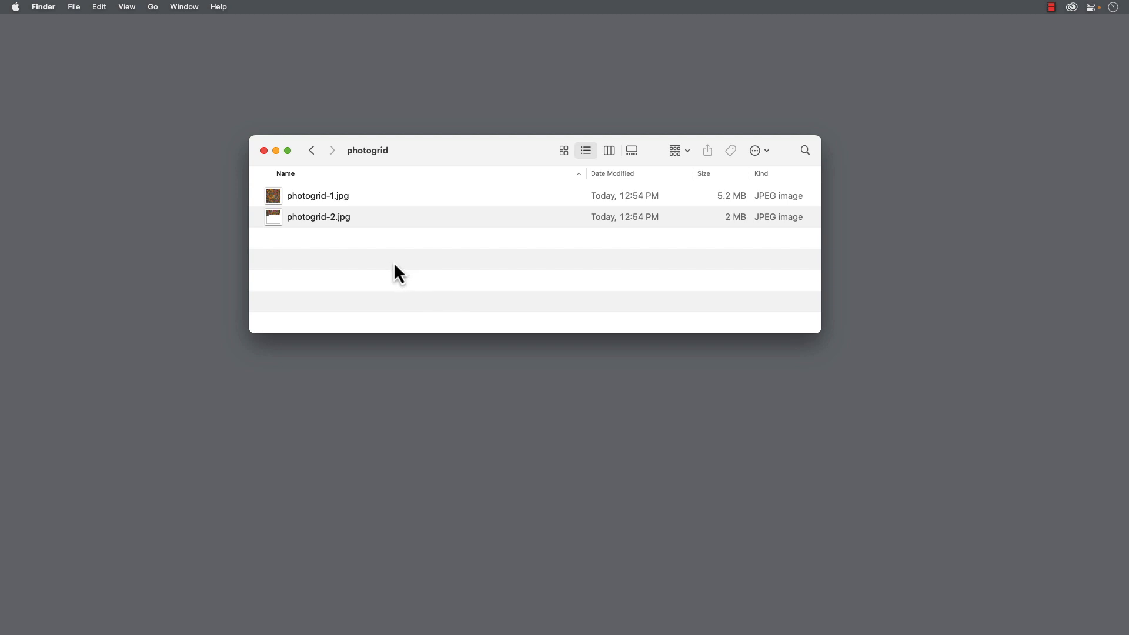